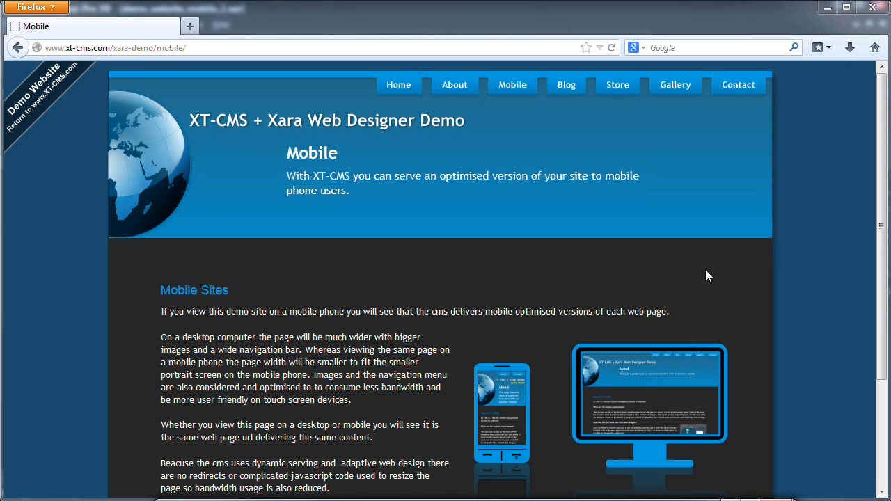
mouse_move(257, 220)
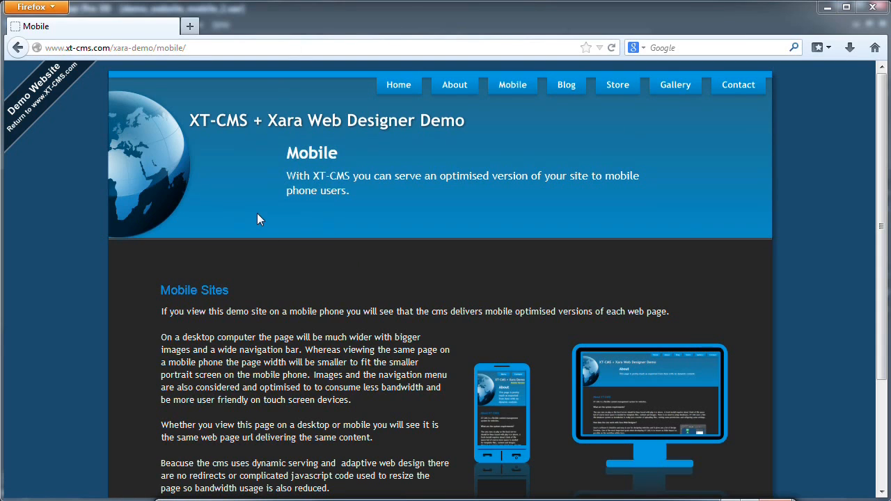
mouse_move(111, 148)
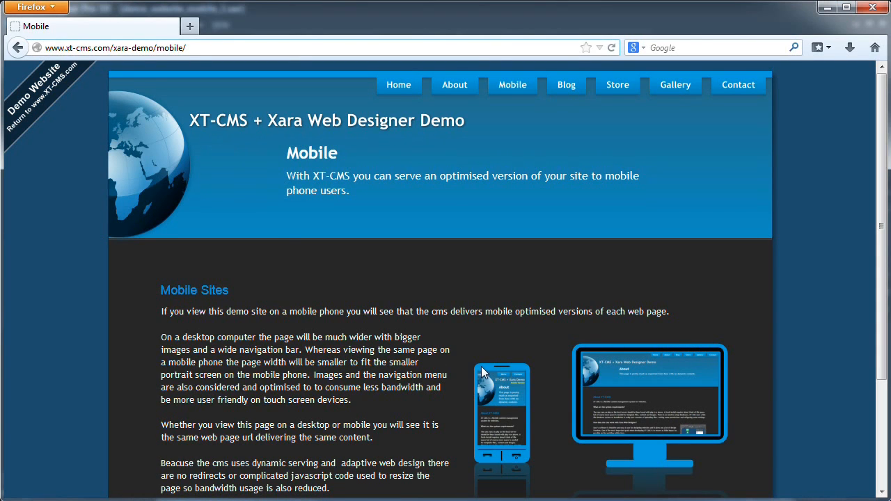
Flip between the mobile and desktop design tabs, viewing About and Mobile pages, ending on desktop
scroll(down, 3)
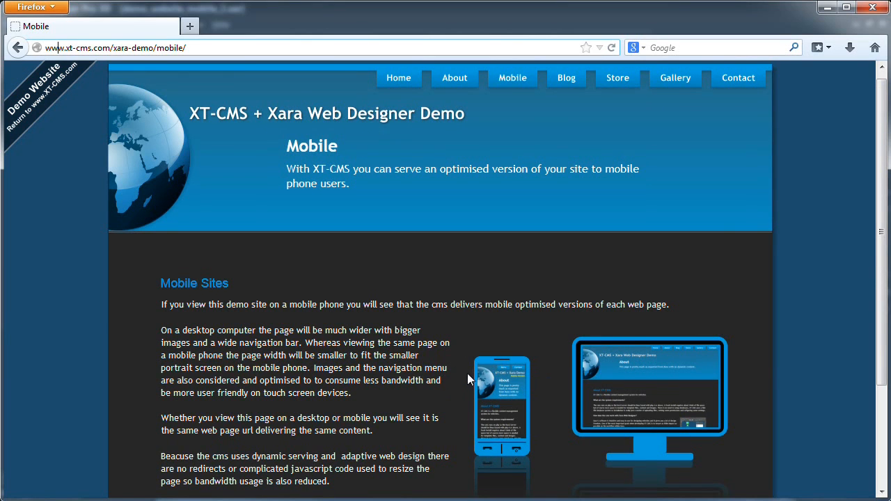
scroll(down, 3)
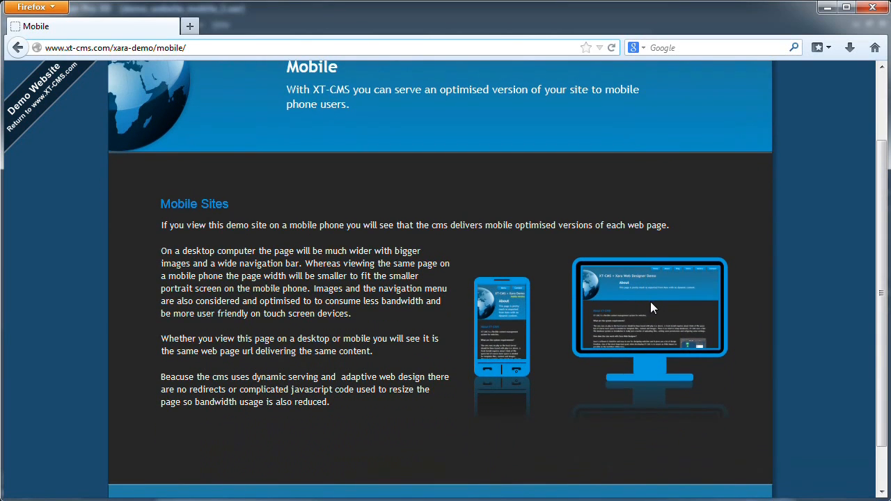
mouse_move(597, 283)
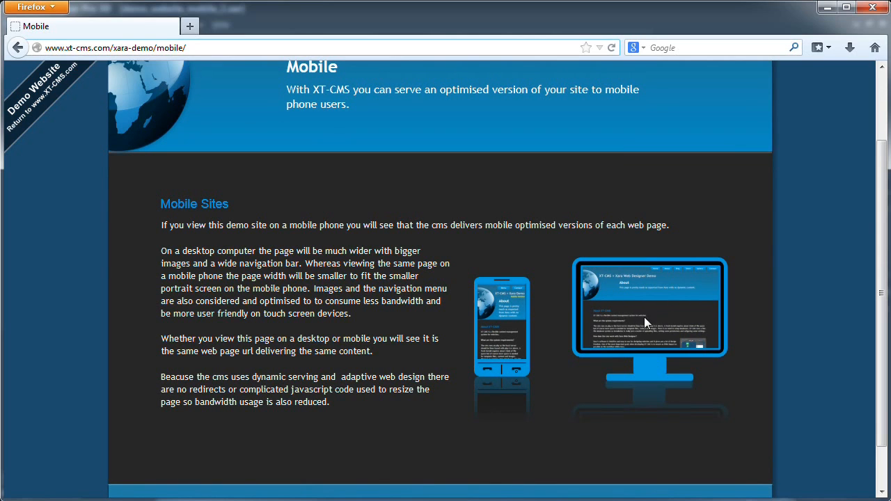
mouse_move(674, 322)
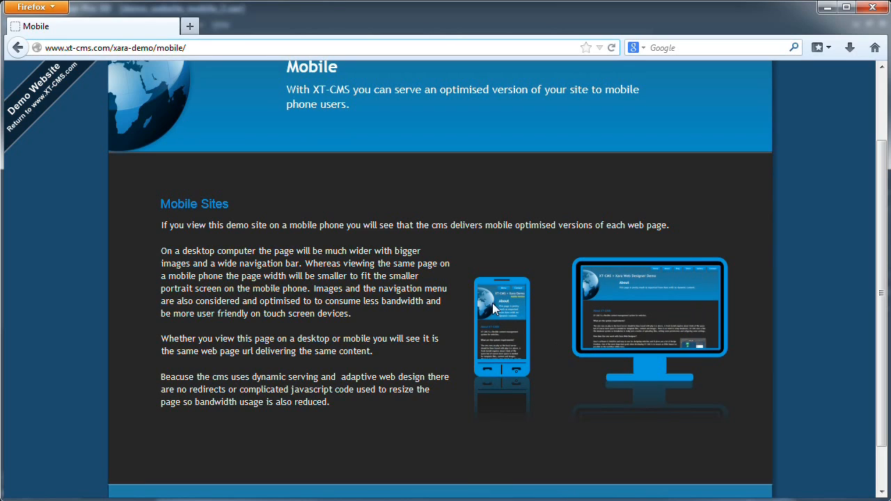
mouse_move(505, 323)
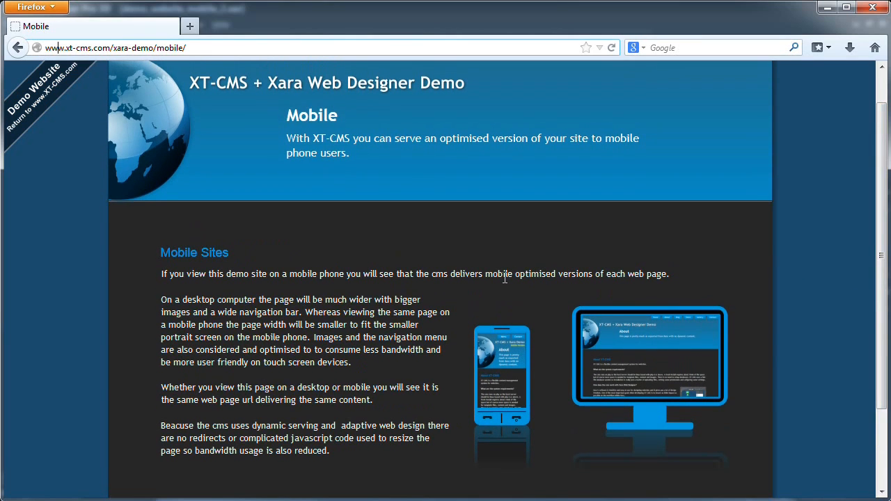
mouse_move(482, 277)
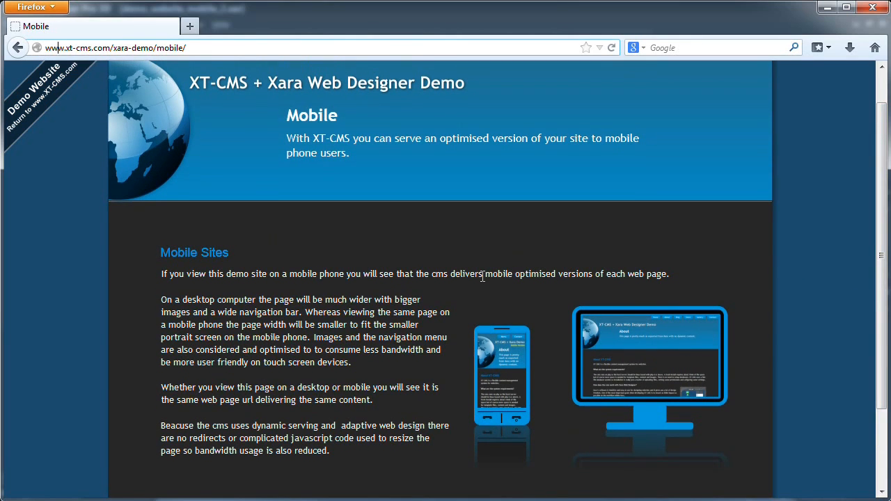
mouse_move(605, 351)
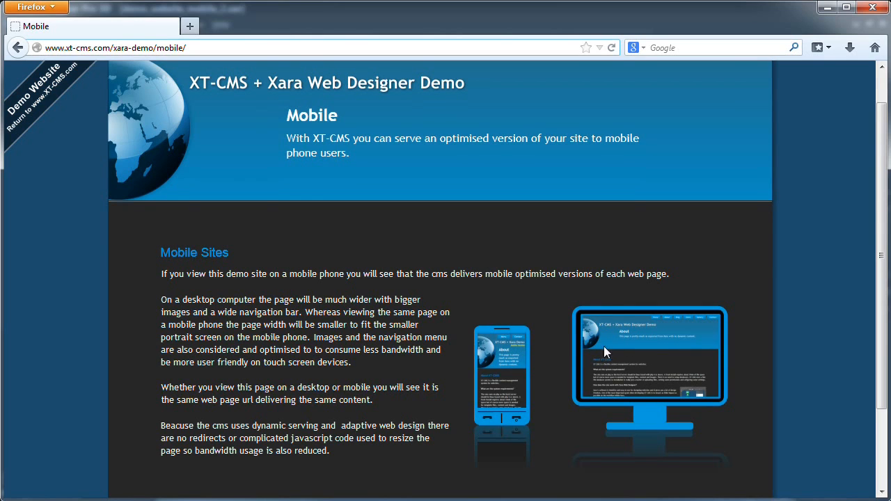
mouse_move(668, 353)
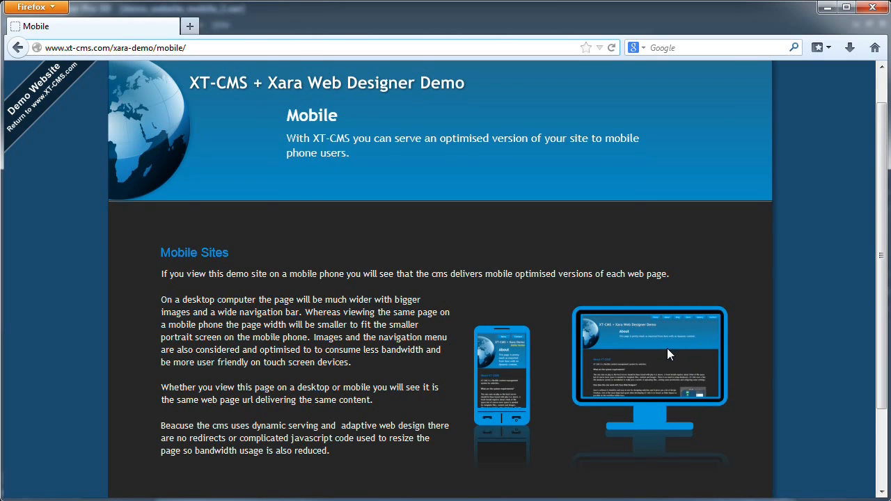
mouse_move(513, 358)
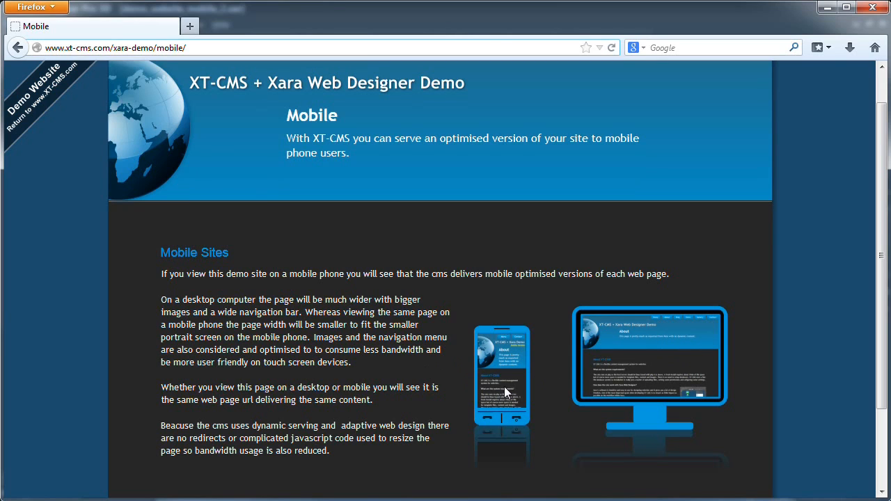
mouse_move(505, 310)
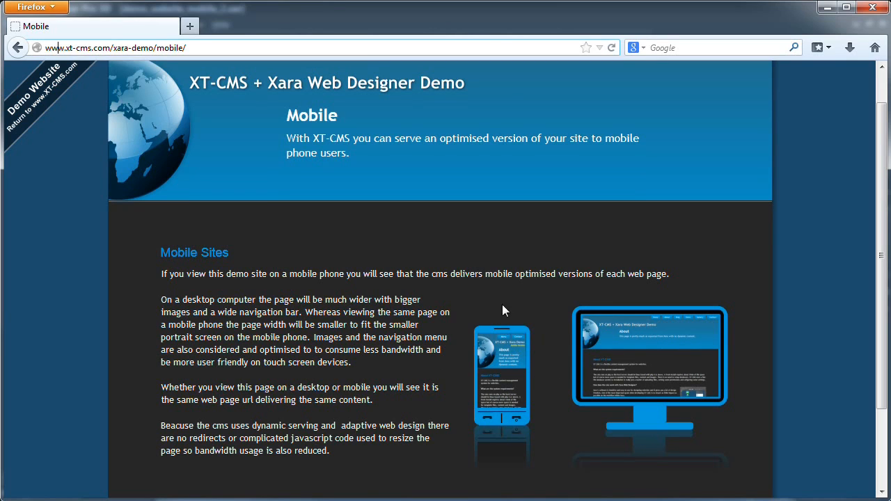
mouse_move(496, 368)
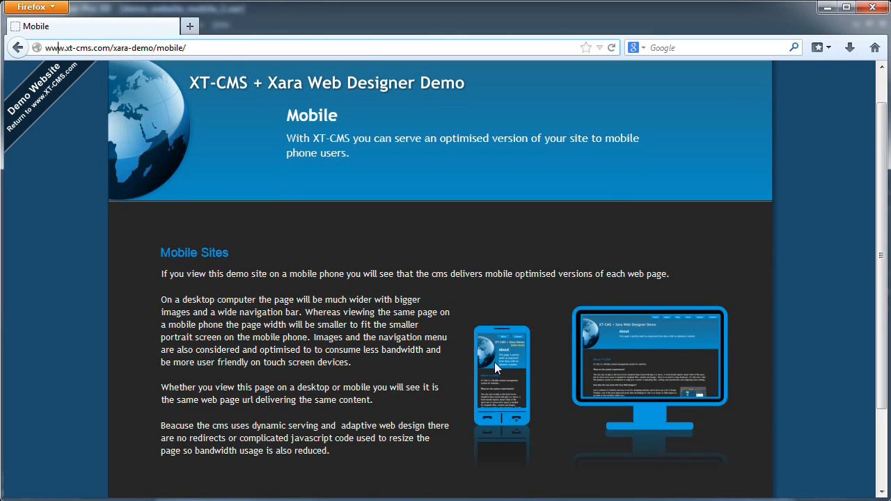
mouse_move(398, 368)
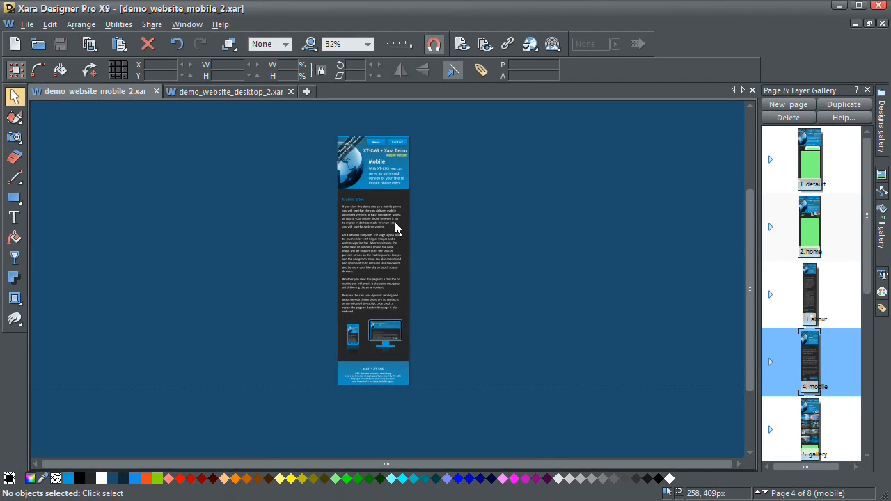
mouse_move(230, 91)
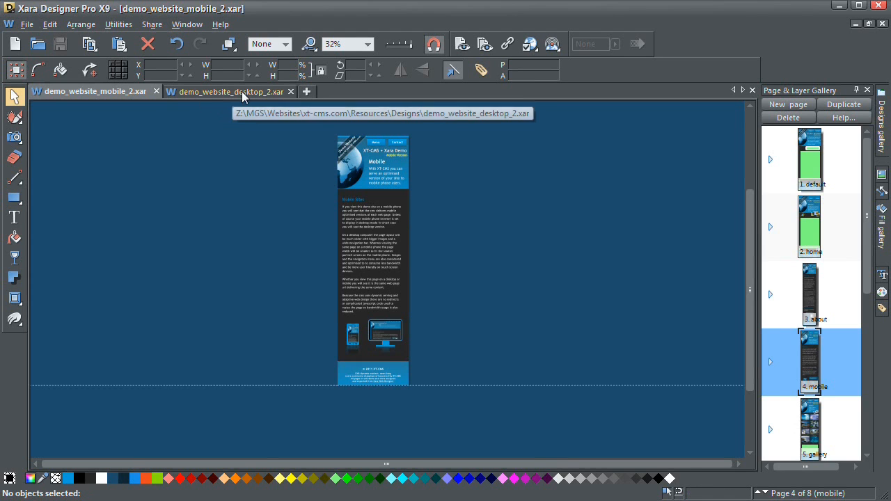
click(228, 91)
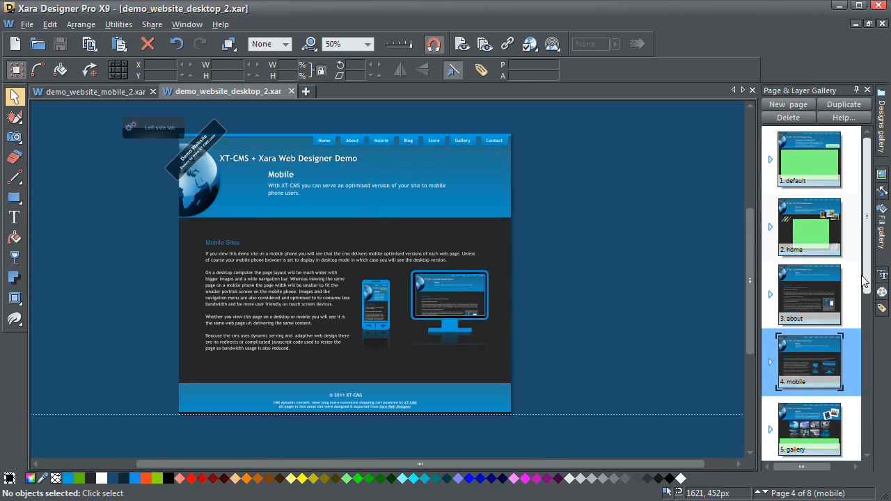
click(809, 295)
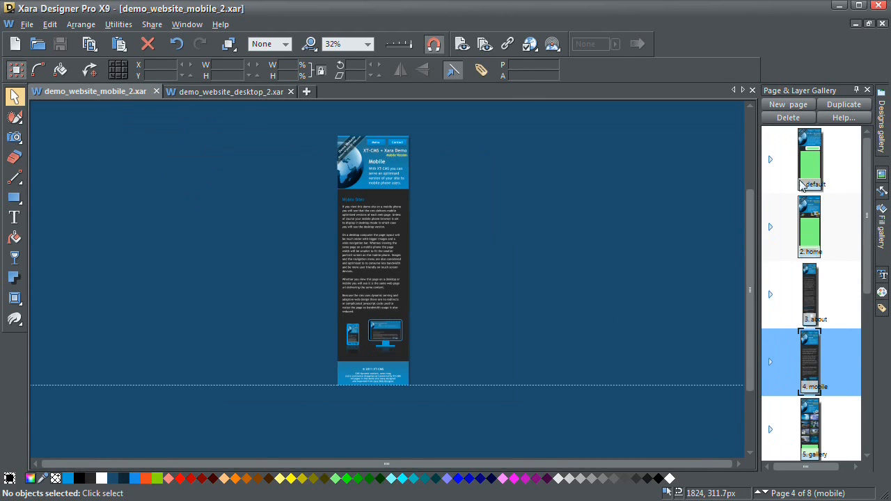
click(810, 292)
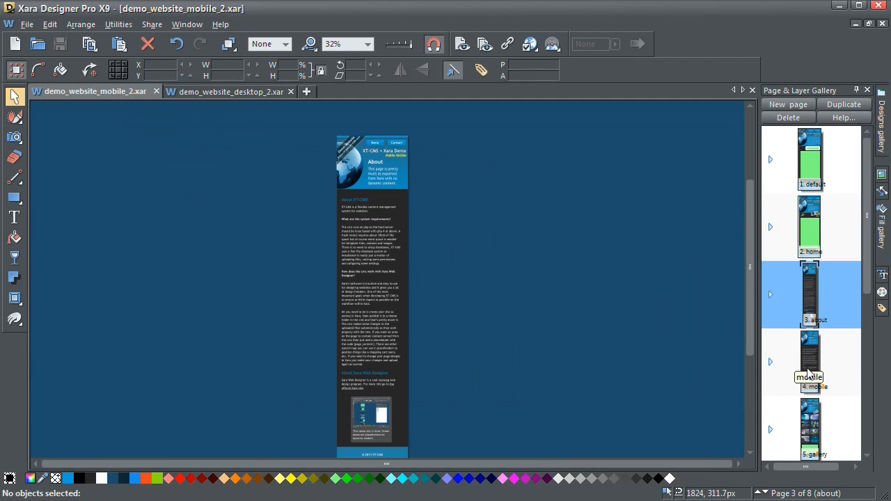
click(809, 361)
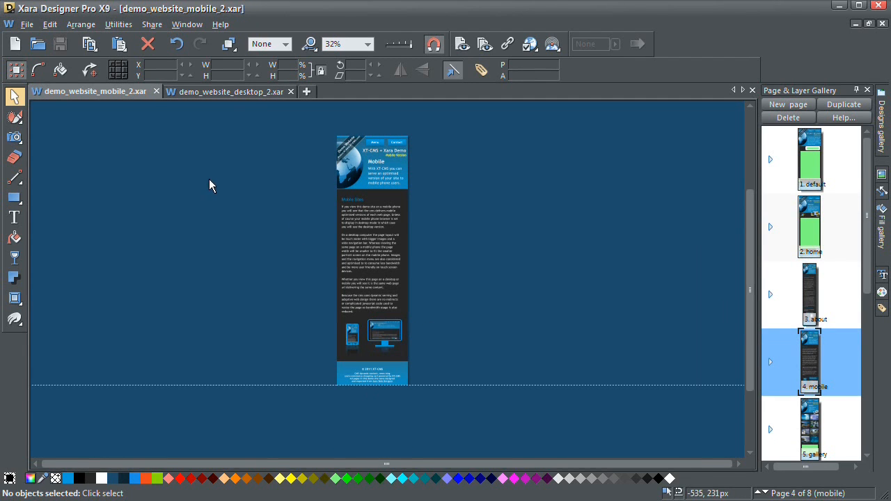
mouse_move(245, 117)
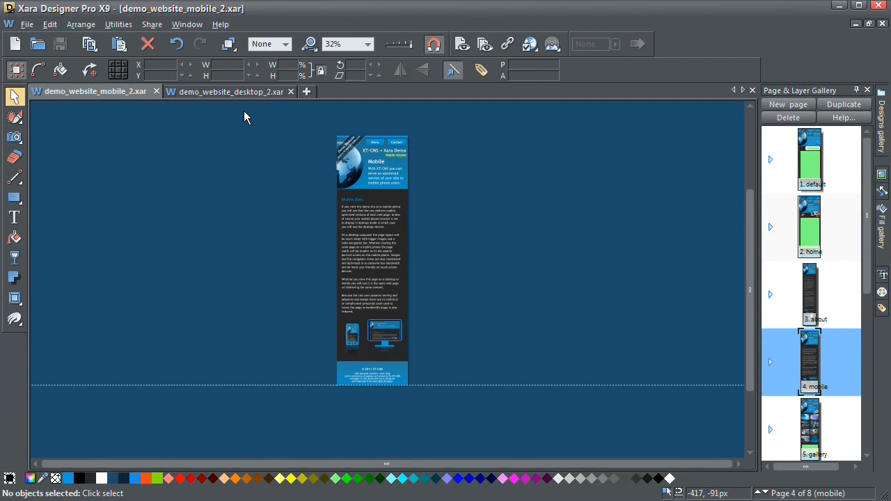
mouse_move(256, 137)
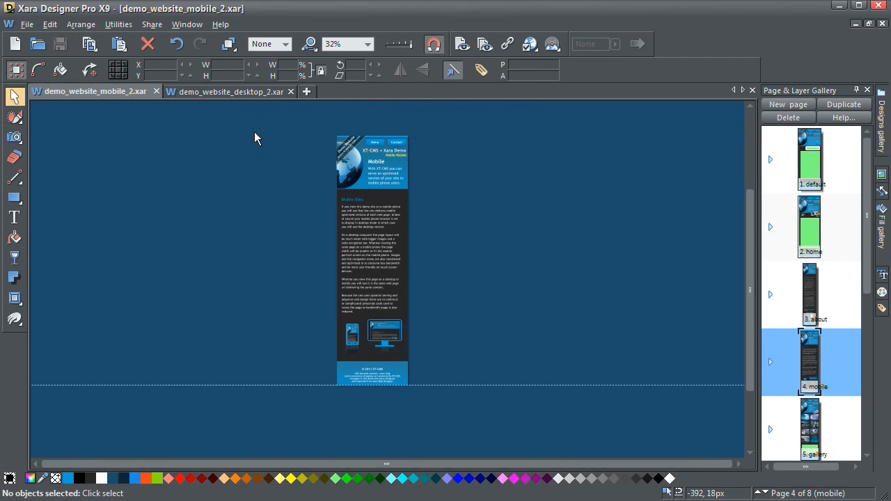
click(227, 91)
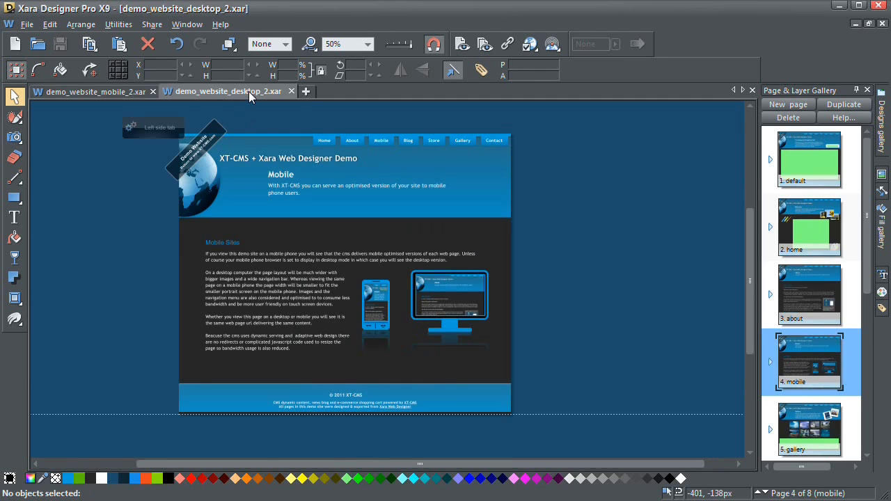
click(95, 91)
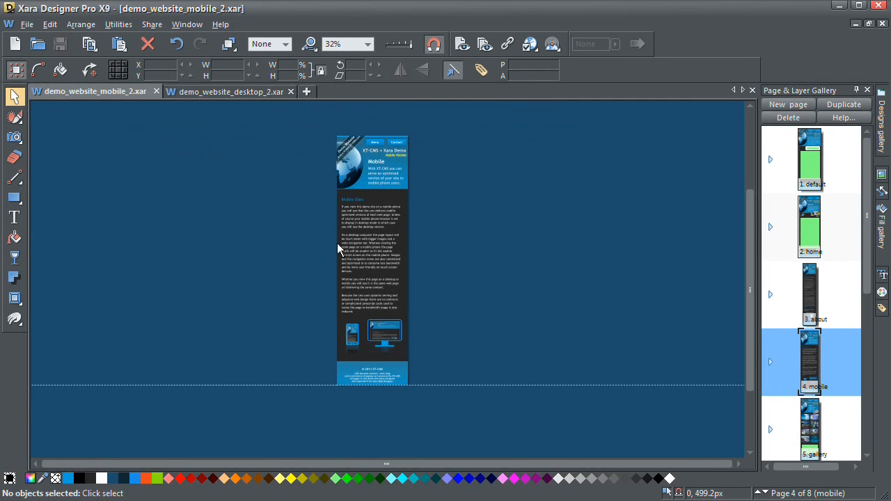
mouse_move(249, 108)
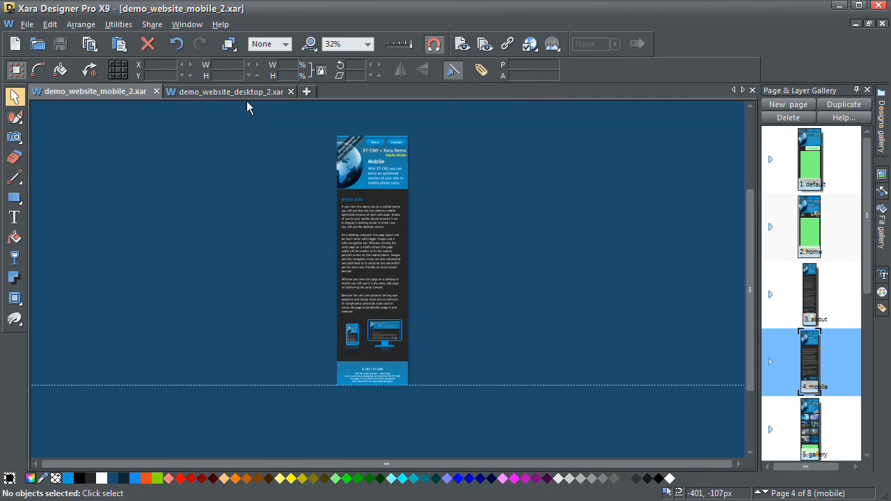
click(230, 92)
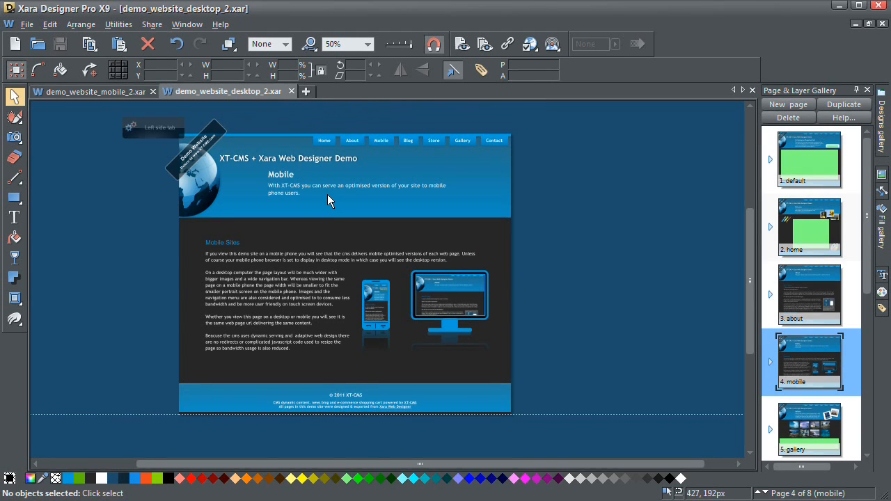
Save the desktop design as a separate copy named demo_website_desktop_temp.xar
click(26, 24)
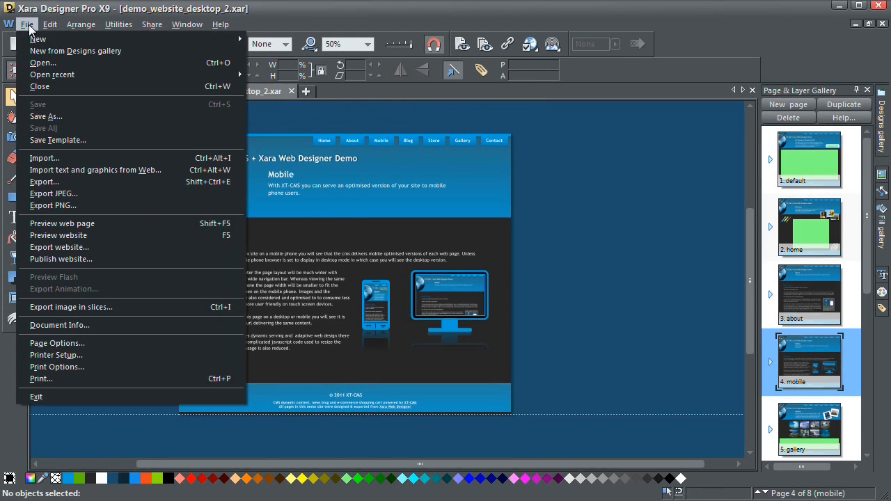
mouse_move(47, 116)
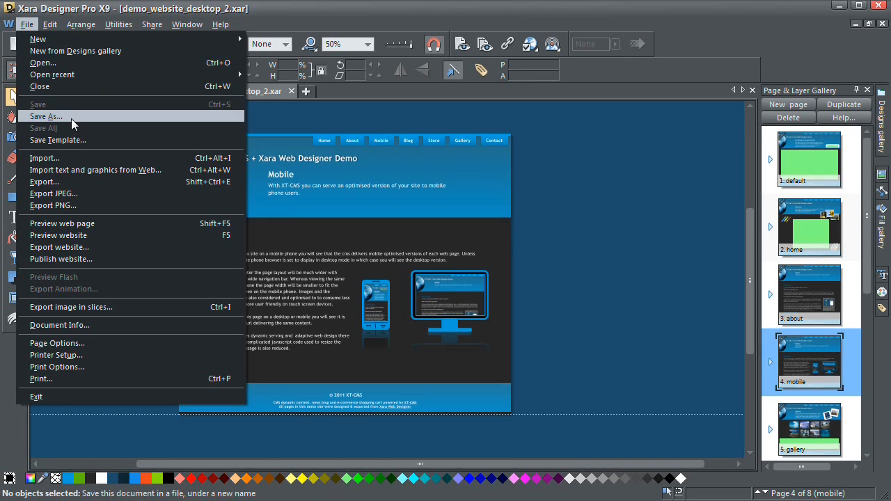
click(47, 116)
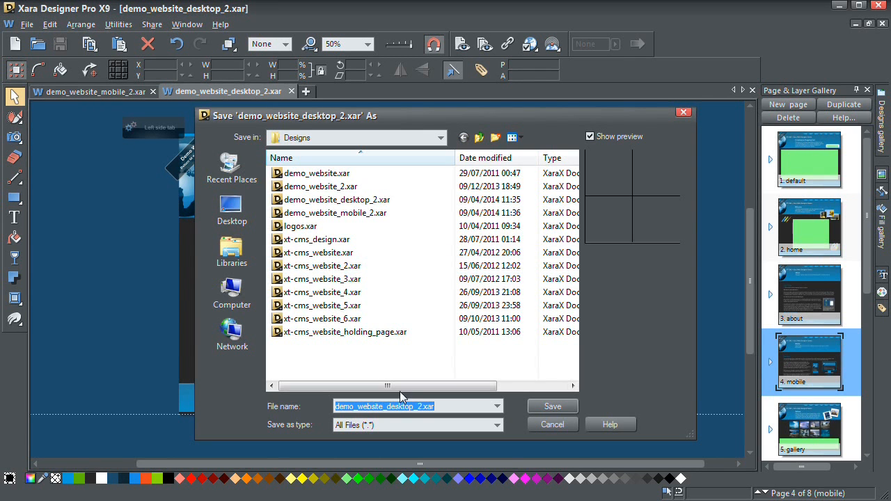
click(420, 406)
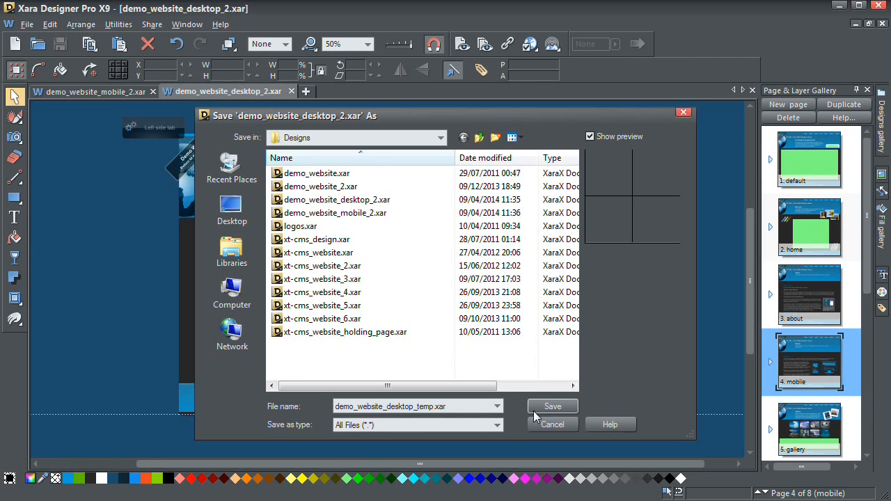
click(552, 406)
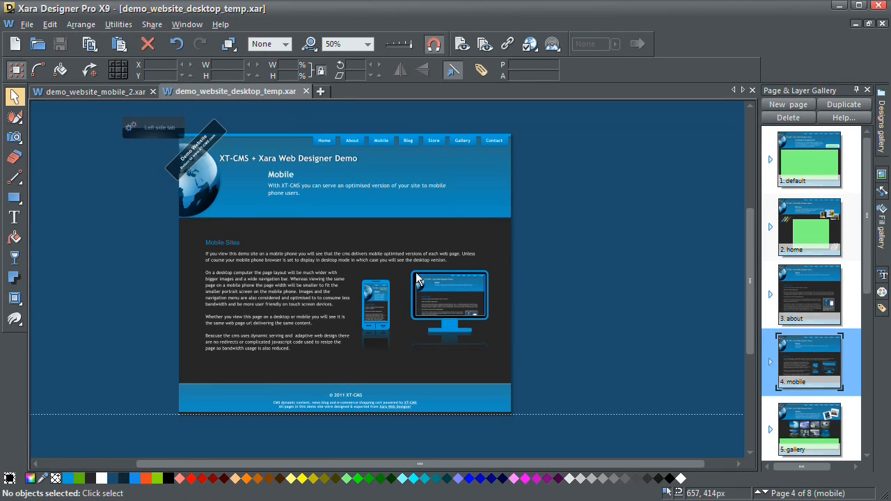
mouse_move(394, 233)
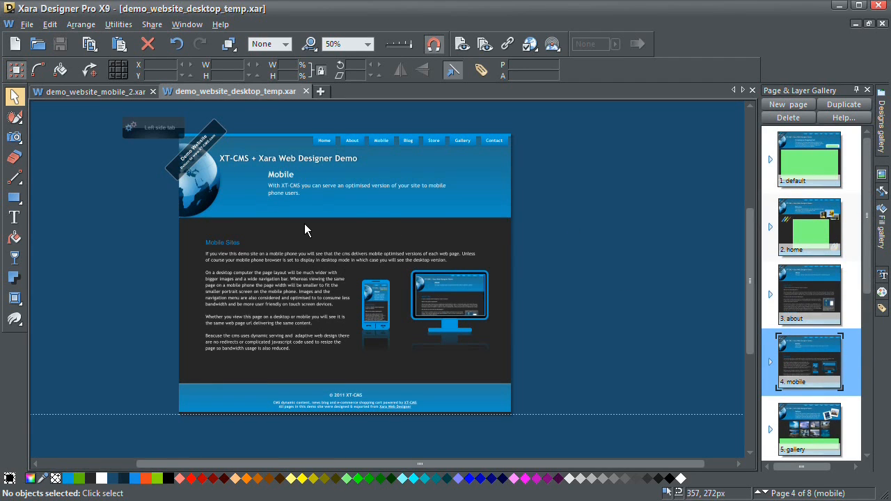
mouse_move(308, 227)
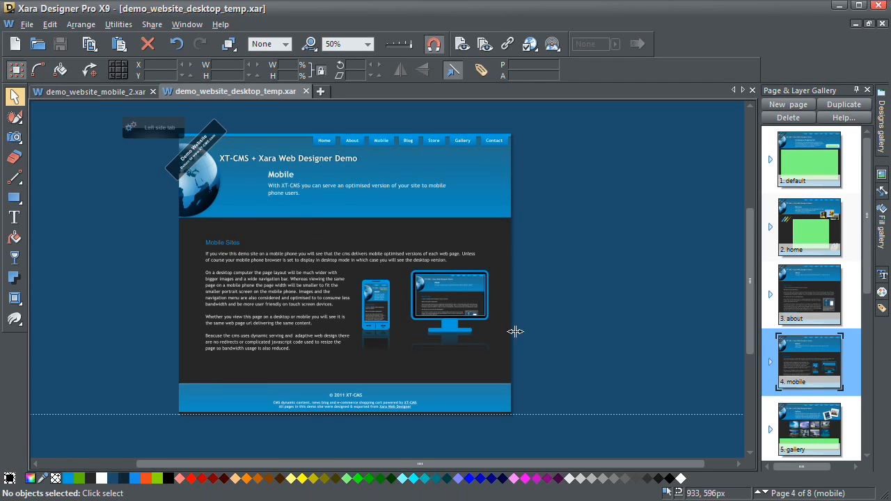
Set the Mobile page width to 320px in Page Options and apply it
right_click(541, 451)
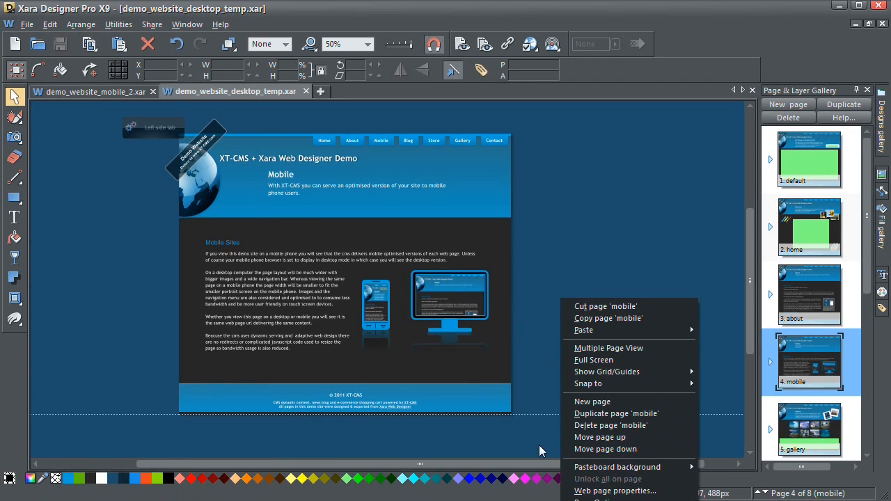
click(615, 491)
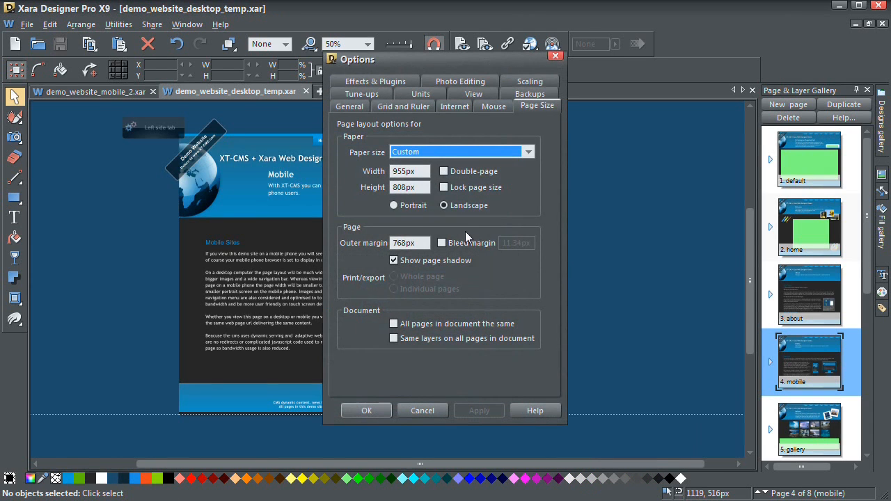
click(409, 171)
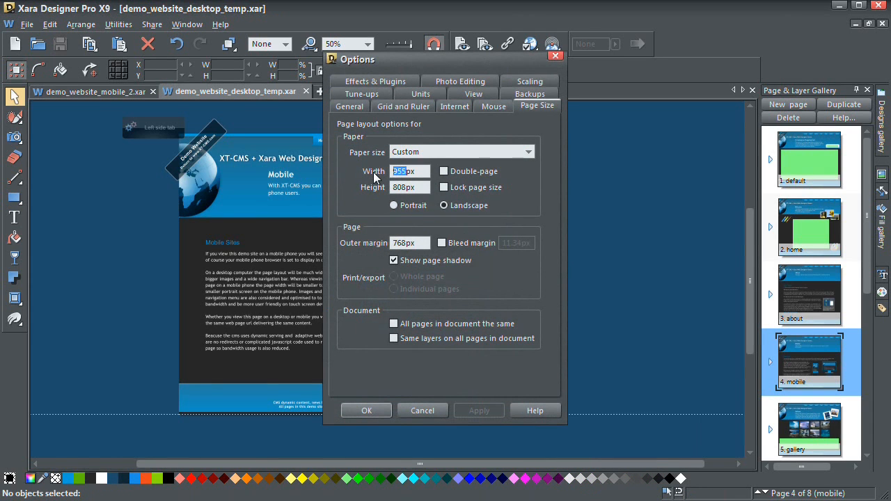
click(479, 410)
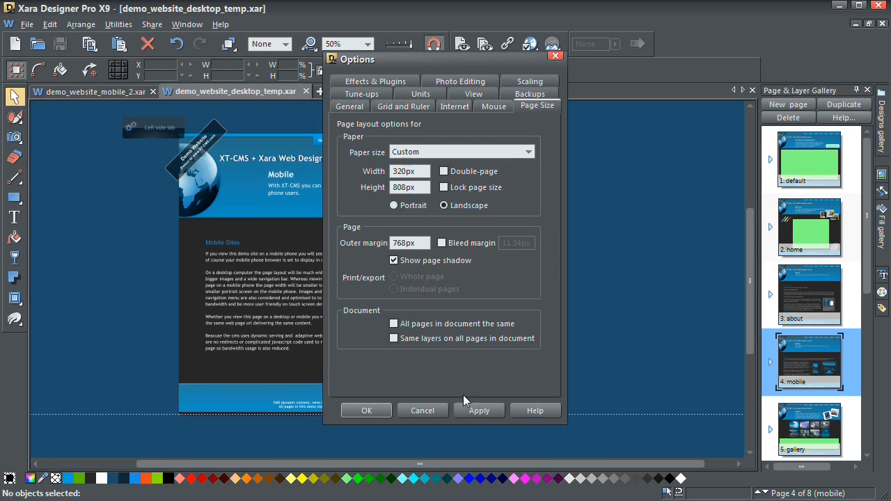
click(479, 410)
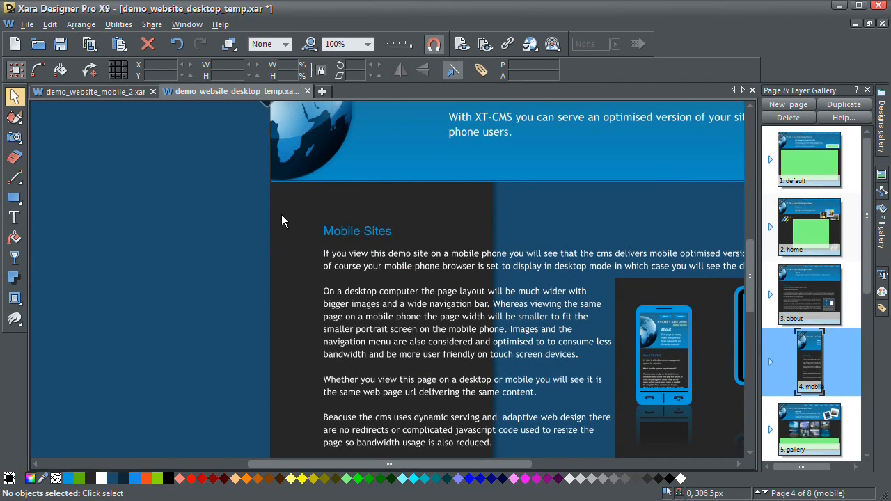
mouse_move(459, 204)
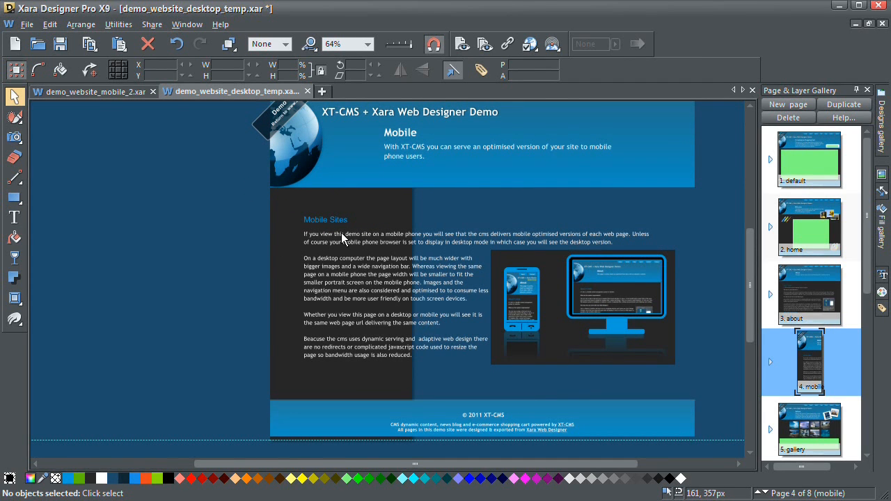
mouse_move(322, 251)
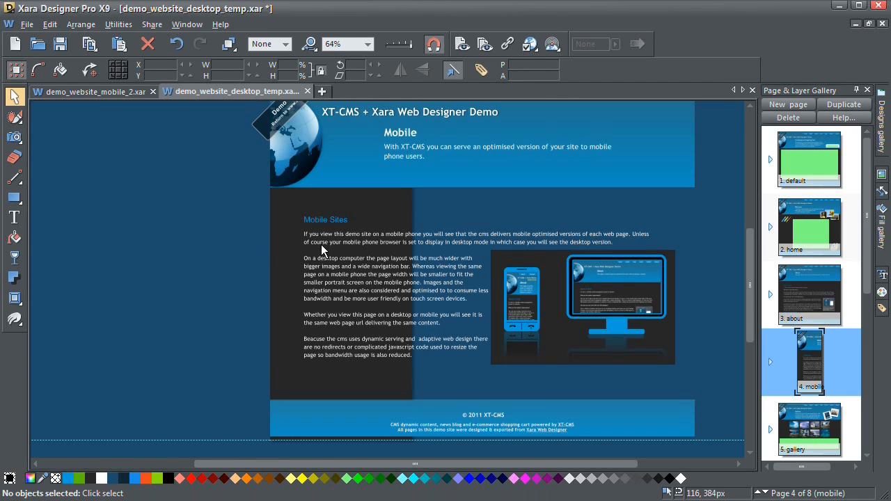
Stack the content in one column, lengthen the page, and narrow the footer bar to 320px
click(365, 44)
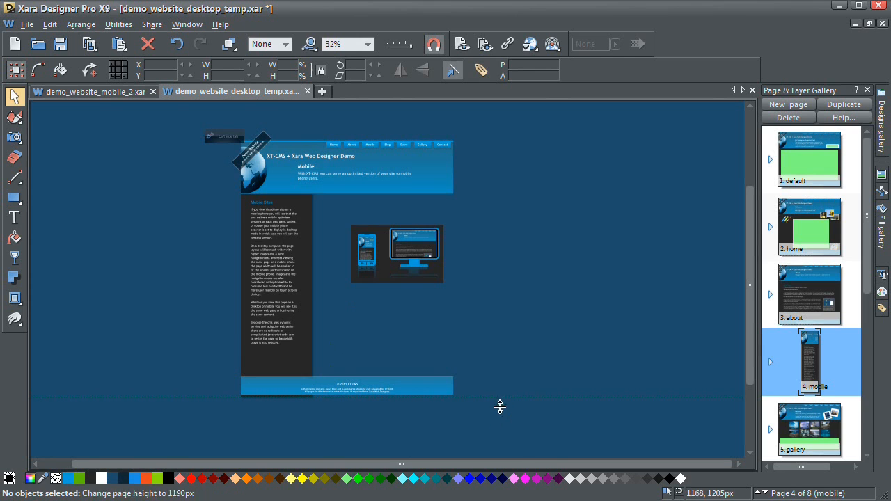
click(397, 251)
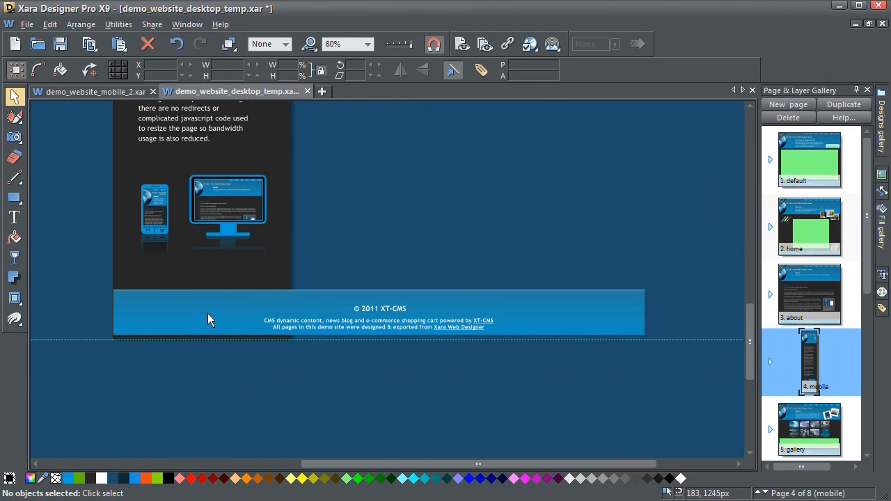
mouse_move(625, 325)
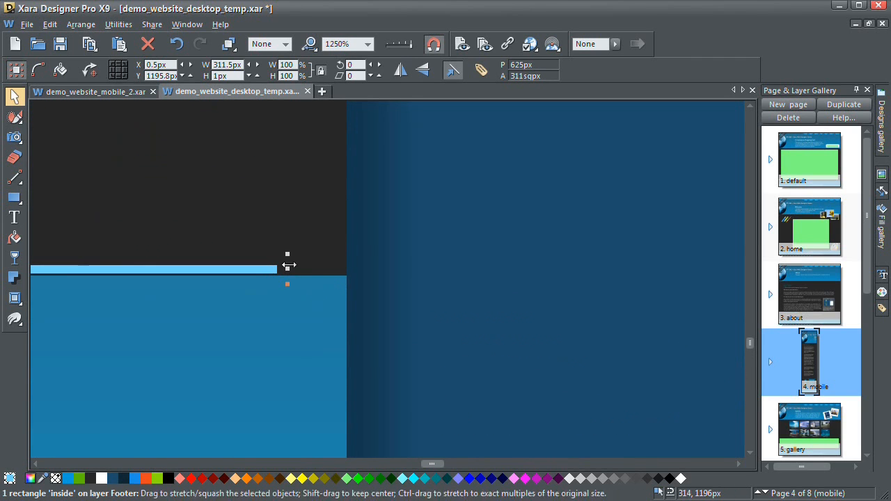
drag(286, 269, 348, 270)
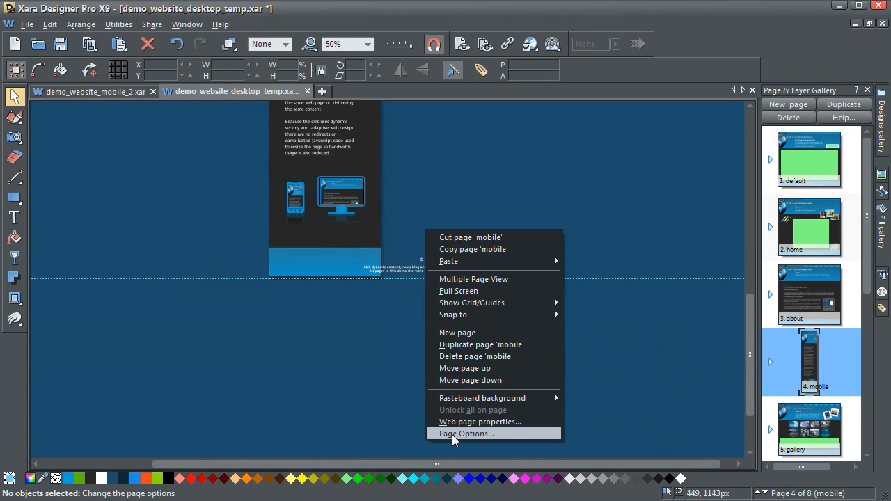
click(466, 434)
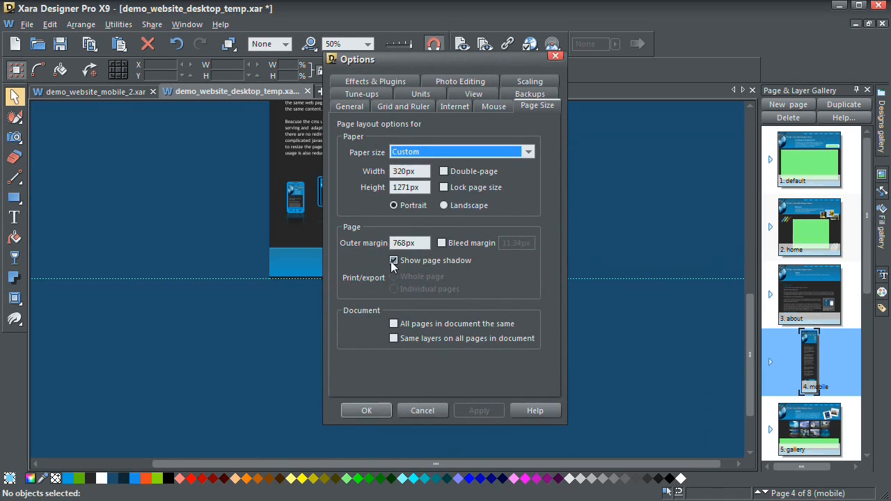
click(393, 259)
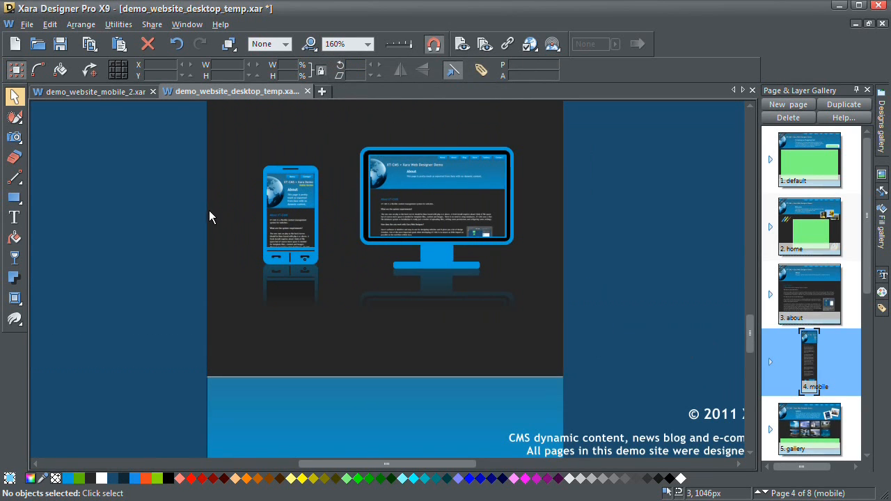
mouse_move(610, 323)
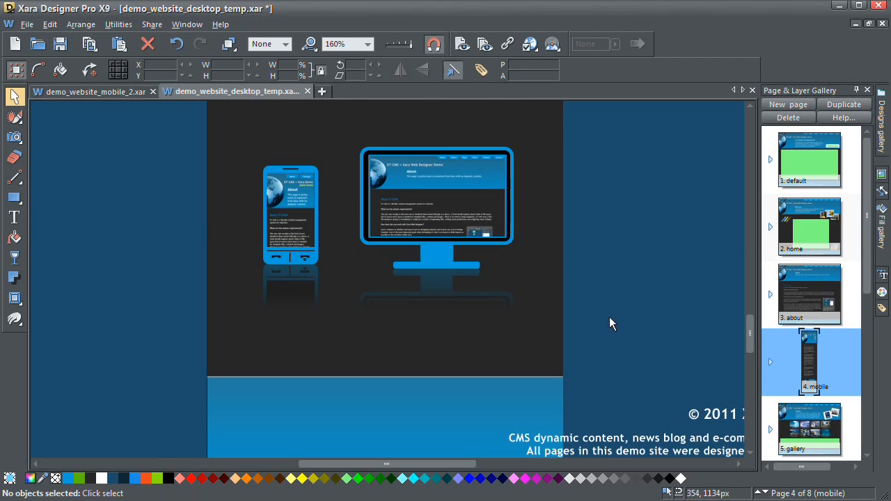
mouse_move(576, 319)
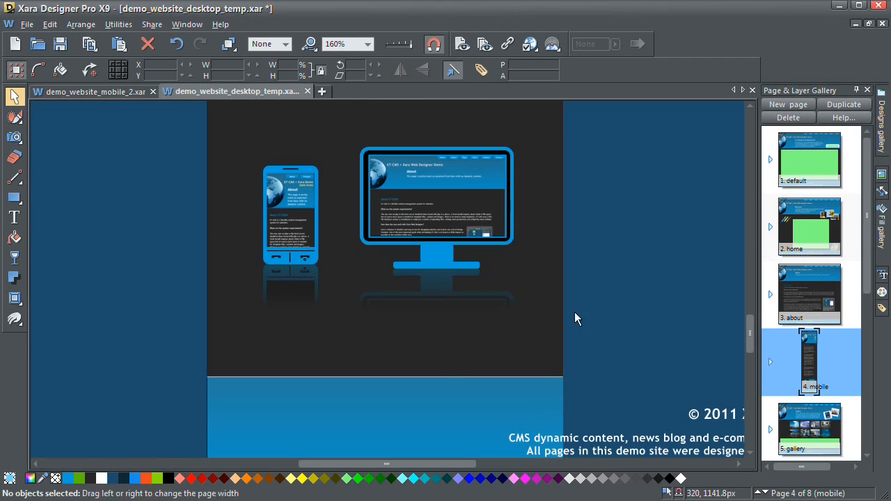
mouse_move(609, 337)
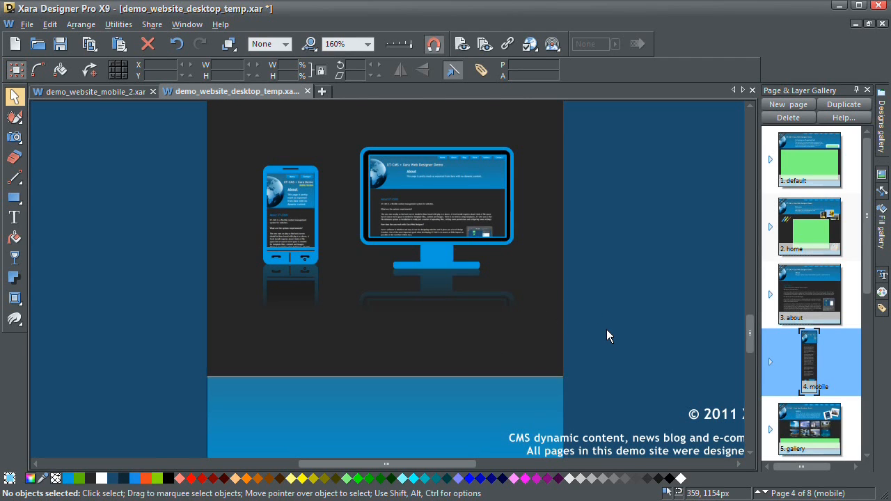
mouse_move(421, 305)
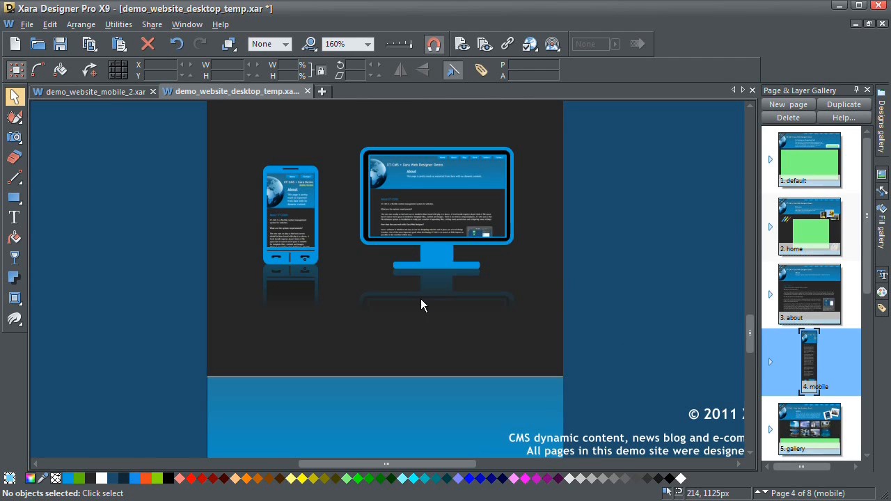
mouse_move(595, 322)
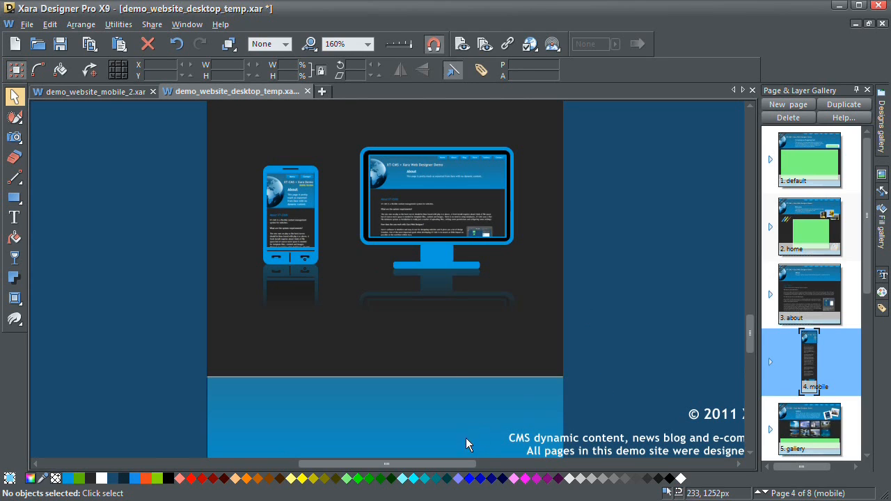
mouse_move(402, 427)
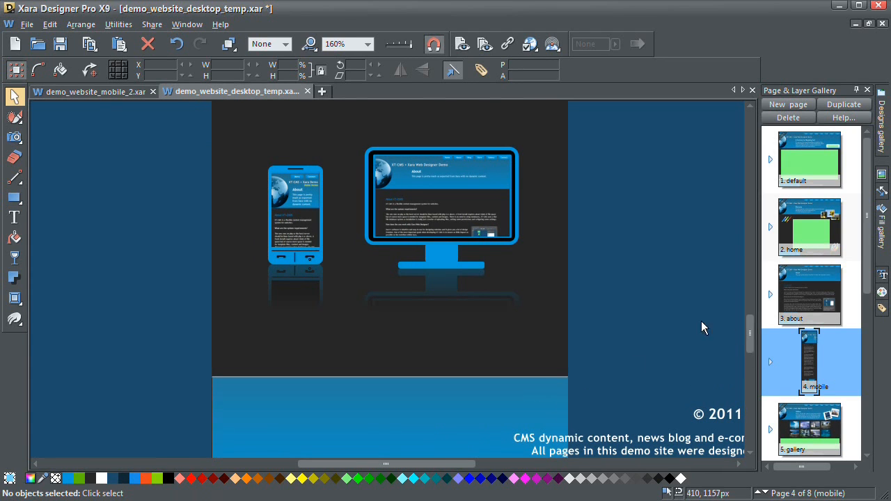
Drag the footer copyright and credit text left so it sits centred in the footer bar
scroll(down, 3)
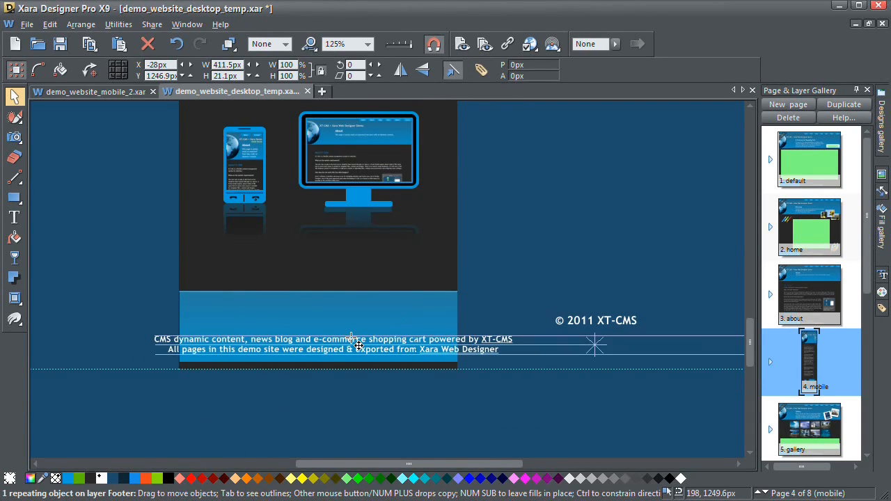
drag(348, 344, 595, 344)
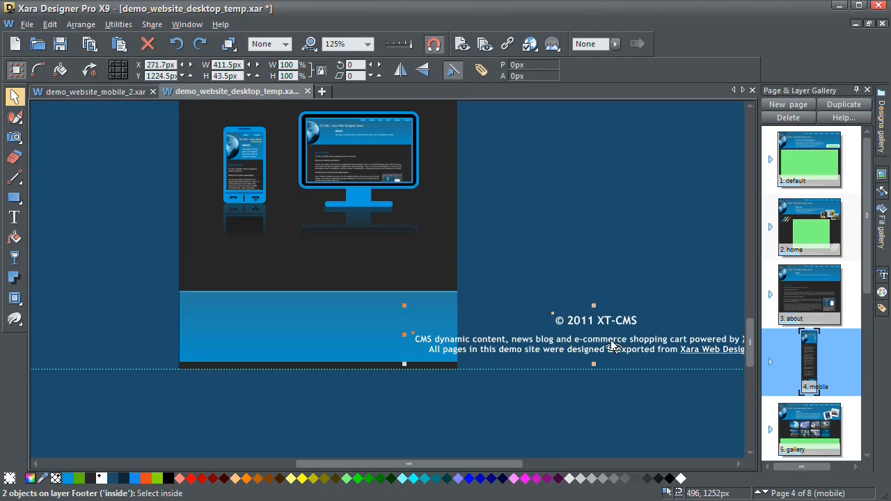
drag(592, 334, 327, 337)
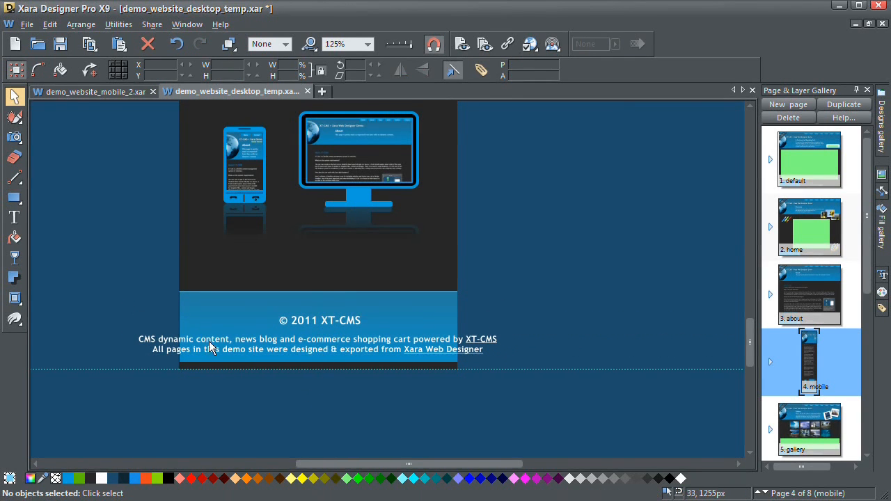
Rewrap the footer credit text into four short lines and change '&' to 'and'
click(13, 218)
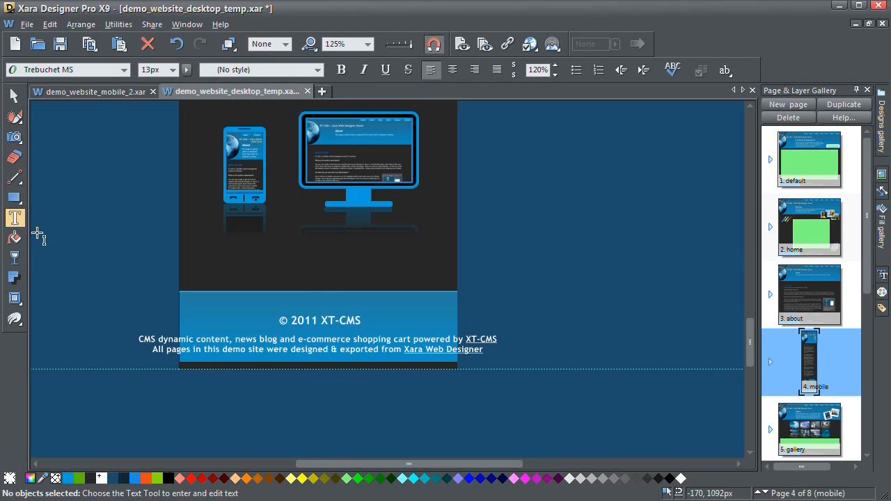
click(151, 349)
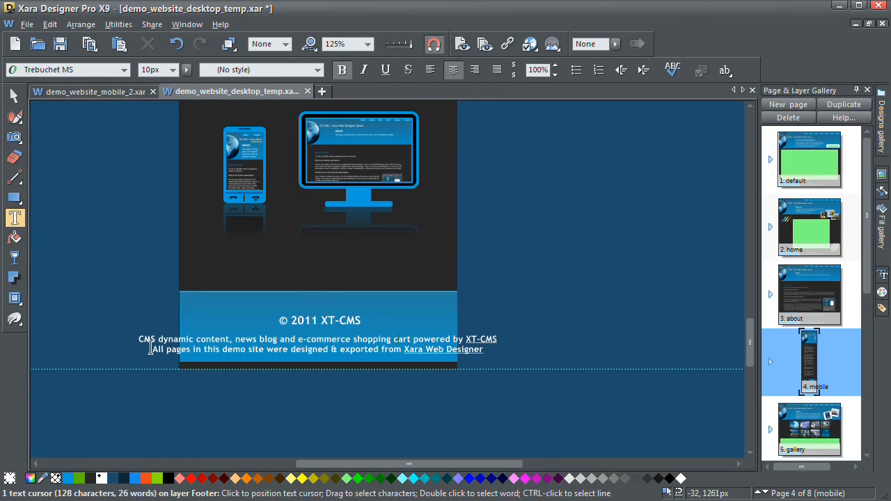
mouse_move(414, 361)
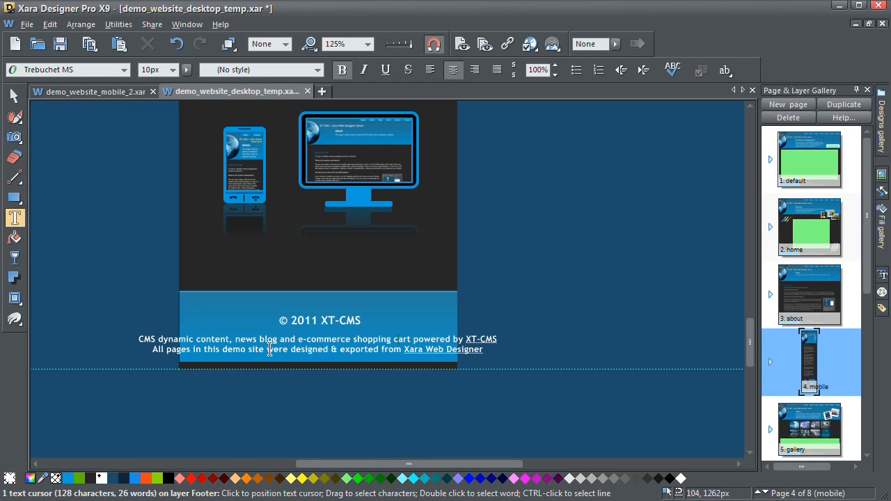
click(349, 339)
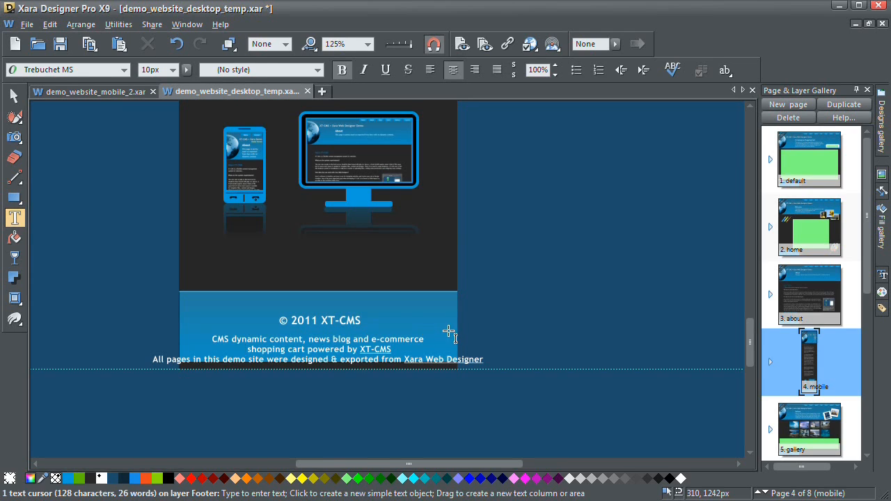
mouse_move(339, 351)
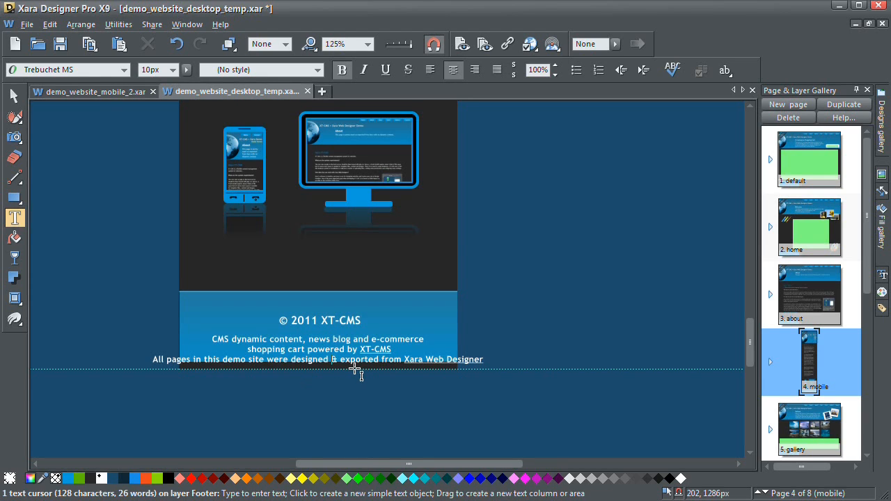
text(nd)
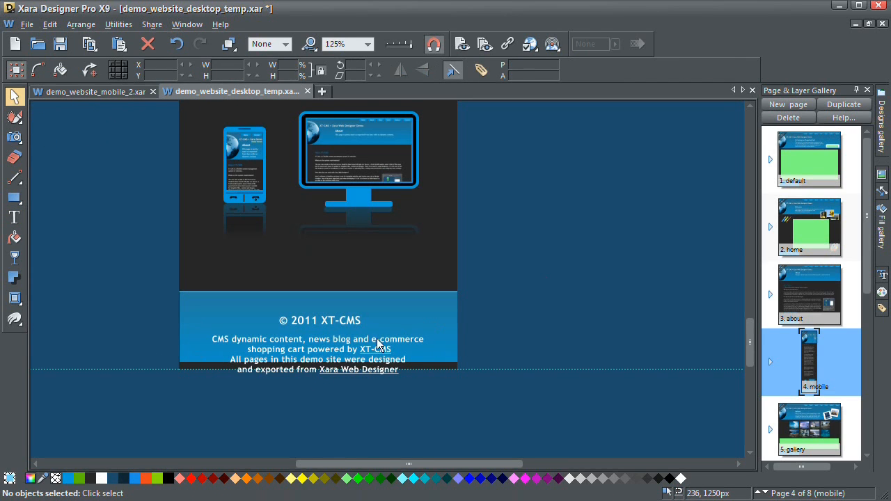
click(319, 320)
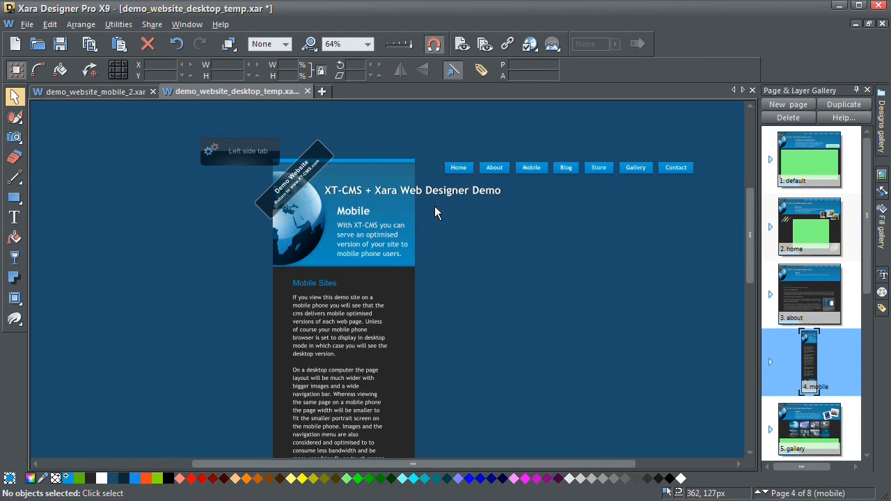
Retype the page heading as 'XT-CMS + Xara Demo', comparing against the mobile design's heading
click(332, 44)
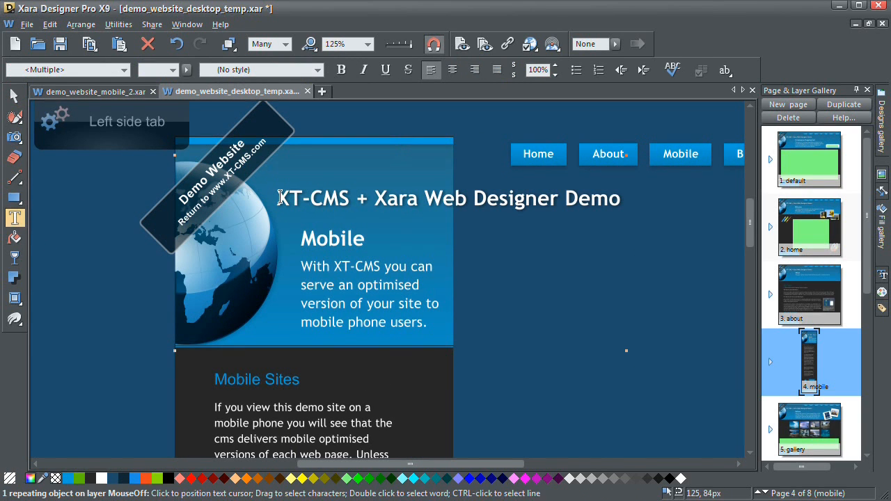
click(385, 200)
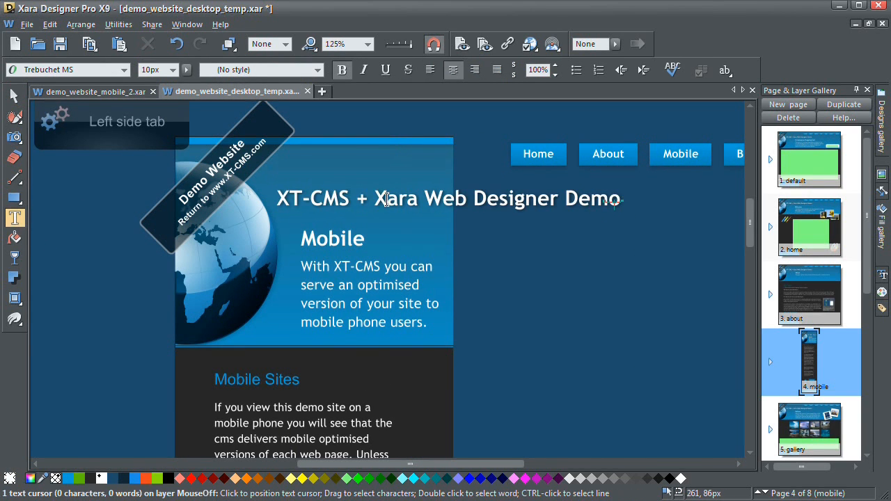
triple_click(451, 198)
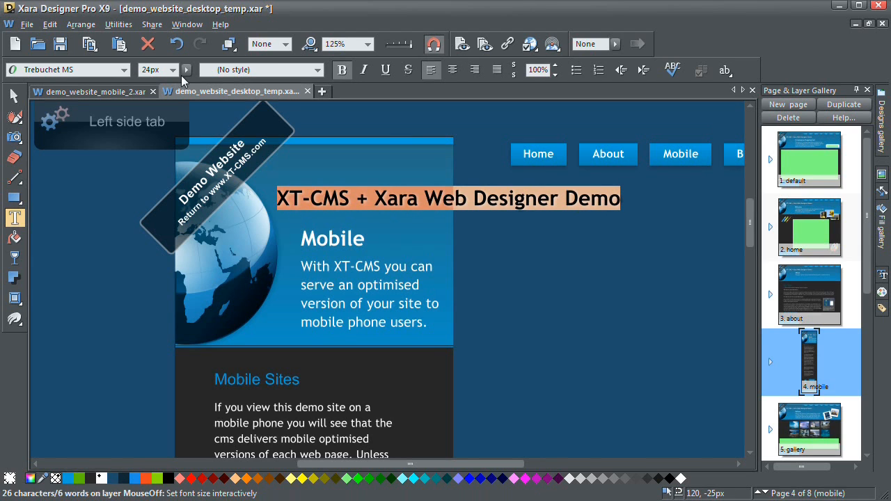
click(178, 69)
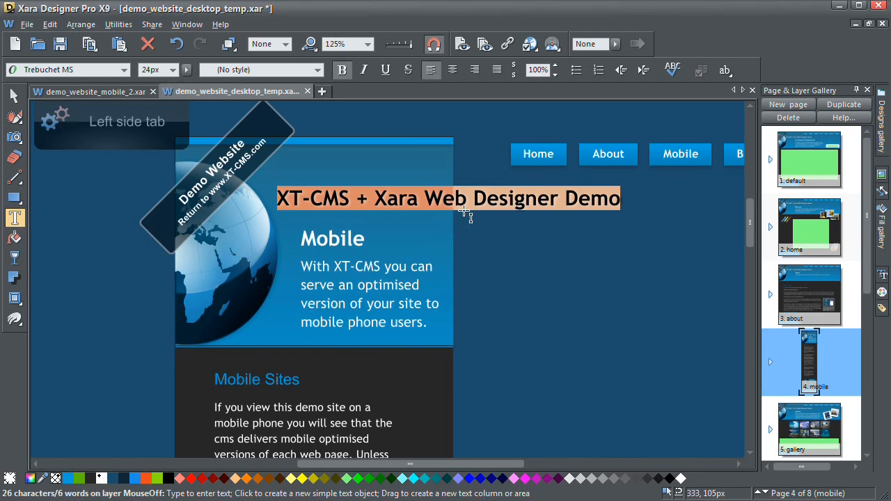
mouse_move(539, 216)
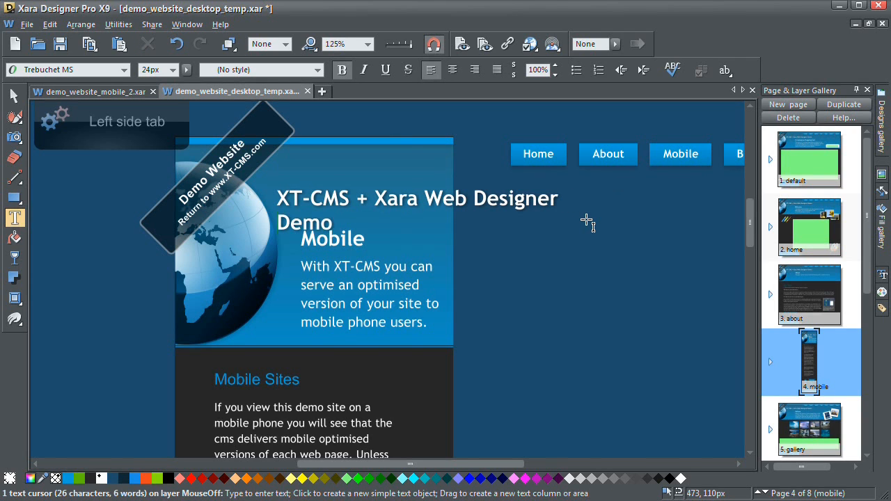
click(91, 91)
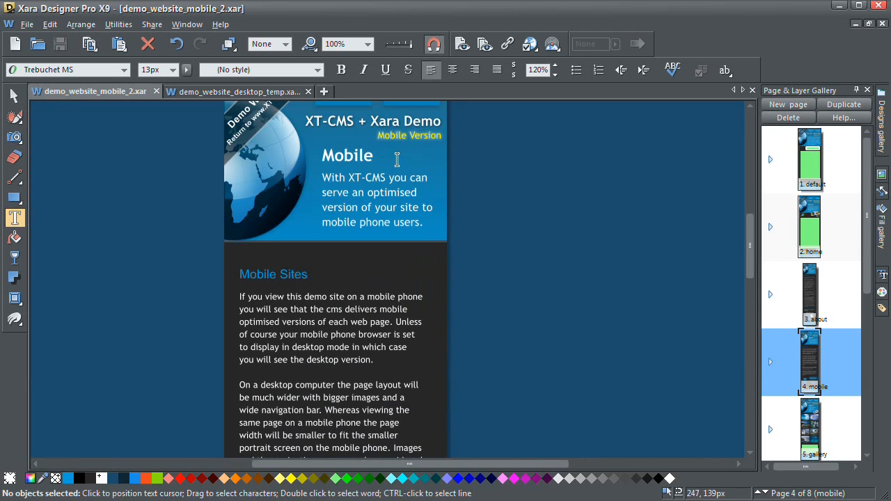
click(237, 91)
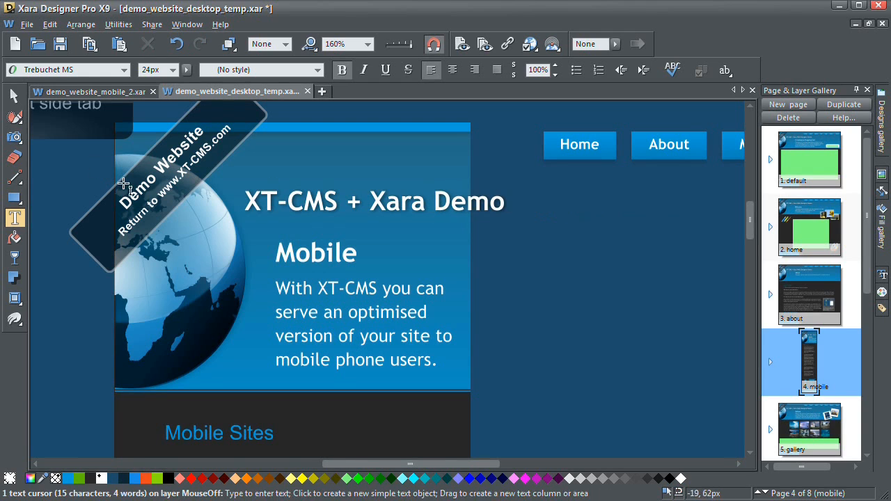
triple_click(373, 201)
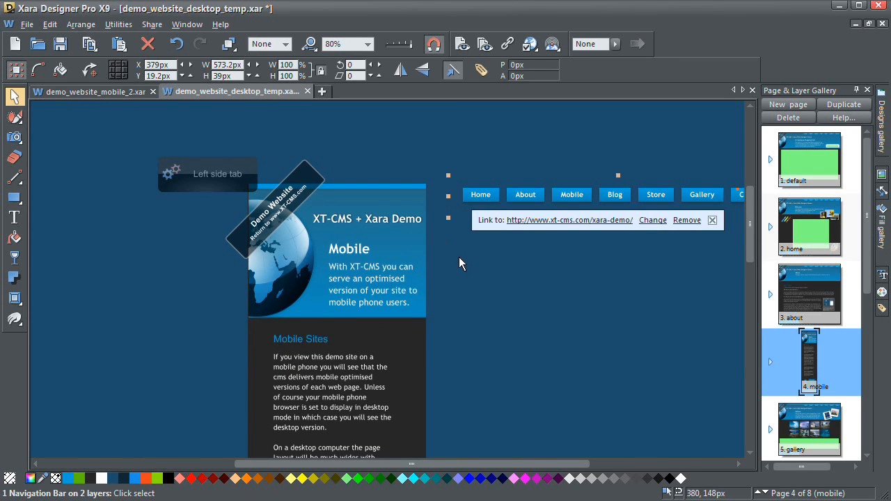
Switch to the demo_website_mobile_2.xar design with its Menu and Contact header buttons
click(361, 44)
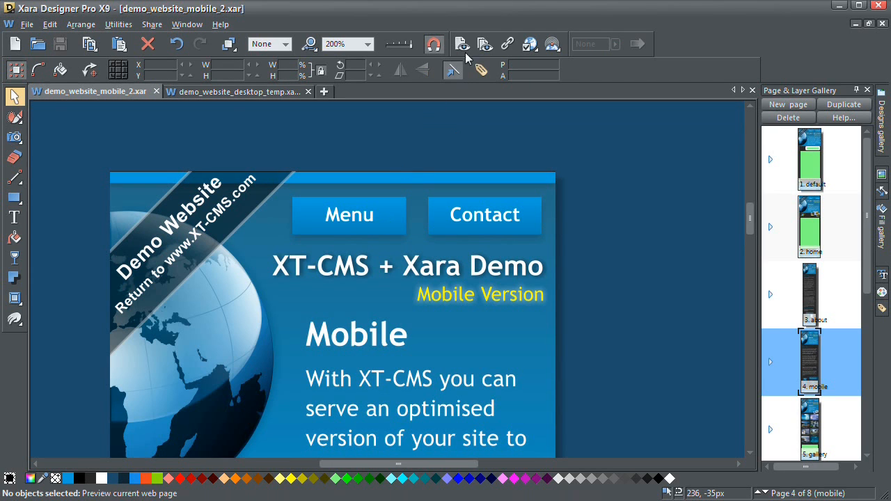
Preview the mobile page in the browser preview window, then close it
click(463, 44)
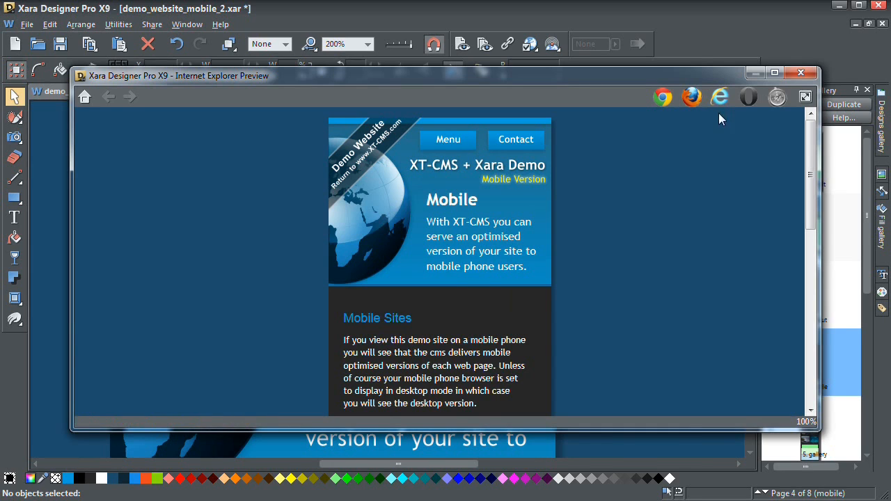
mouse_move(582, 182)
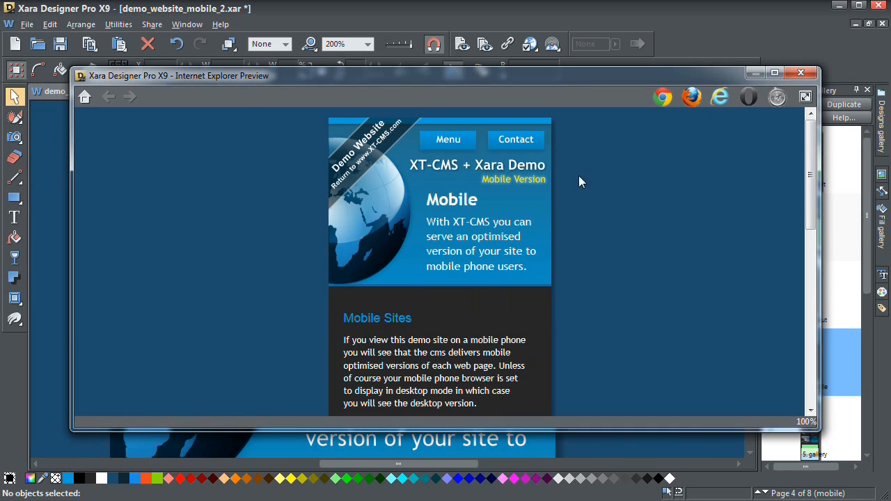
click(448, 139)
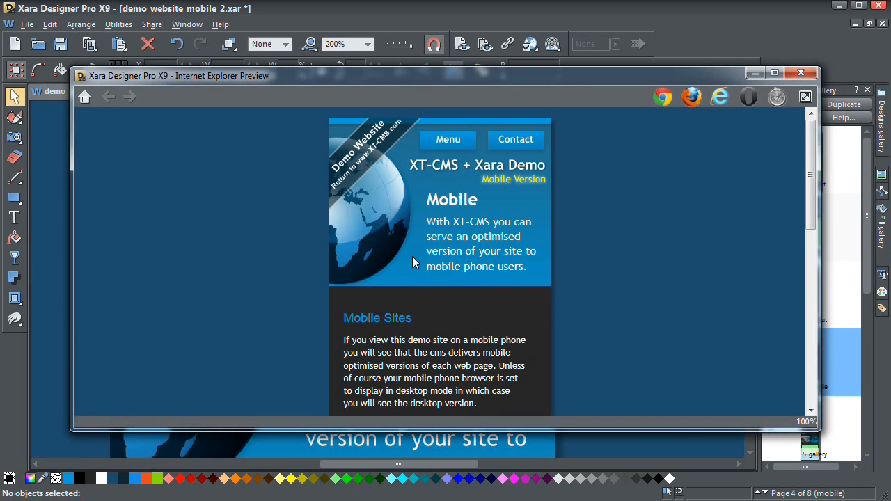
click(448, 139)
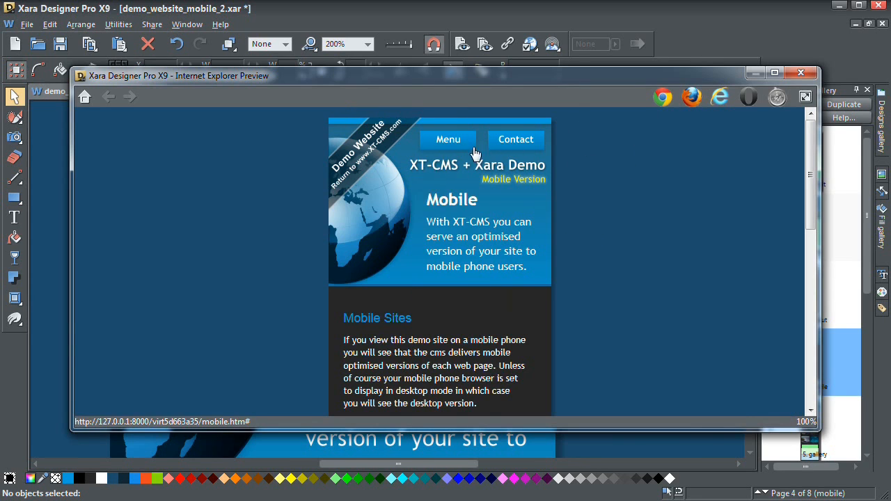
mouse_move(845, 103)
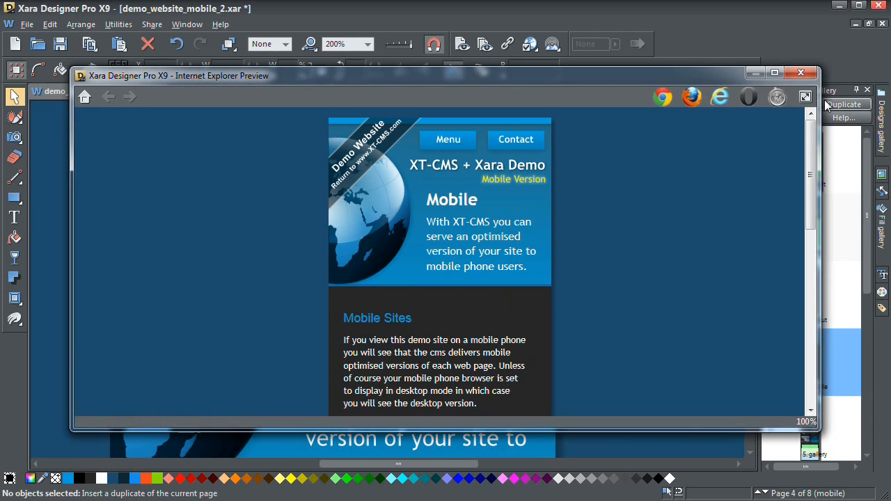
click(447, 140)
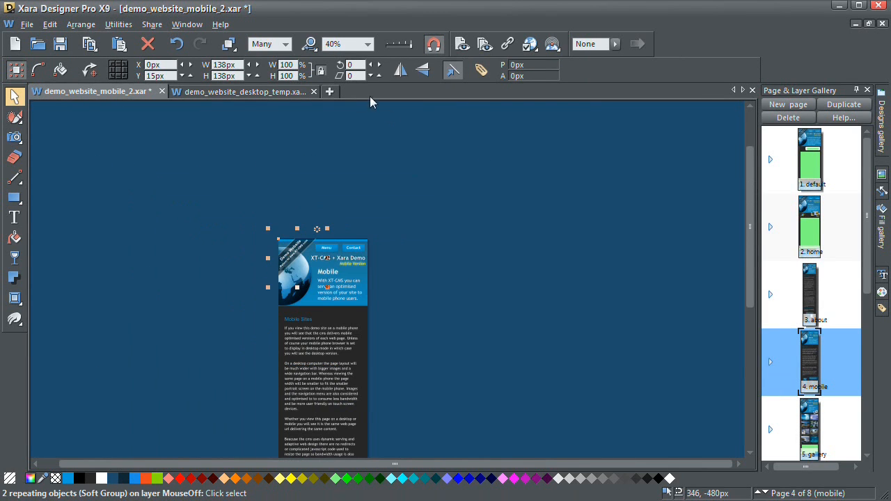
Compare the zoomed-out desktop and mobile pages, then open the desktop file's About page
click(240, 91)
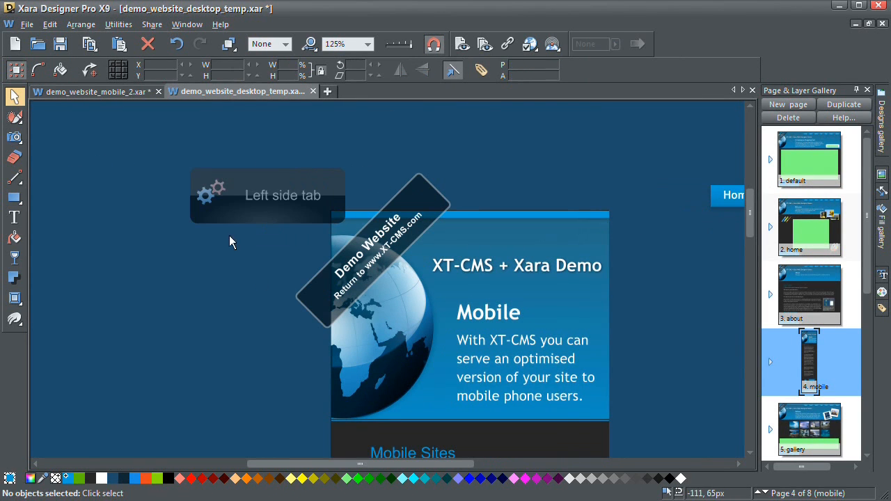
click(347, 43)
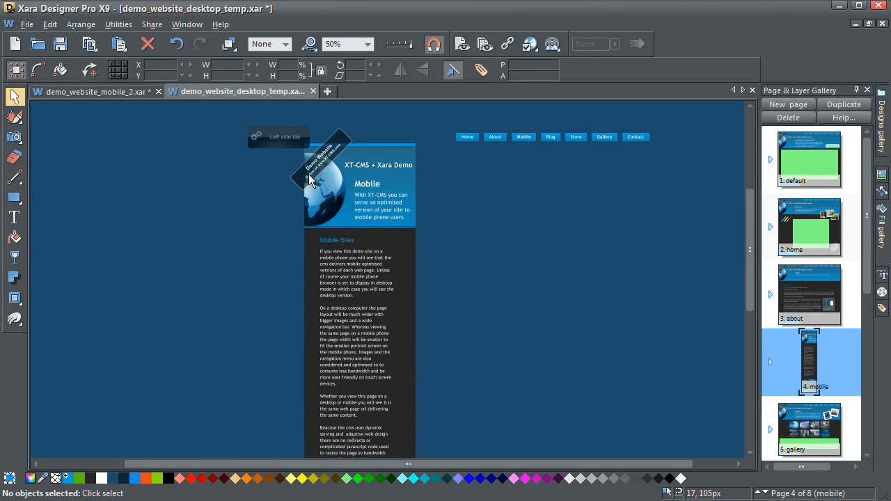
mouse_move(284, 152)
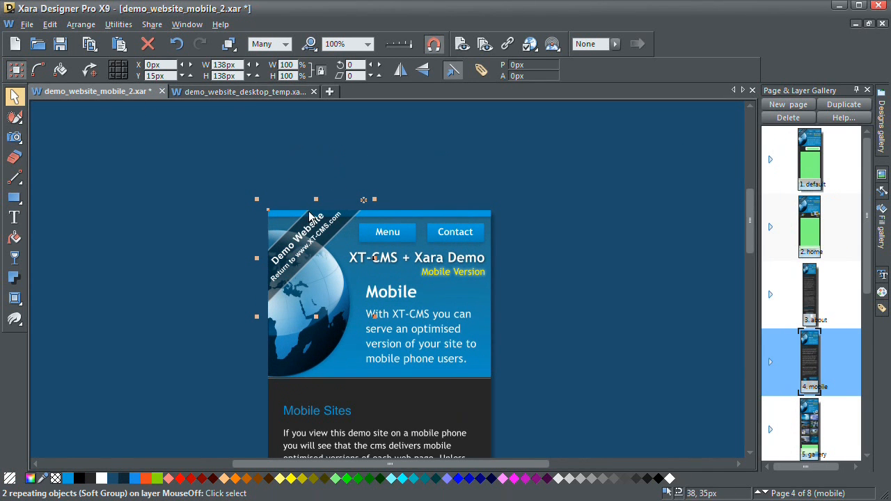
mouse_move(243, 91)
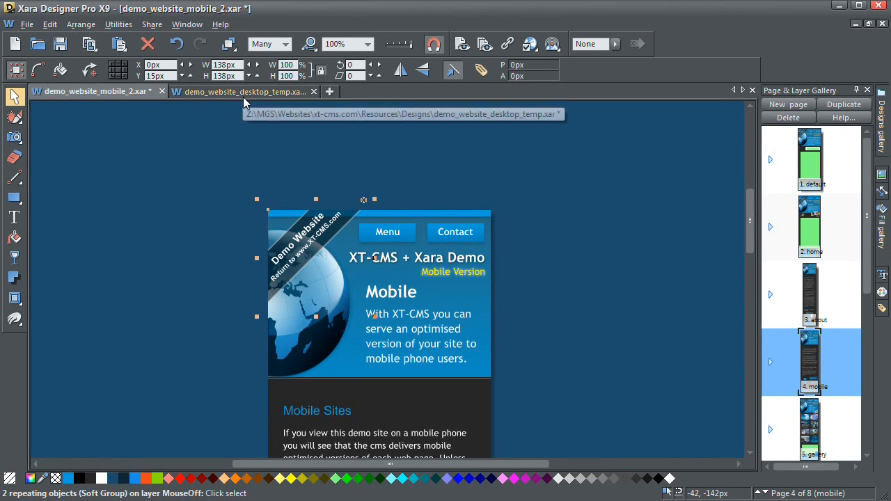
mouse_move(451, 293)
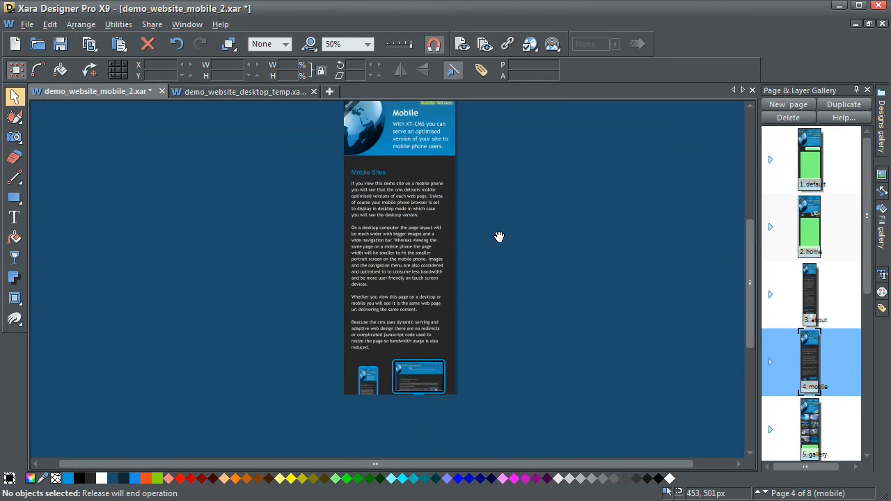
click(240, 91)
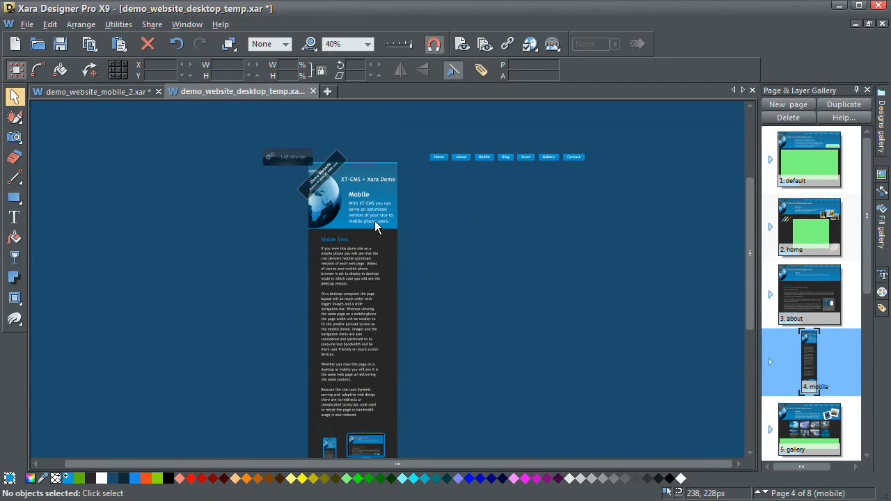
click(808, 294)
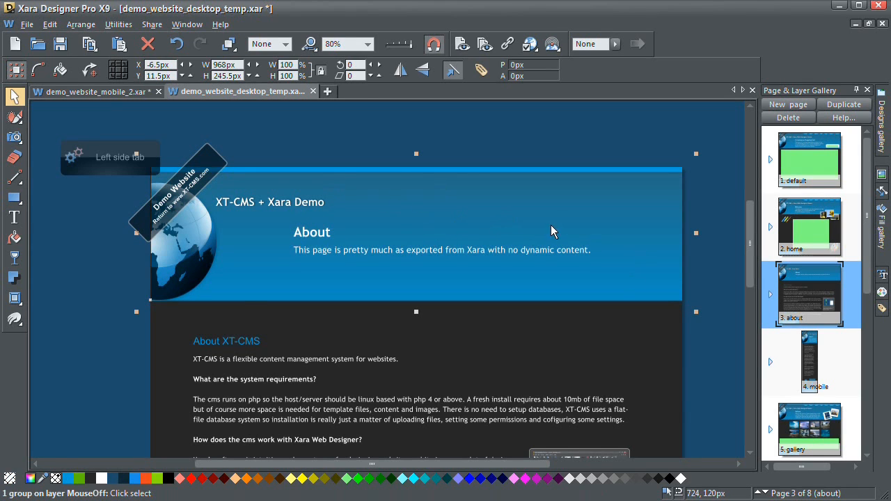
mouse_move(653, 251)
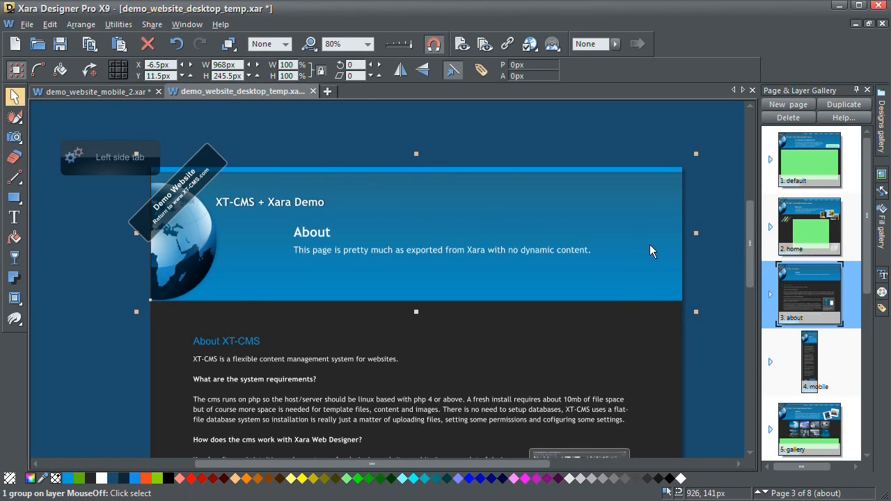
mouse_move(619, 299)
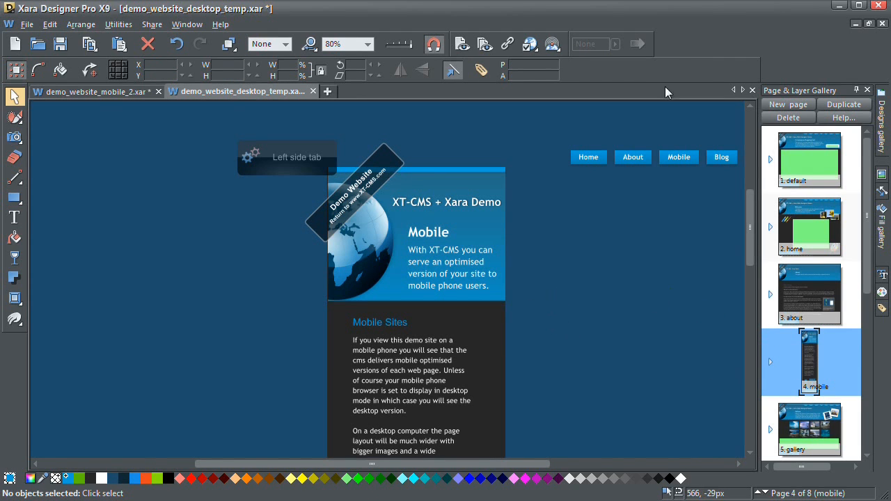
mouse_move(620, 250)
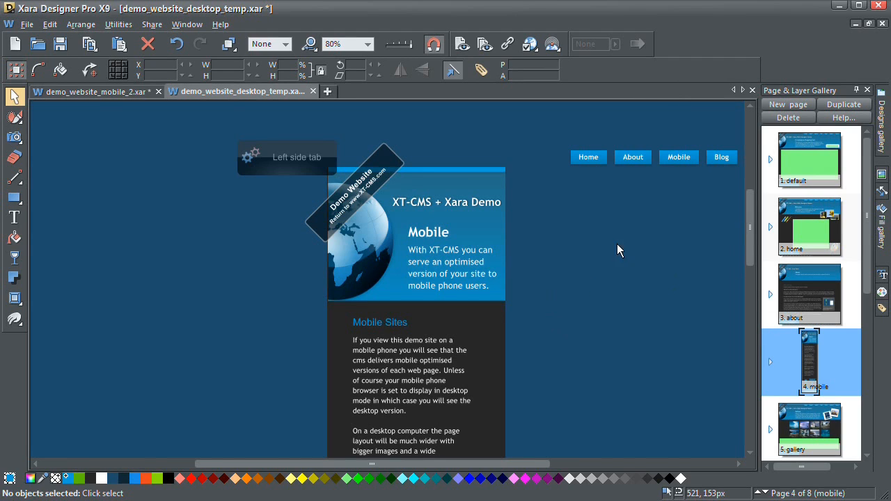
mouse_move(452, 177)
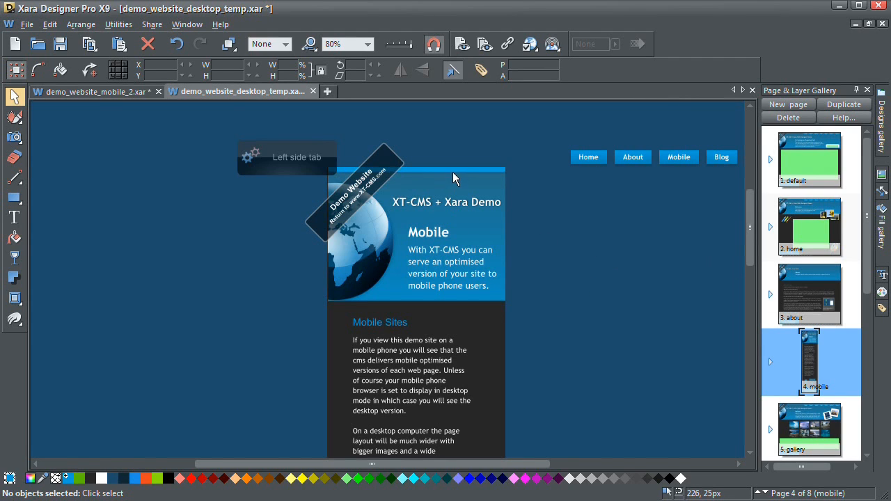
mouse_move(517, 263)
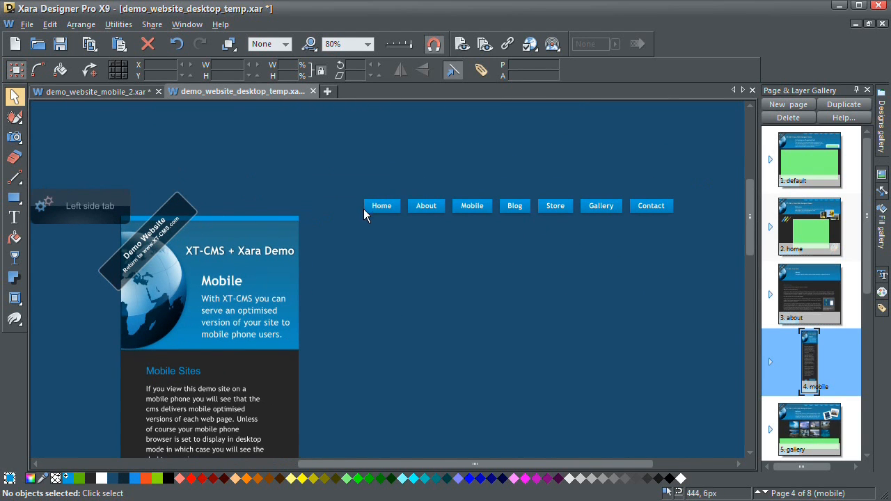
mouse_move(609, 244)
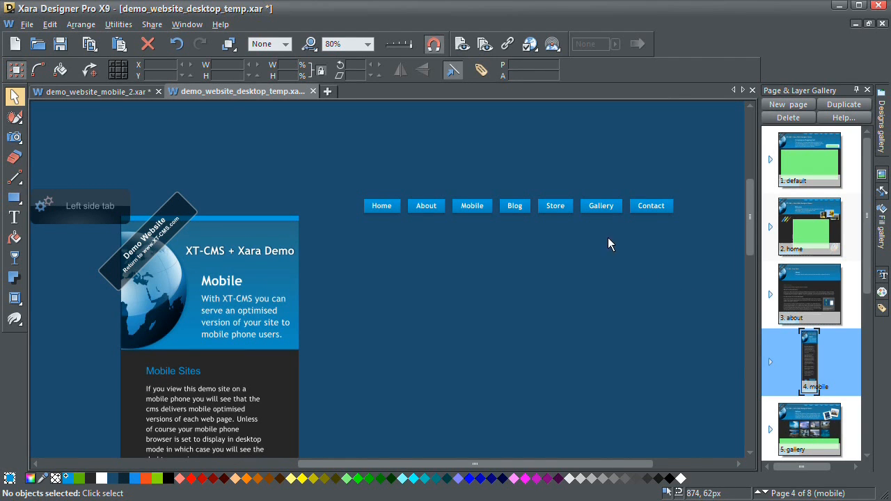
mouse_move(468, 316)
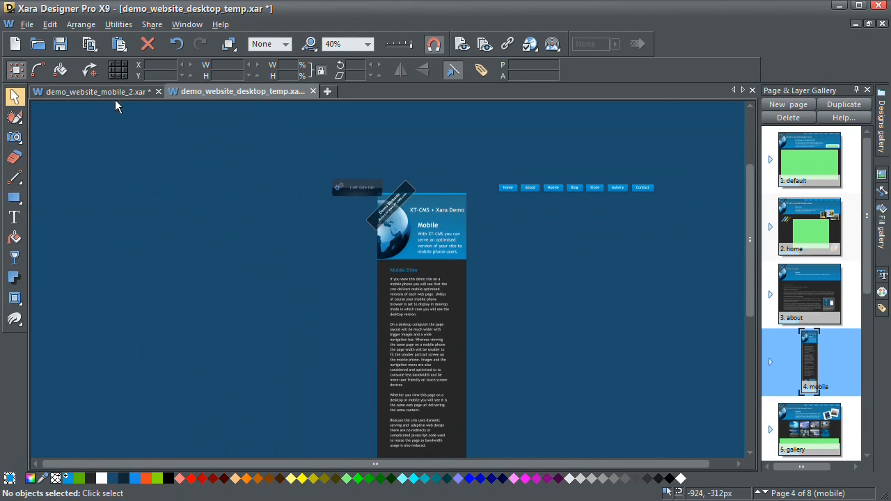
Bring up demo_website_mobile_2.xar and page through its designs to the Gallery page
click(809, 292)
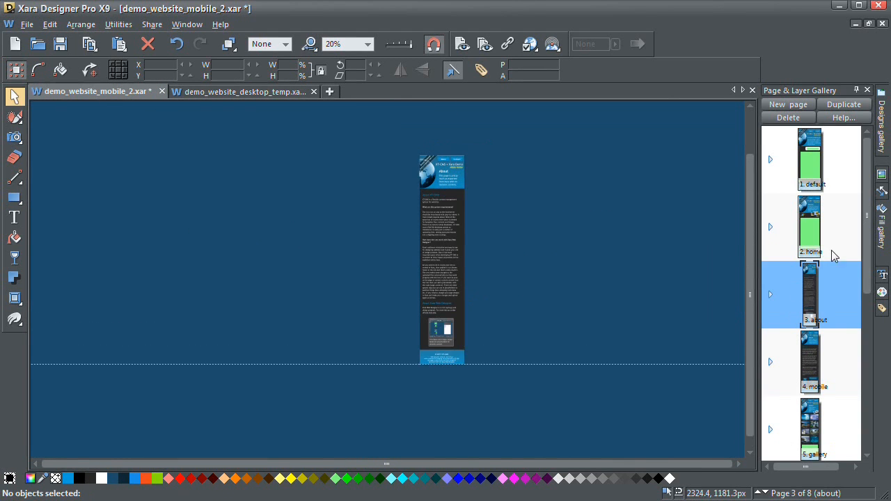
click(810, 158)
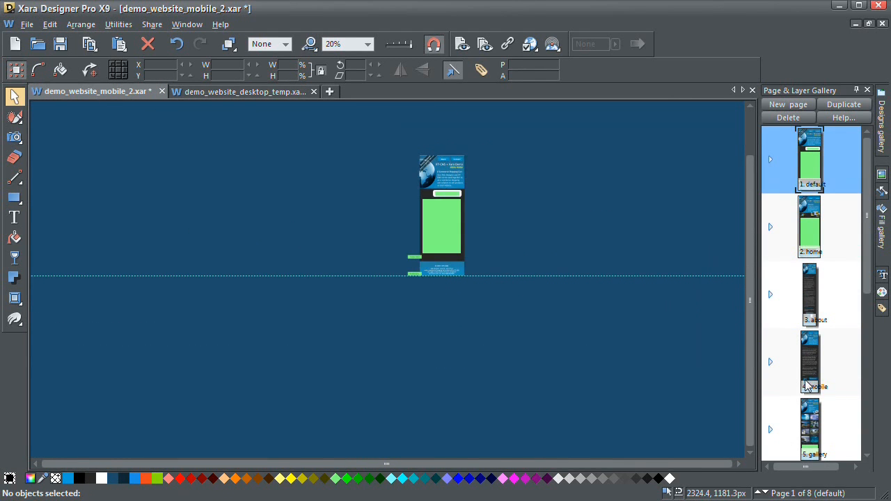
click(809, 428)
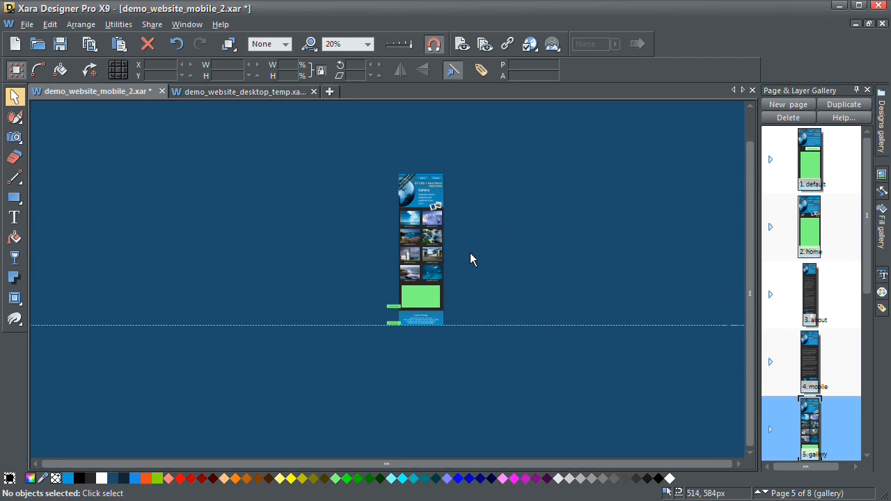
mouse_move(815, 263)
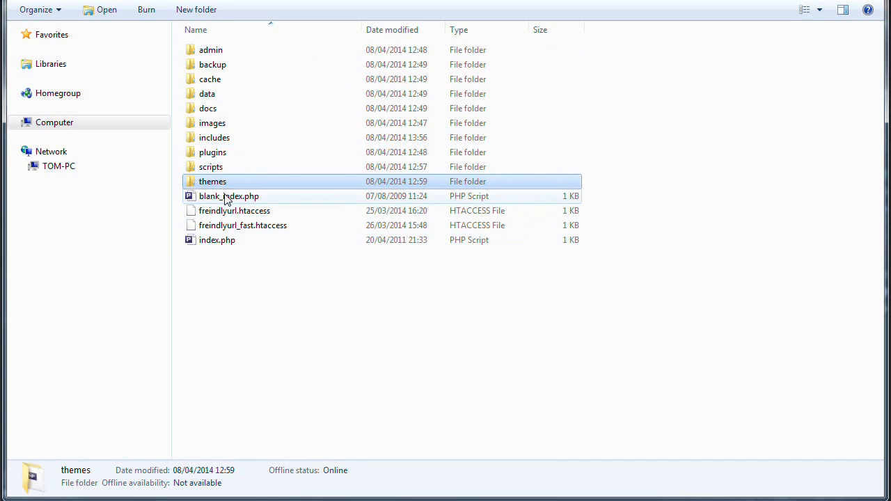
Open the themes folder and select the xara-alpha theme folder
double_click(213, 181)
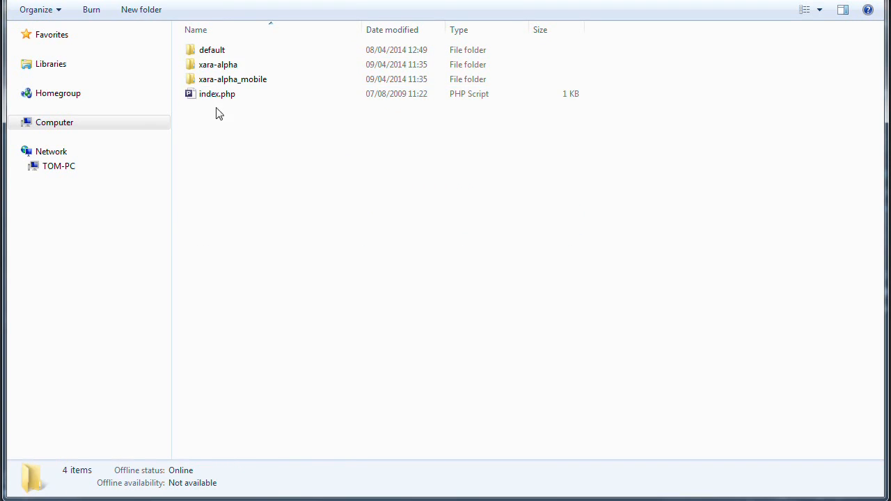
click(218, 64)
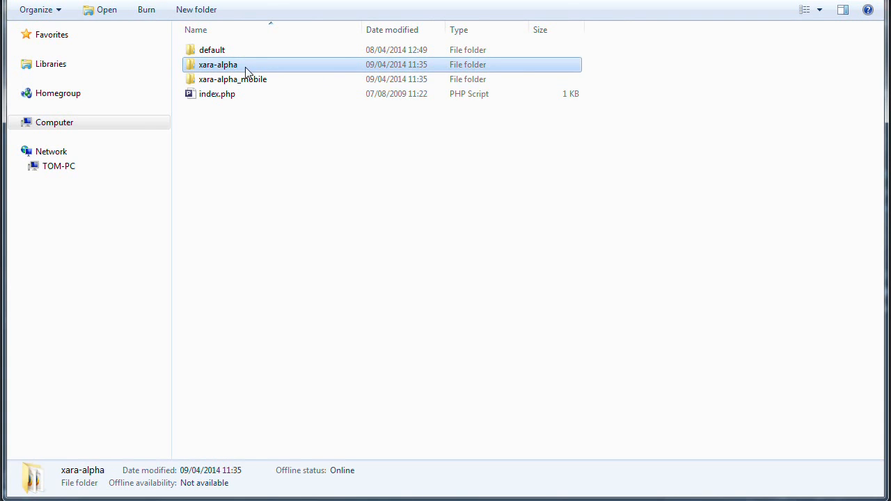
mouse_move(223, 64)
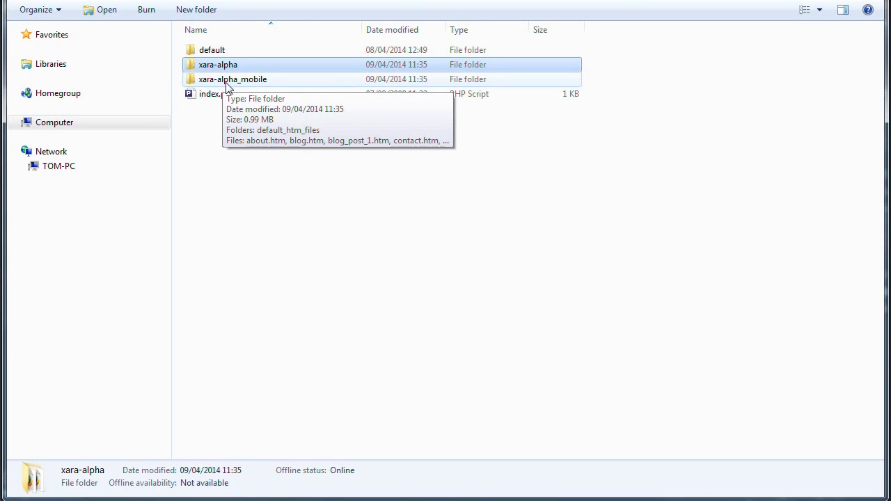
mouse_move(240, 89)
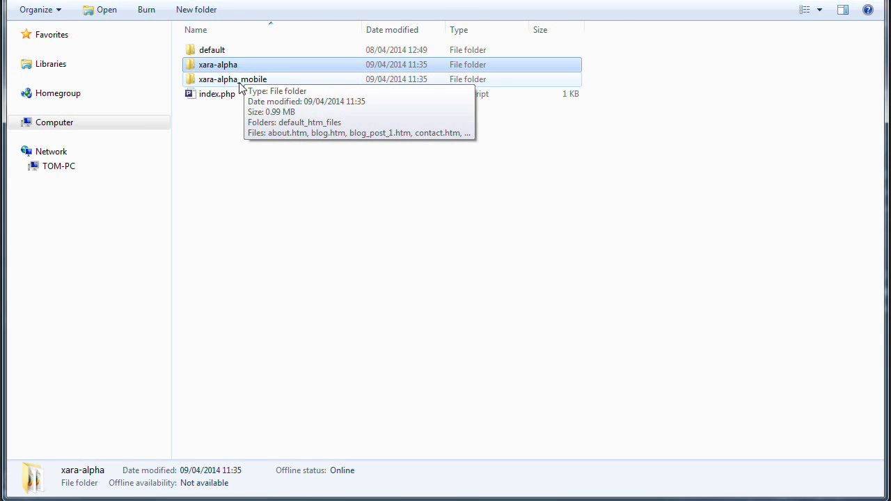
mouse_move(254, 89)
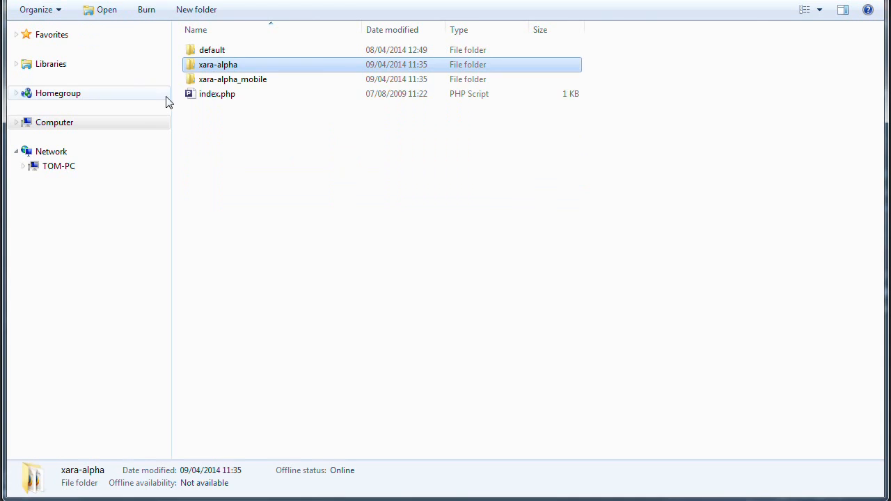
Look inside xara-alpha, go back, then open xara-alpha_mobile to see mobile.htm
double_click(218, 64)
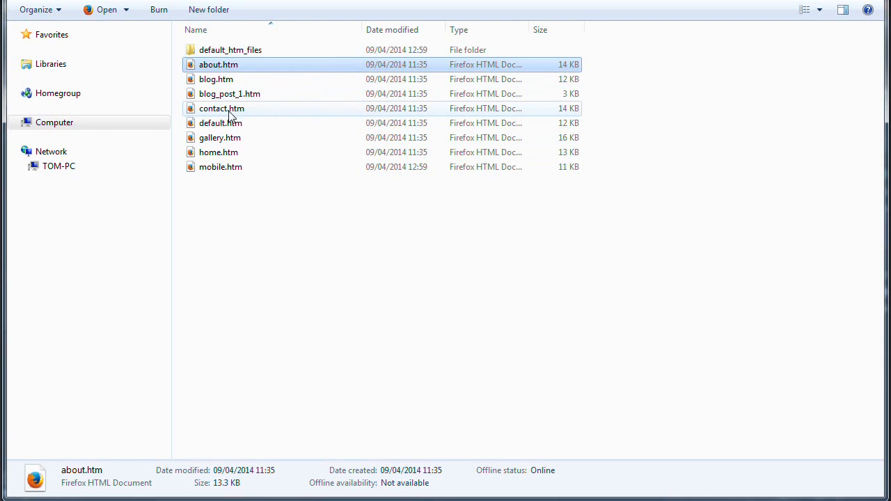
click(216, 79)
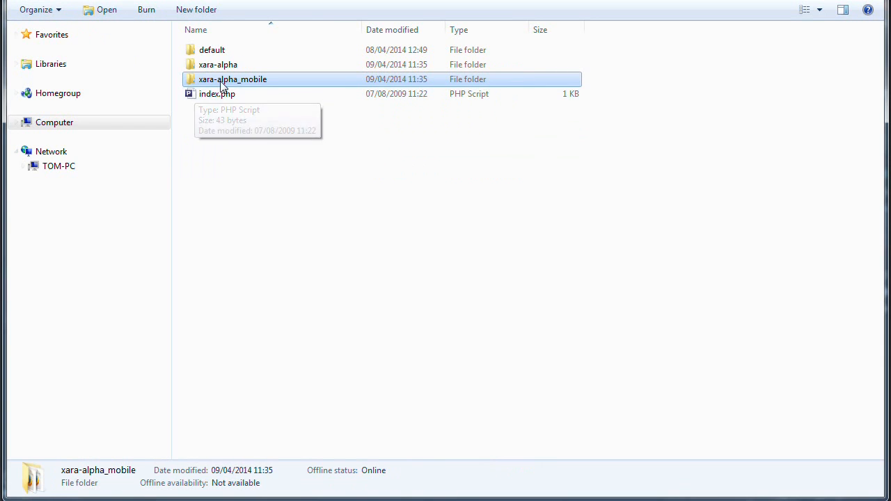
mouse_move(339, 162)
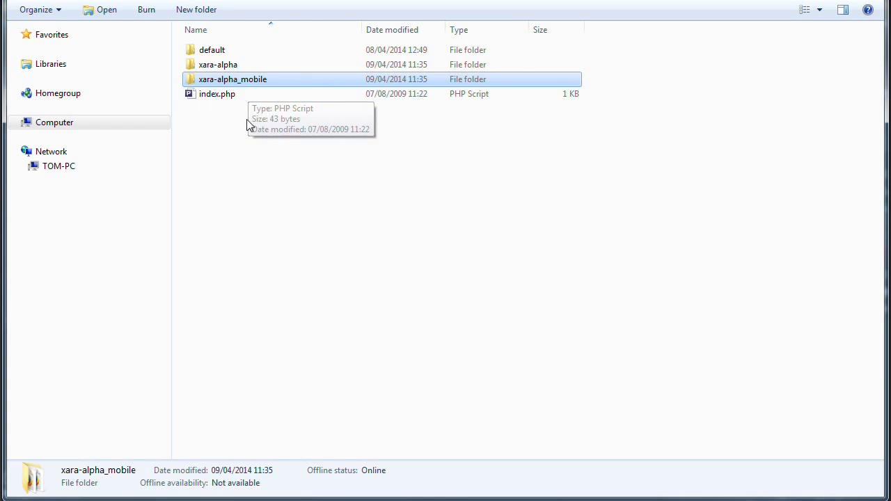
double_click(233, 79)
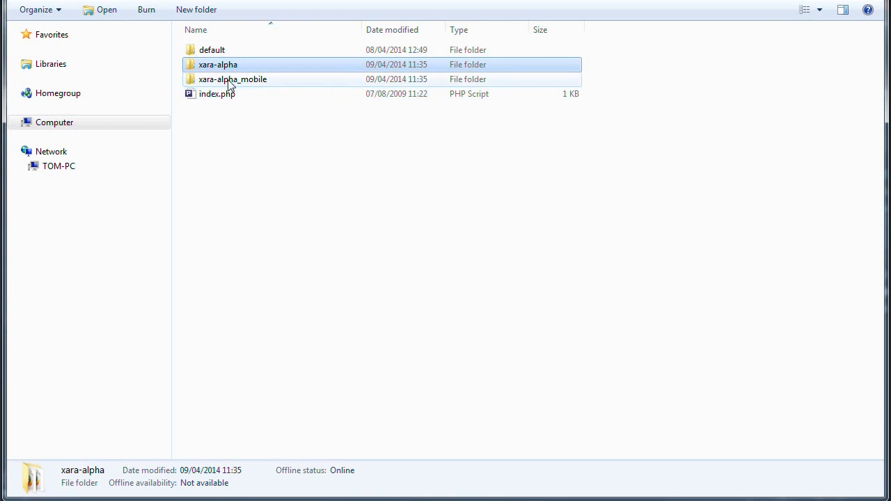
double_click(218, 64)
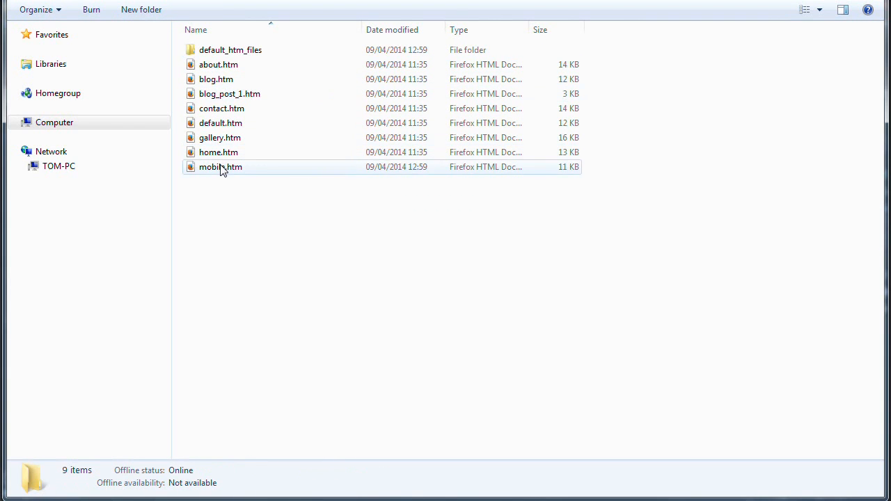
mouse_move(445, 319)
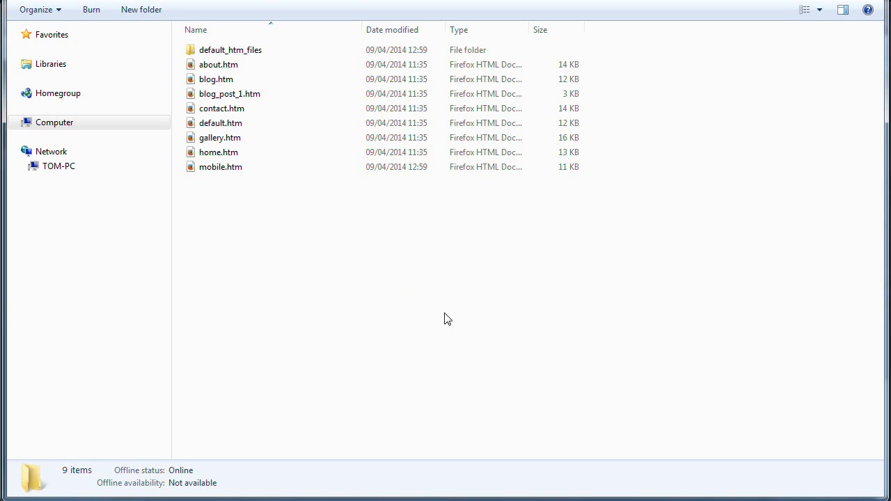
mouse_move(322, 329)
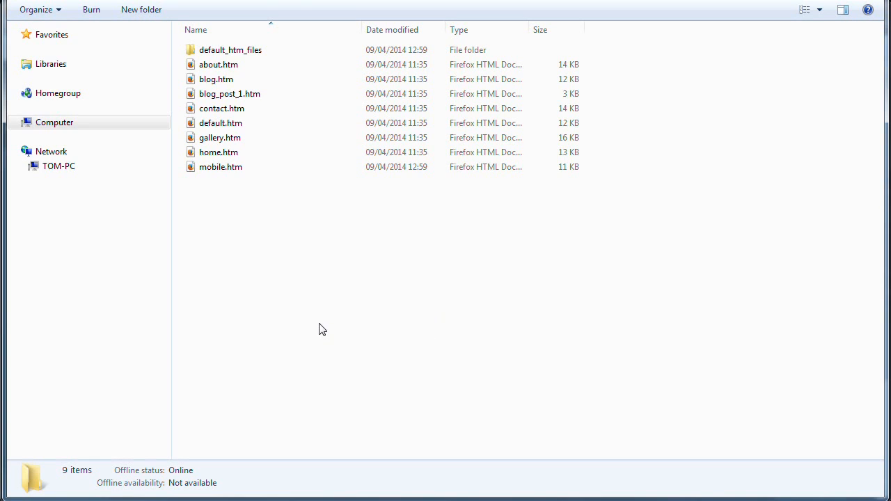
mouse_move(387, 472)
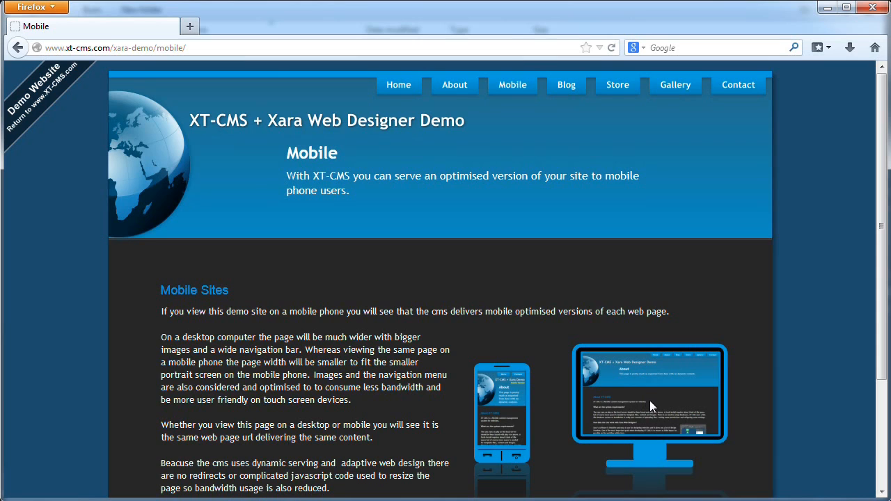
mouse_move(506, 420)
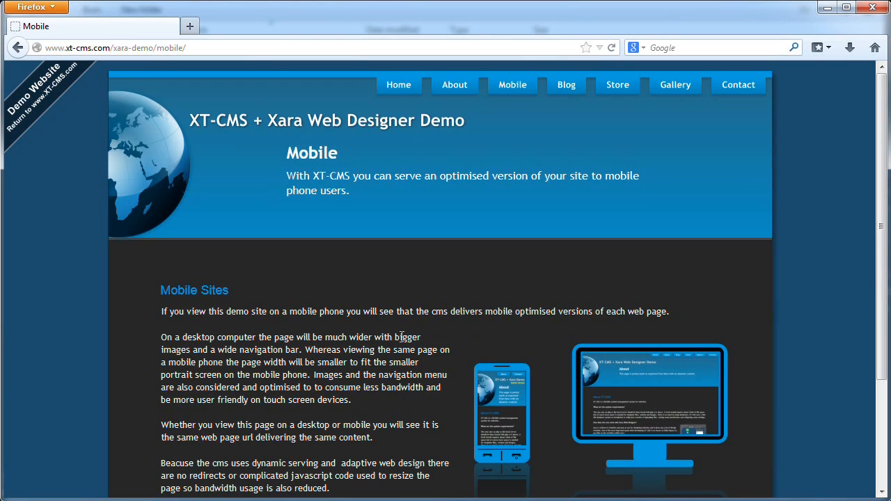
Load the demo site in its mobile layout by appending ?mobile to the address
scroll(down, 3)
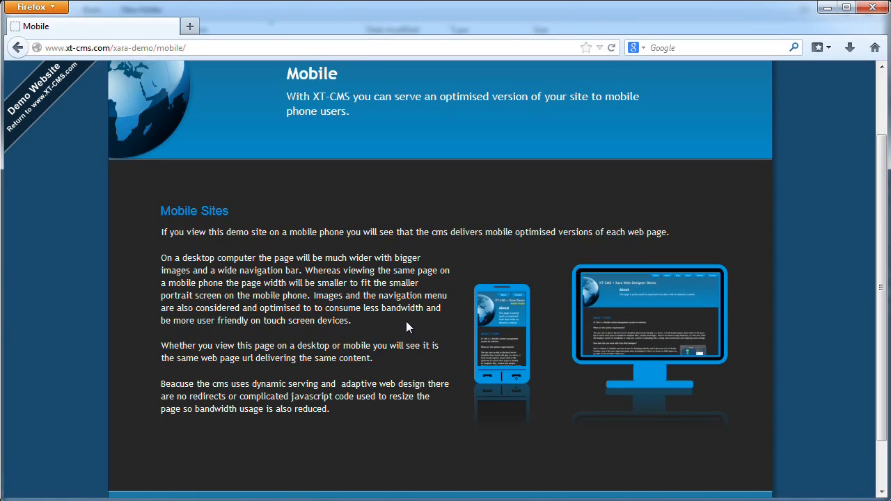
click(115, 47)
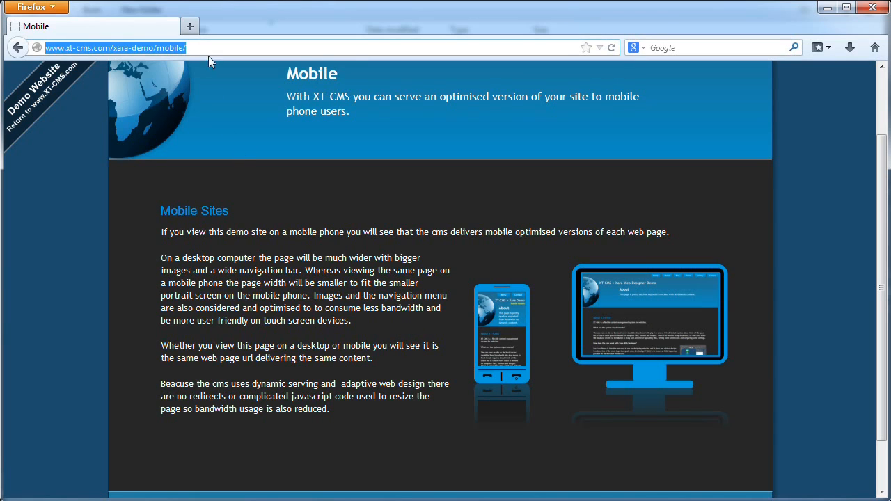
click(185, 47)
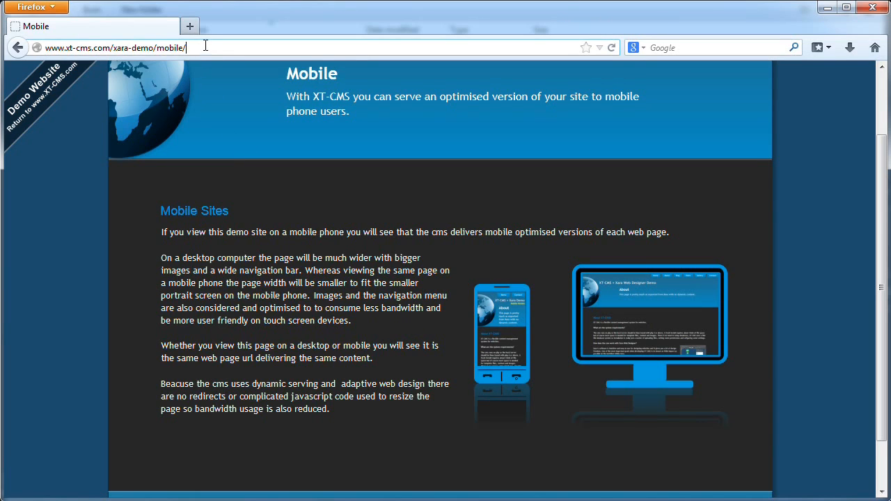
text(?mobile)
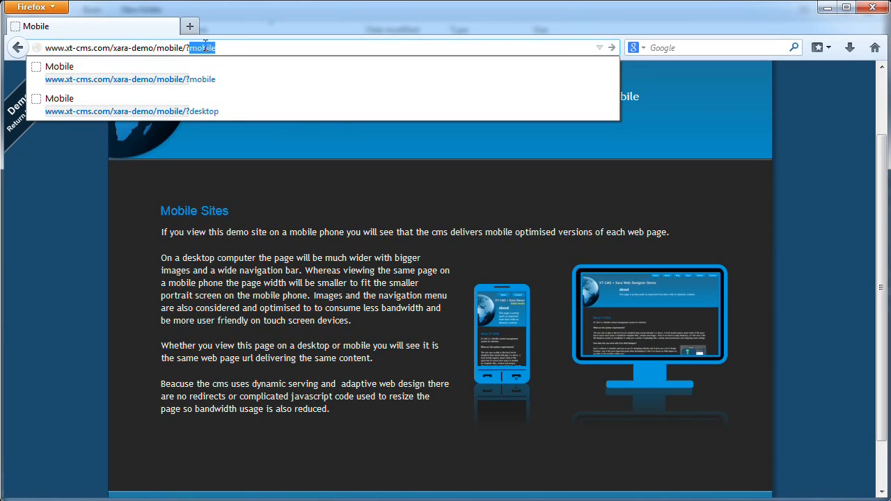
click(131, 73)
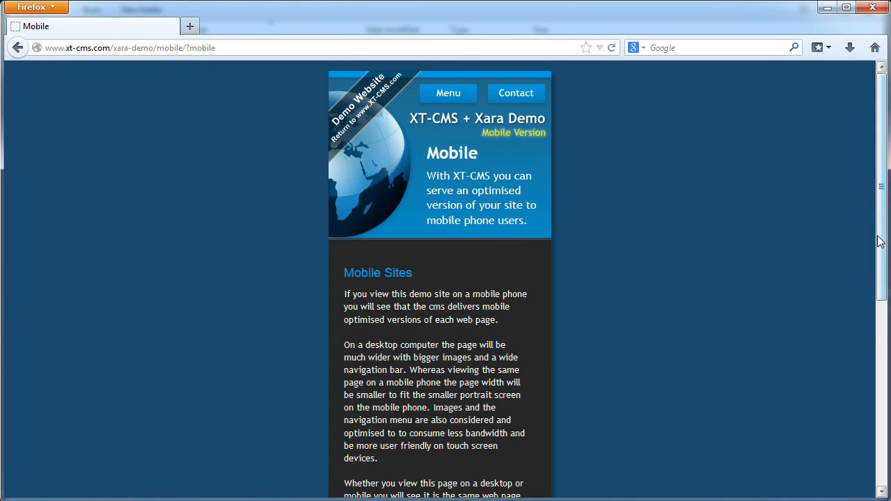
Navigate through the mobile menu to the Blog page
click(448, 92)
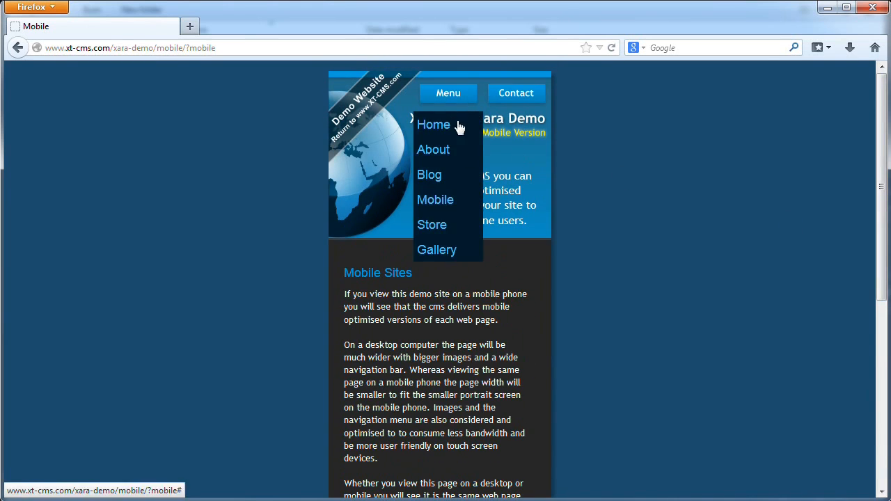
mouse_move(432, 224)
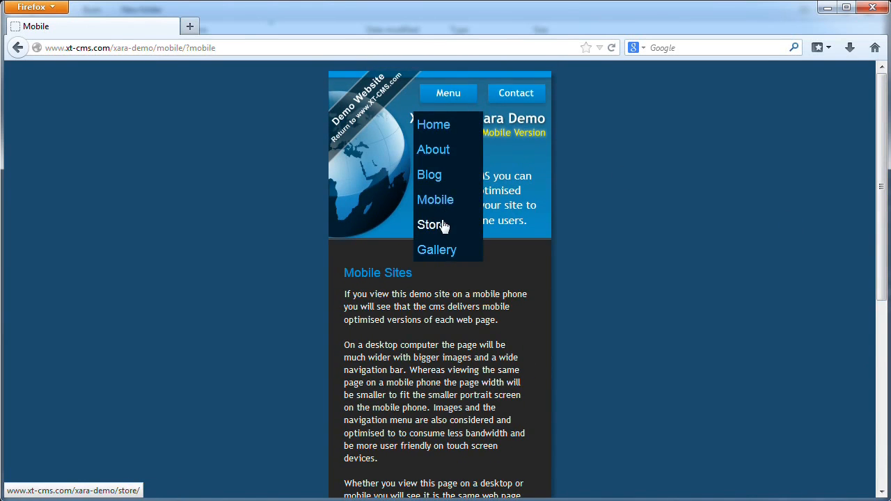
mouse_move(429, 175)
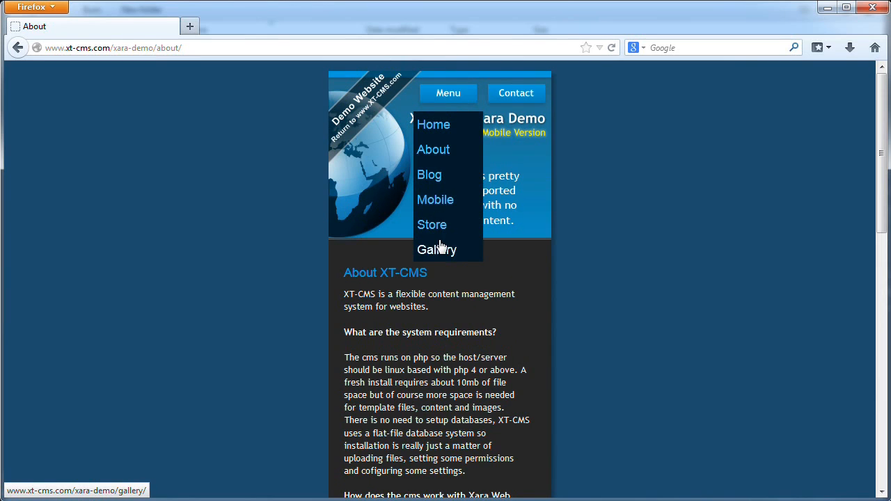
click(429, 175)
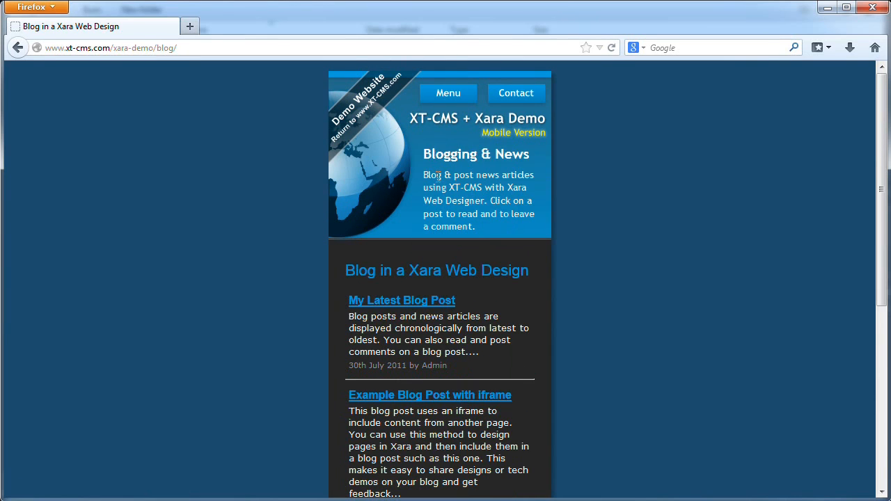
click(448, 92)
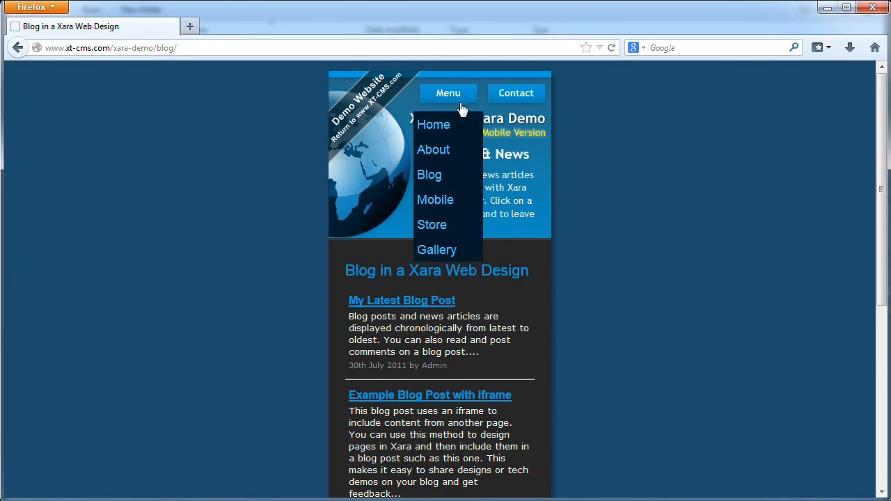
Append ?desktop to the Blog page address to restore the full-width layout
click(208, 48)
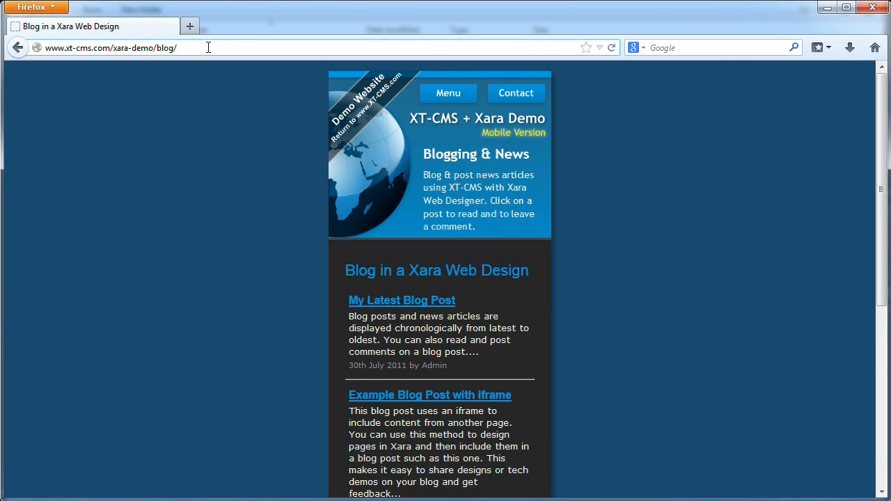
text(?desktop)
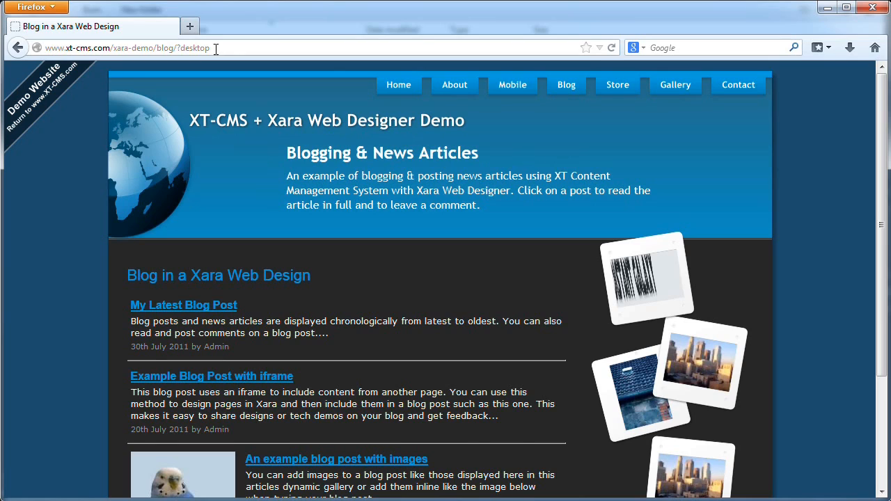
double_click(192, 47)
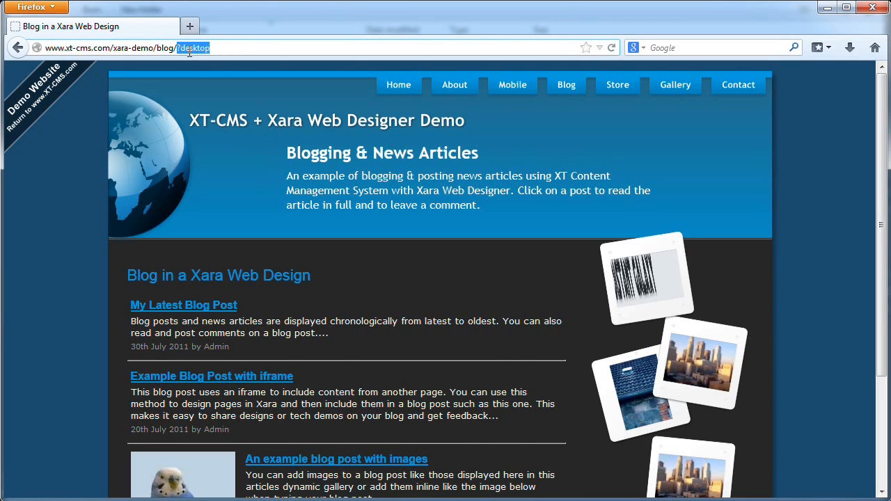
mouse_move(730, 282)
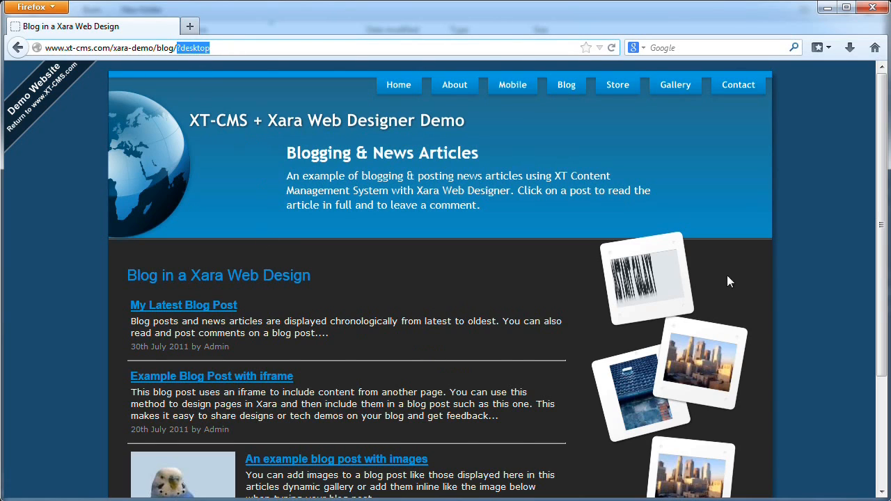
mouse_move(451, 222)
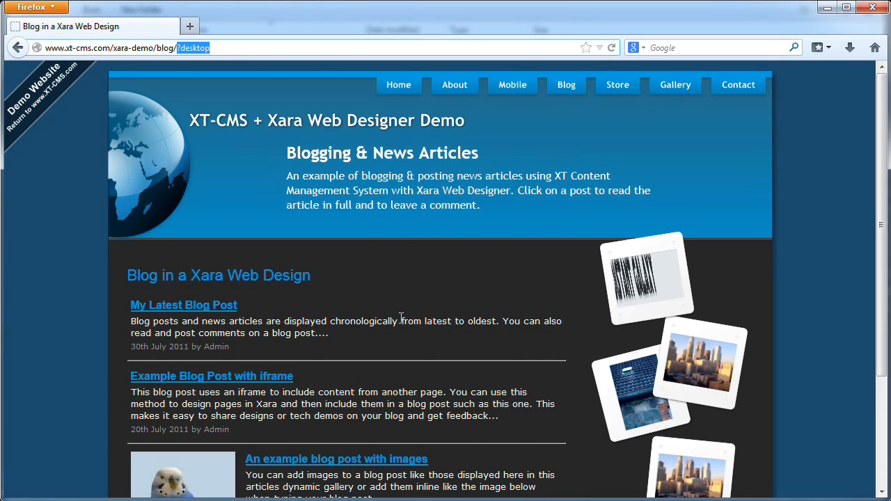
mouse_move(419, 342)
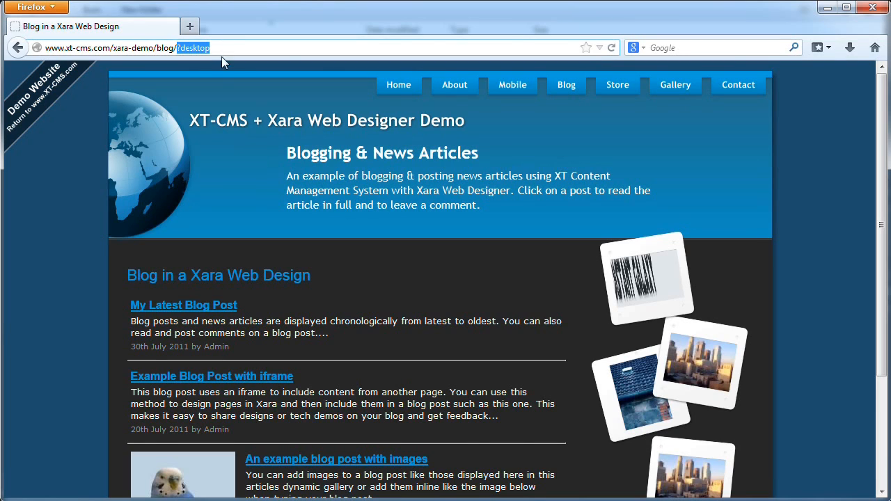
mouse_move(224, 63)
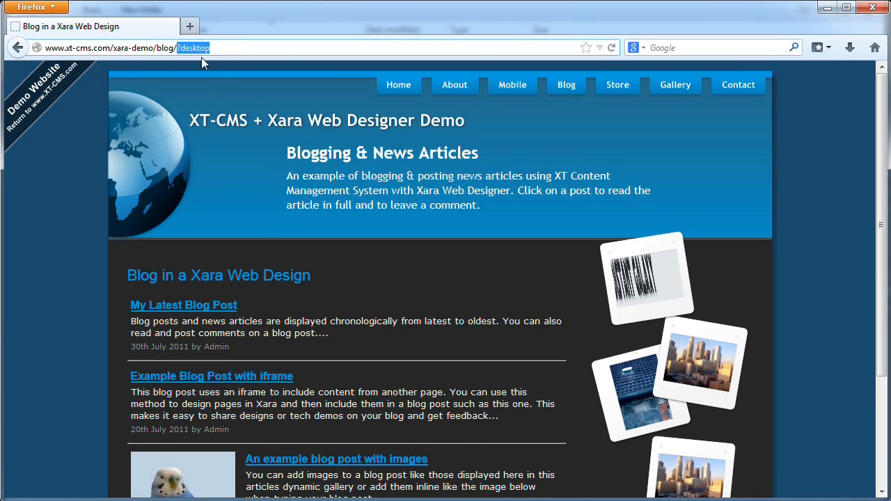
mouse_move(283, 156)
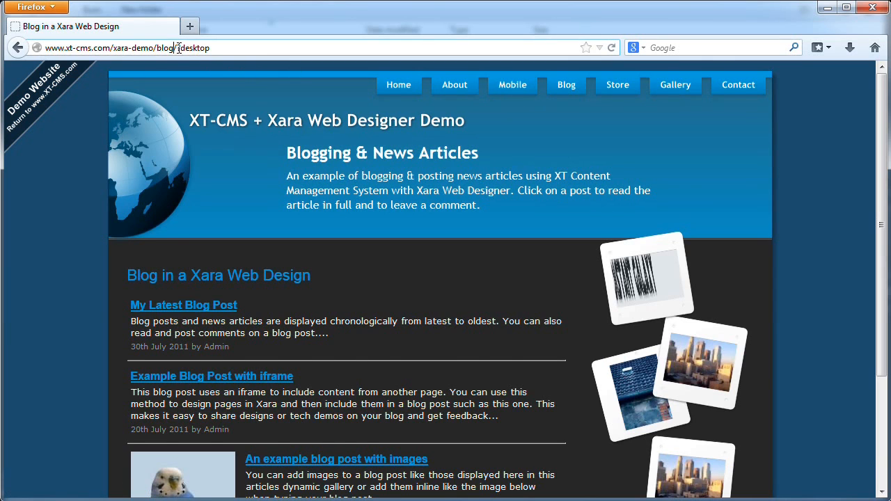
Visit the Mobile page, then go Home to the Welcome page
click(512, 84)
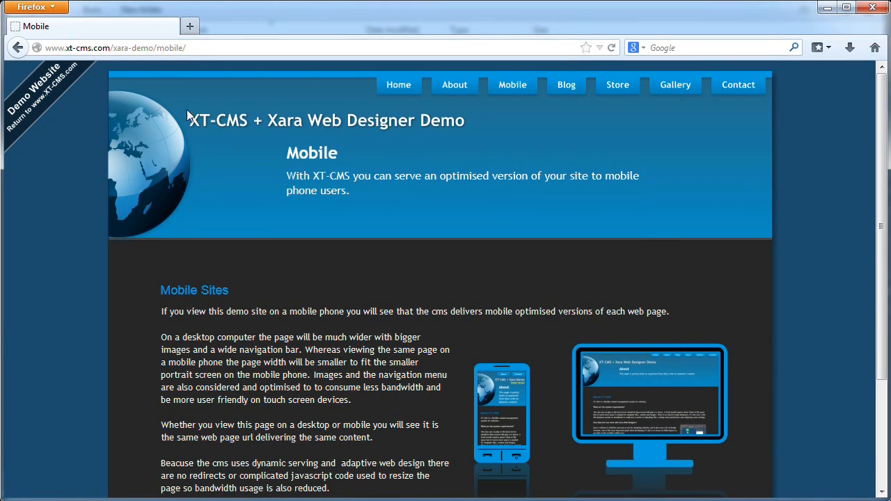
mouse_move(334, 243)
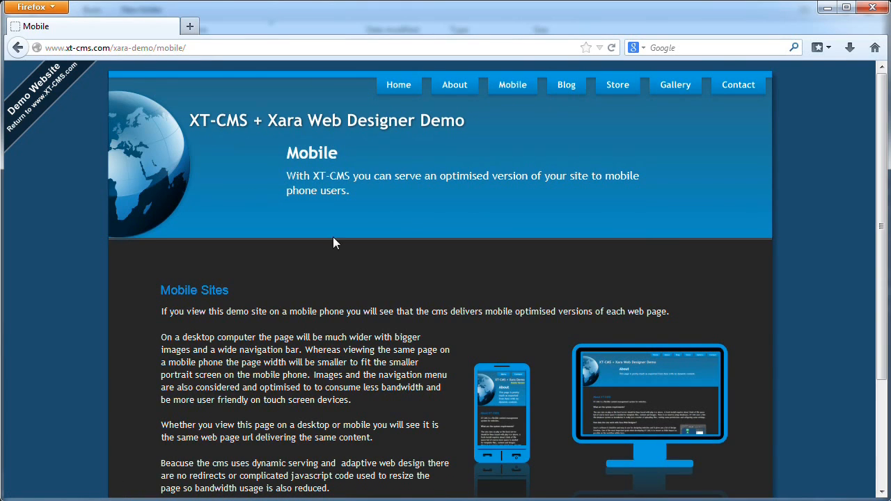
click(116, 48)
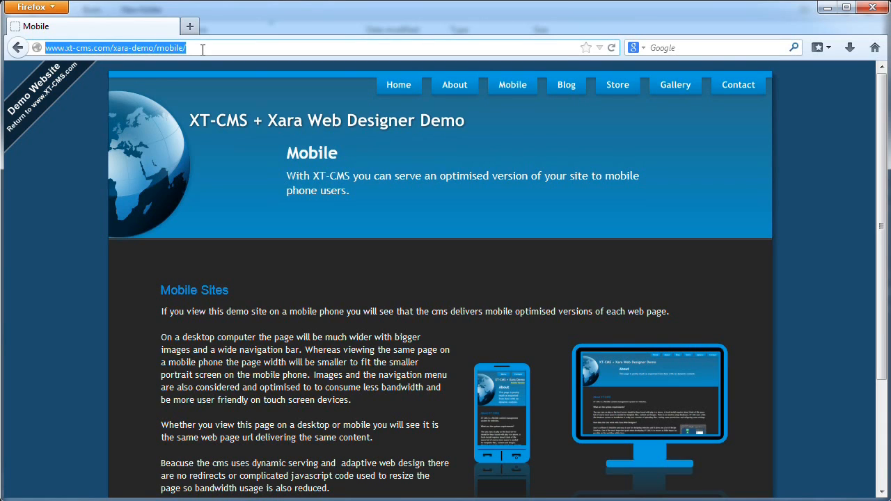
mouse_move(501, 425)
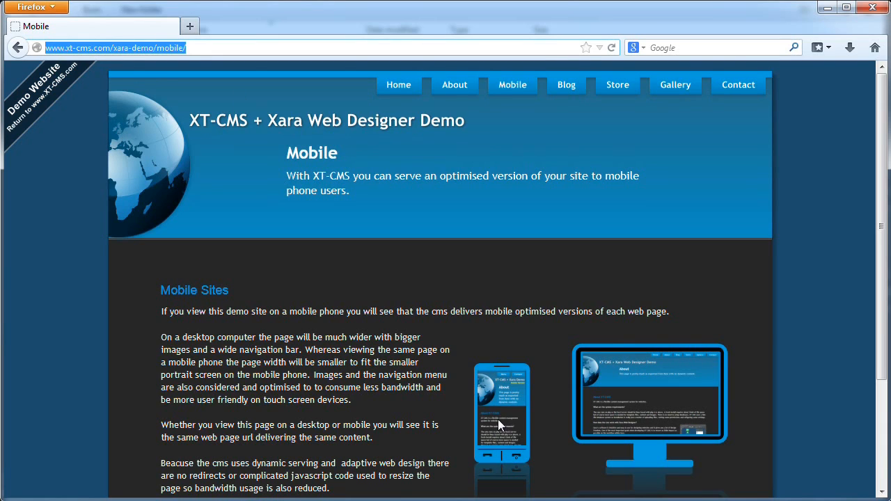
mouse_move(167, 242)
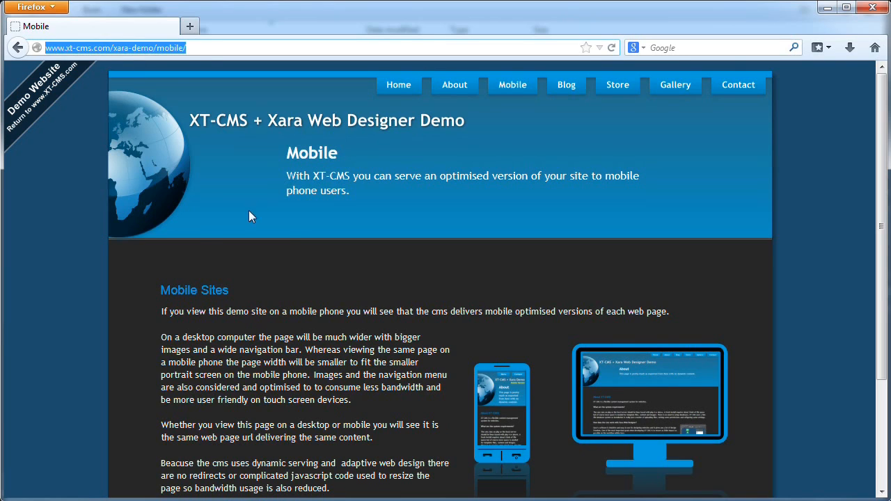
mouse_move(645, 416)
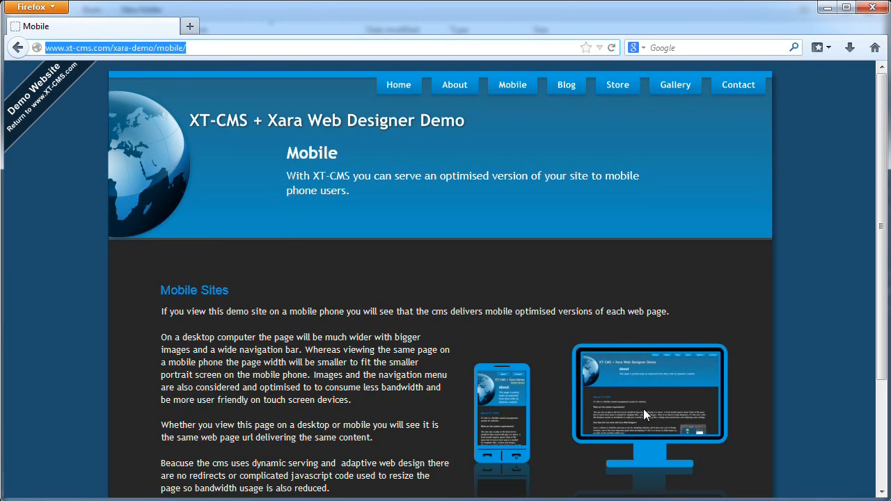
mouse_move(487, 419)
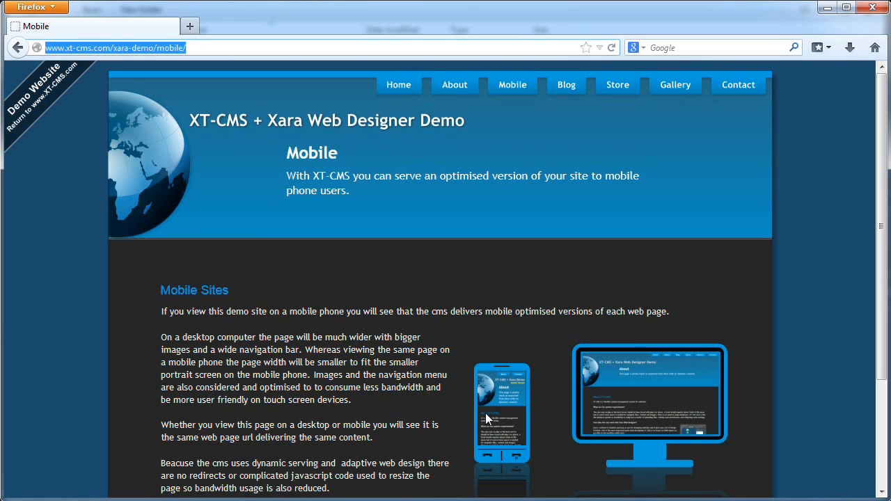
click(399, 84)
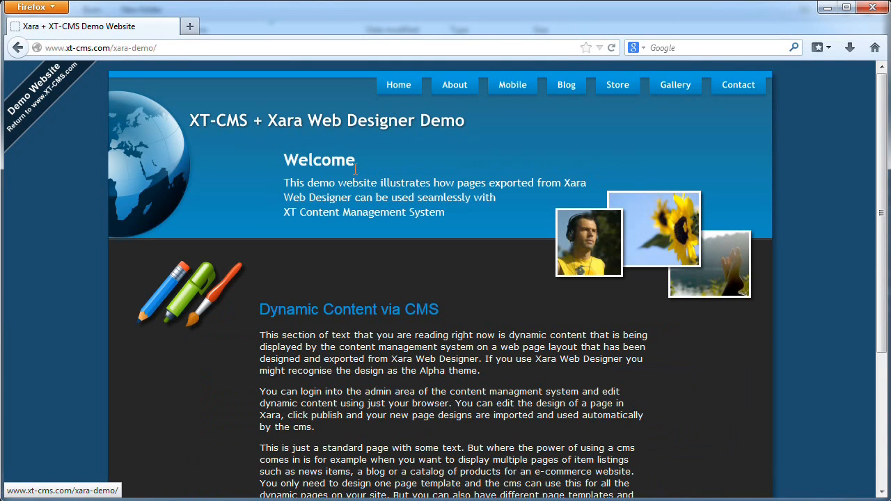
Log in to XT-CMS as admin and dismiss Firefox's Remember Password prompt
scroll(down, 3)
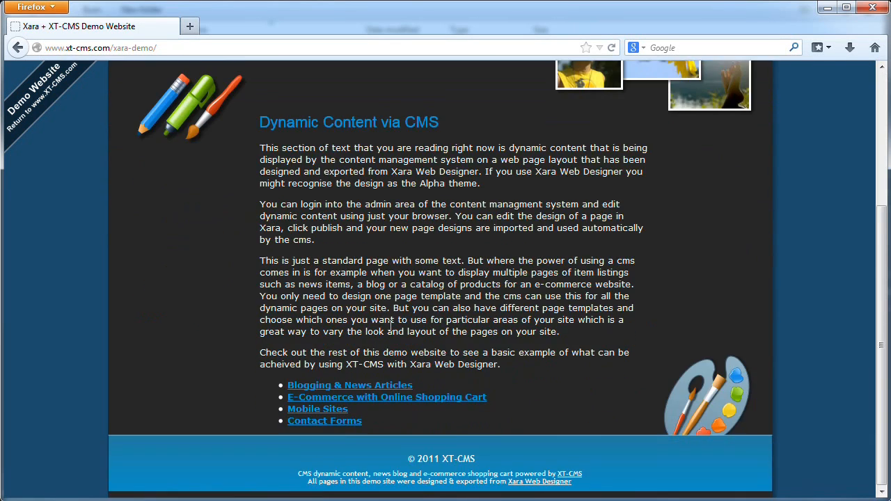
scroll(up, 3)
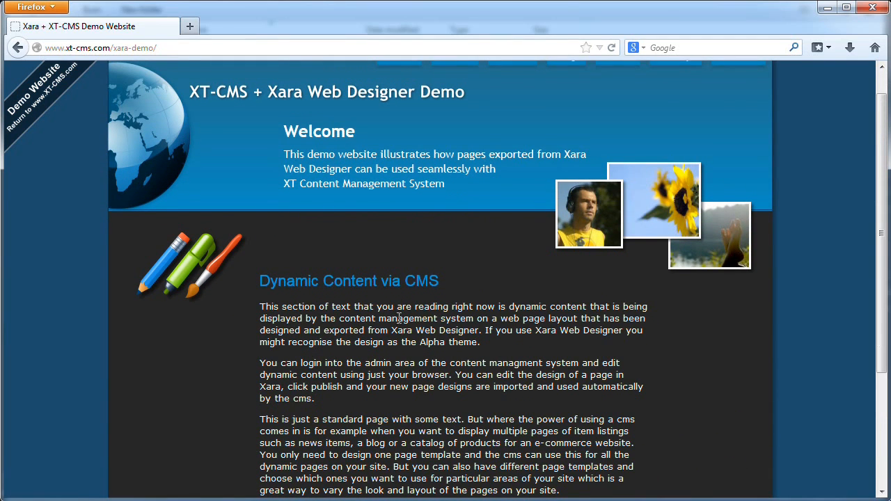
scroll(down, 3)
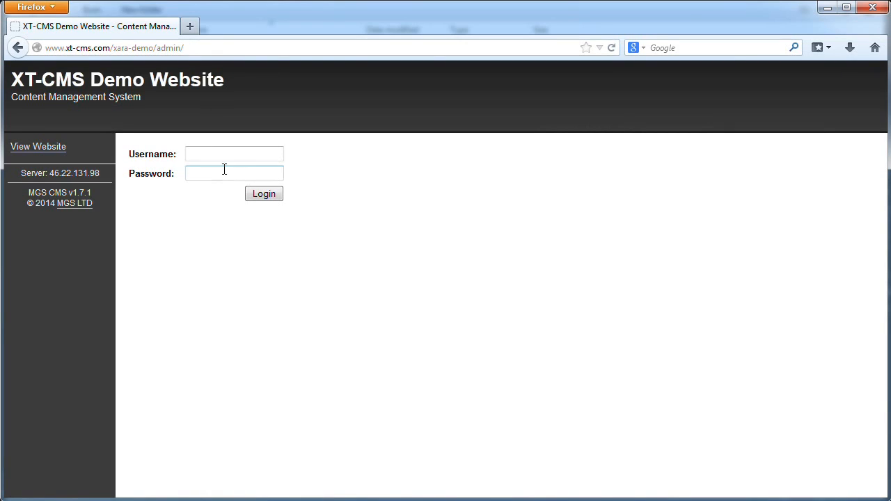
text(admin)
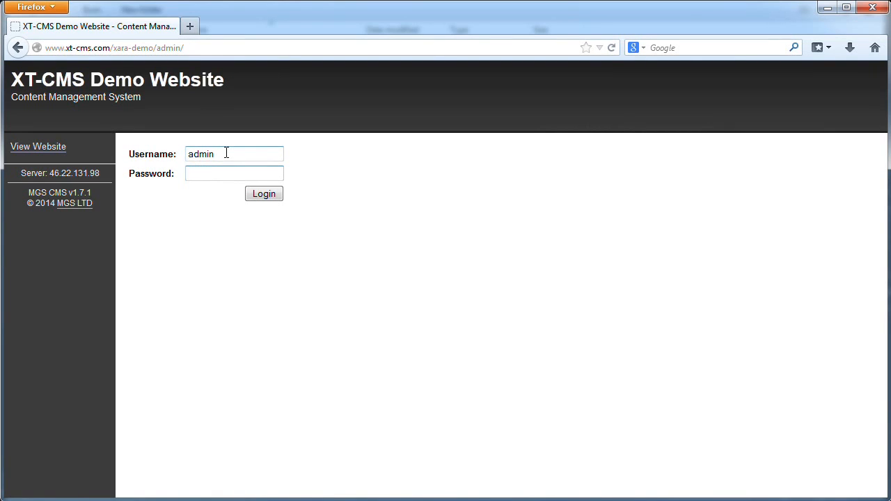
text(***)
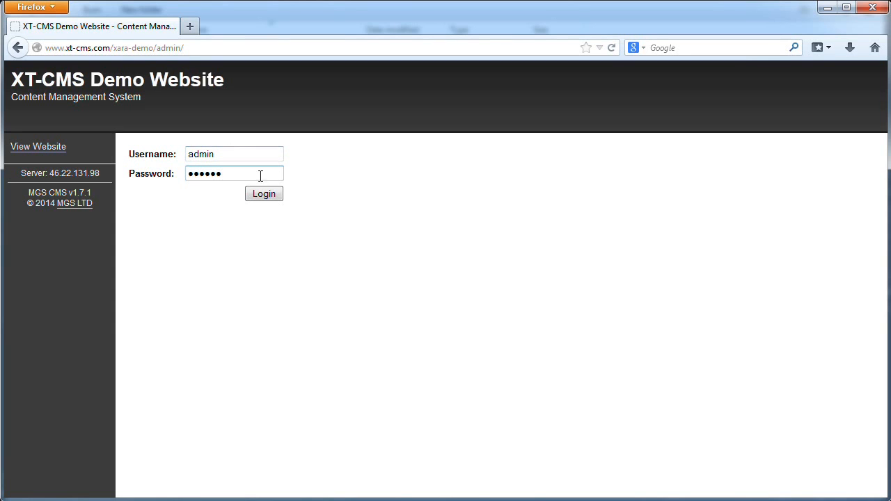
click(263, 194)
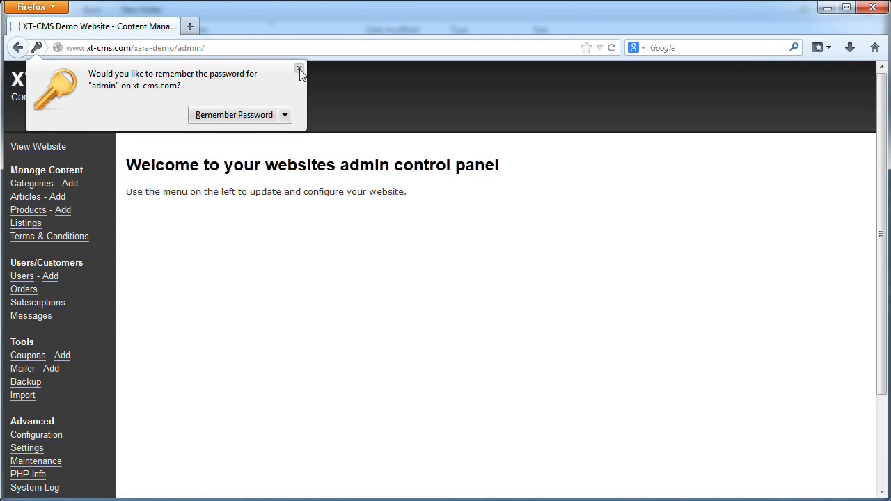
click(299, 68)
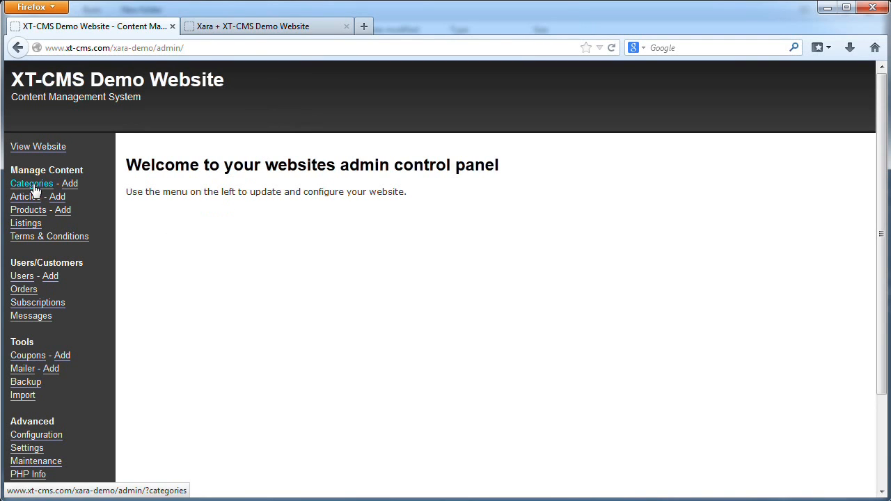
Edit the Xara + XT-CMS Demo Website category, typing the TESTING marker, and save it
click(31, 183)
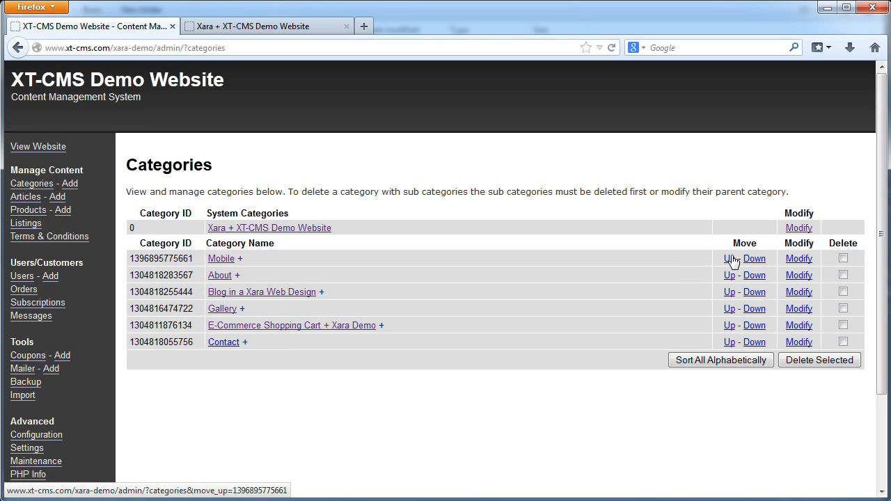
click(799, 228)
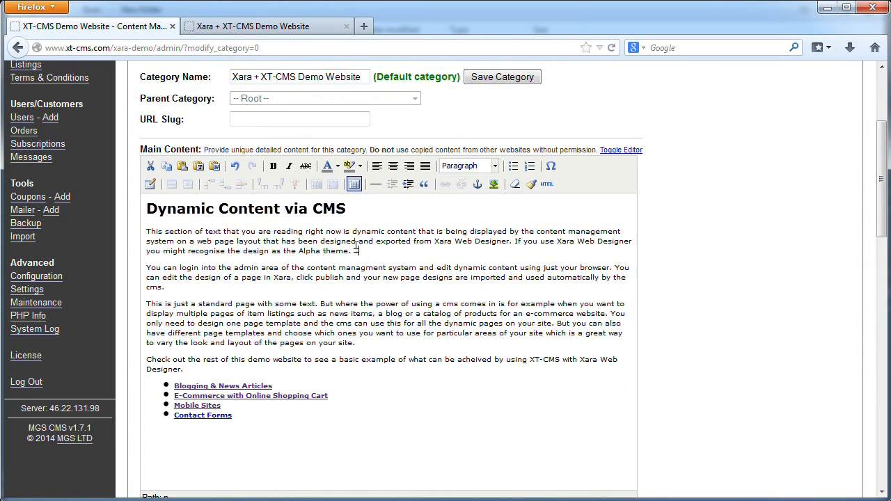
text(TEST)
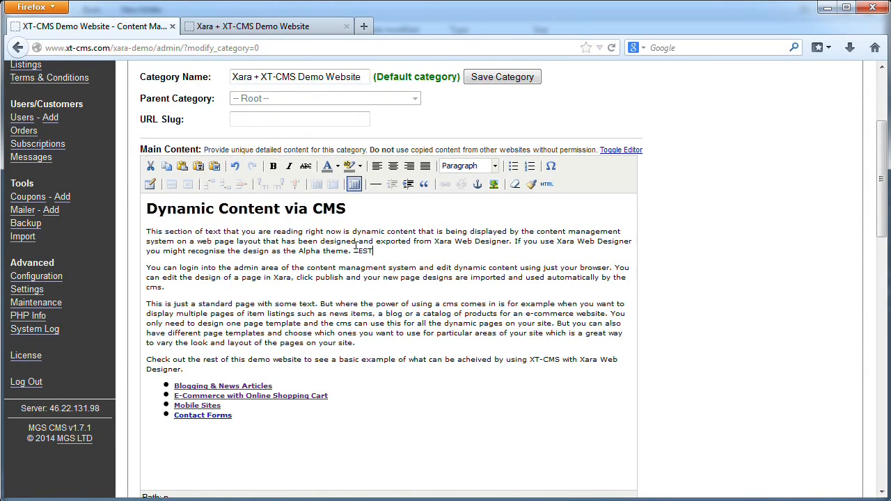
text(ING*)
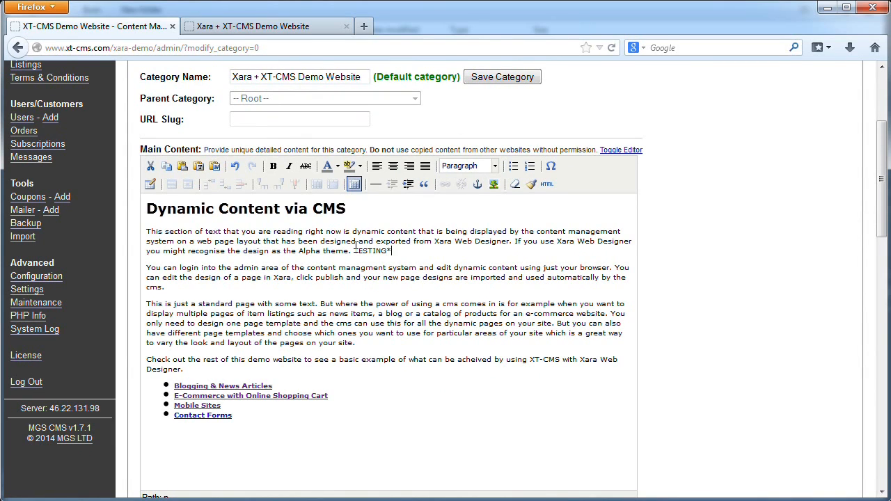
text(*****)
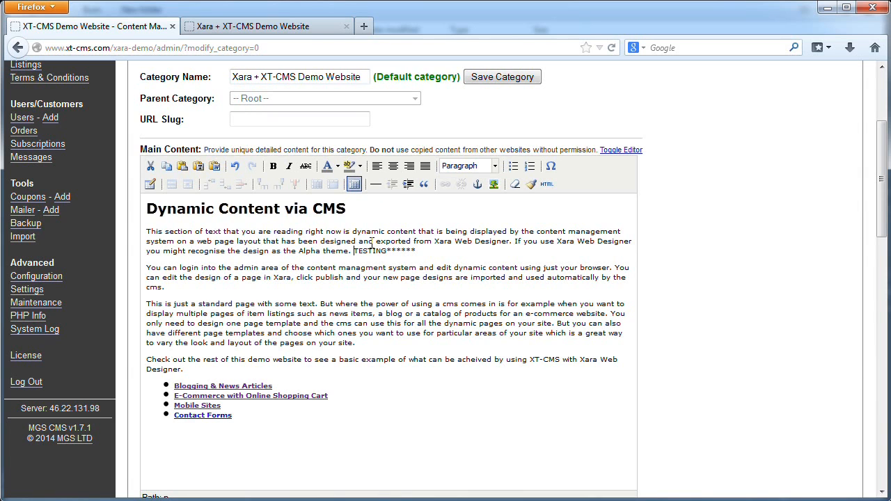
text(********)
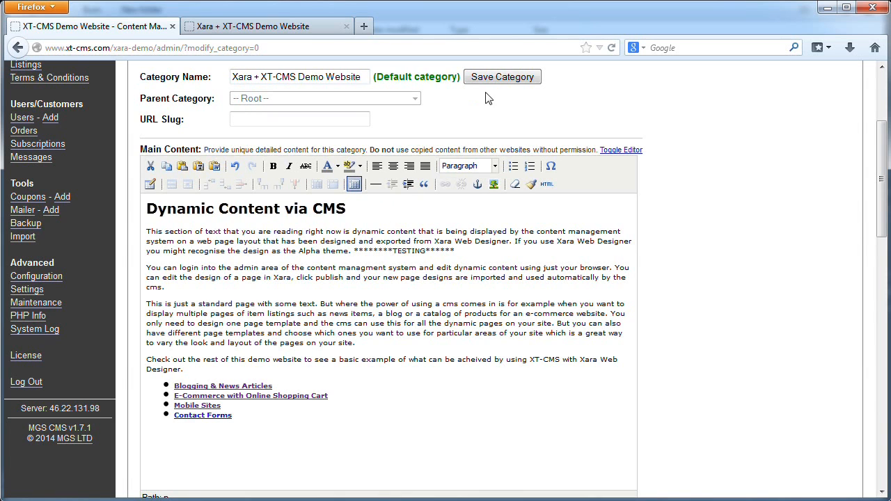
click(502, 76)
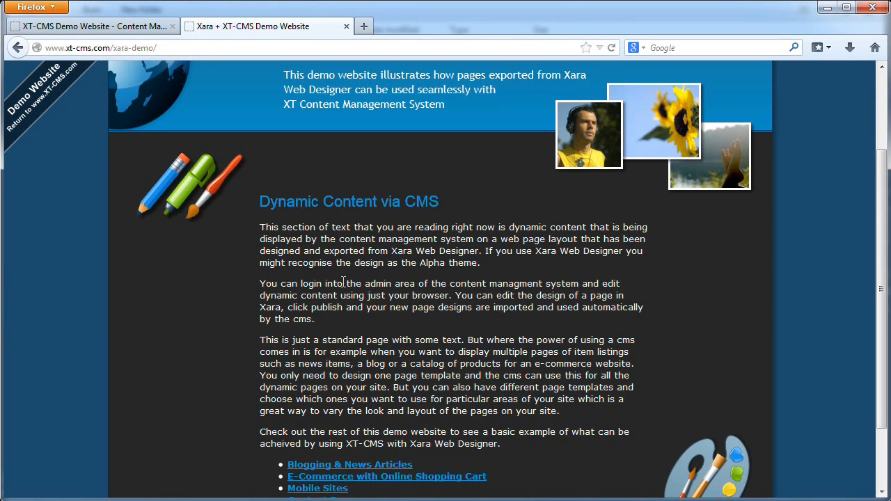
Check that '********TESTING******' now ends the desktop home page's first paragraph
text(********TESTING******)
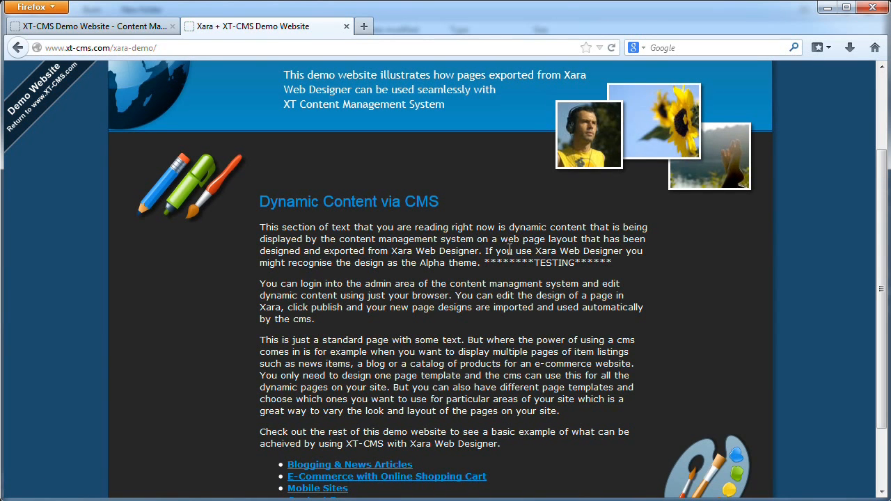
scroll(down, 3)
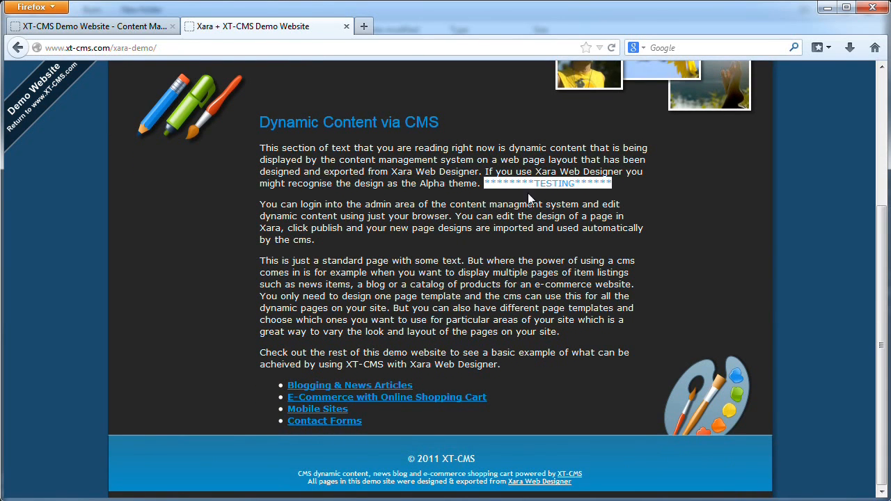
scroll(up, 3)
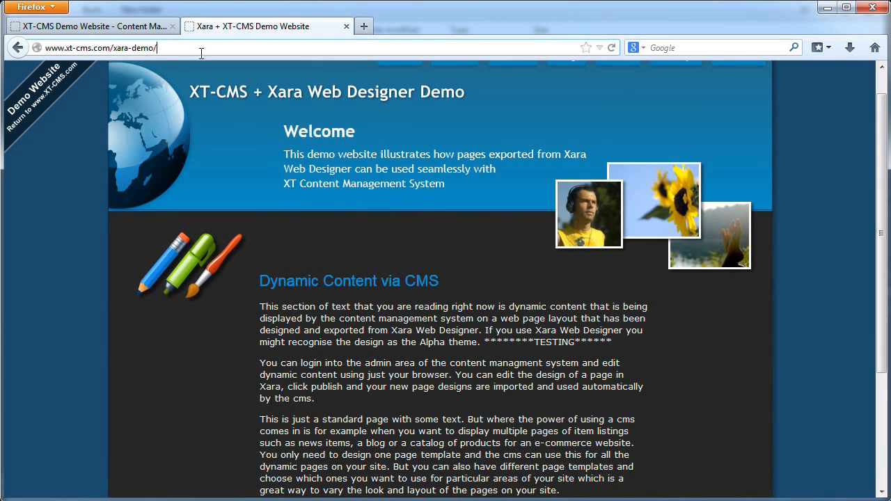
text(?mobile)
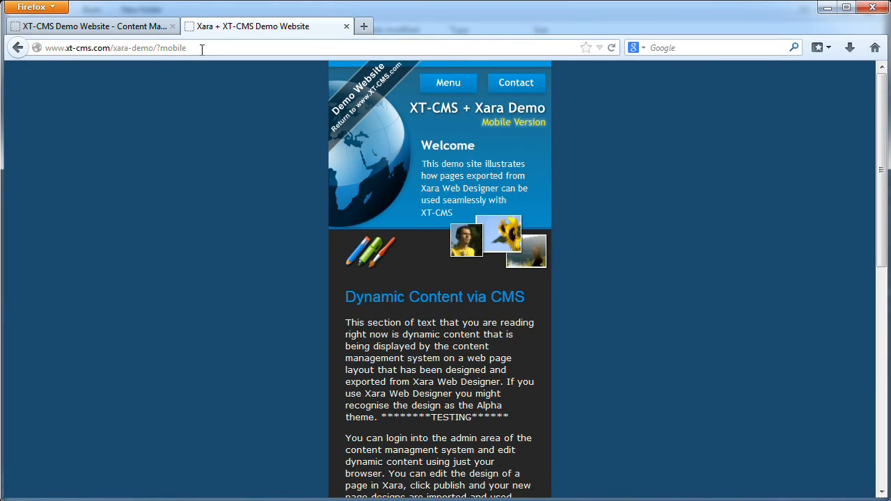
Scroll the ?mobile home page to confirm the TESTING marker appears there too
scroll(down, 3)
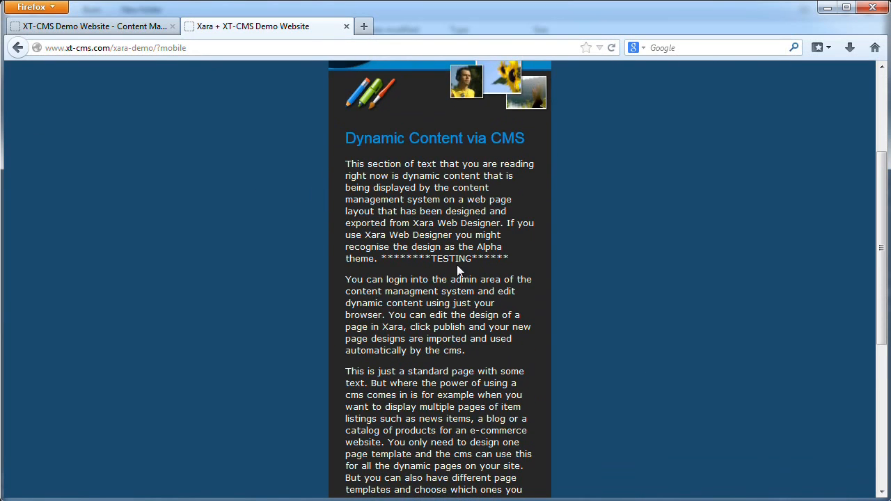
scroll(up, 3)
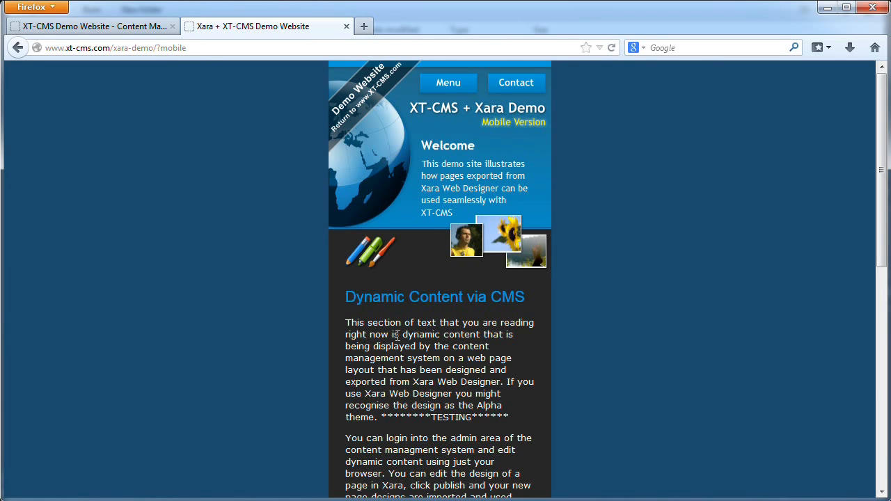
mouse_move(312, 326)
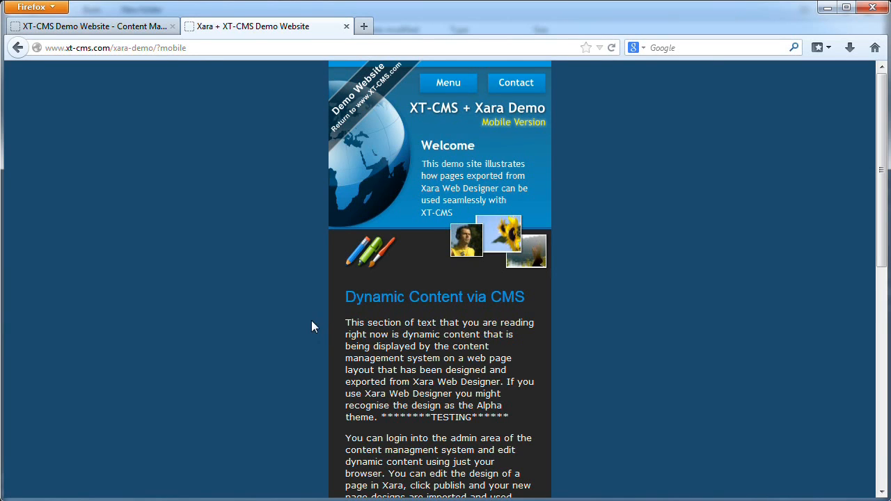
mouse_move(620, 273)
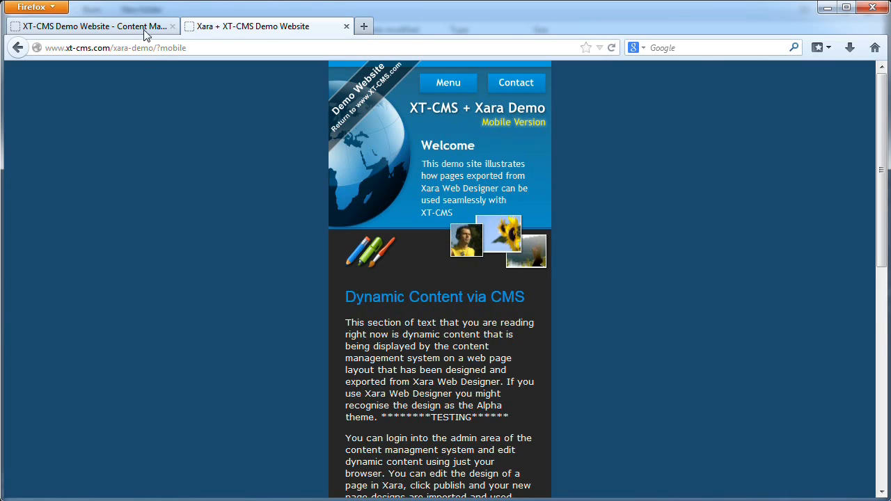
mouse_move(470, 395)
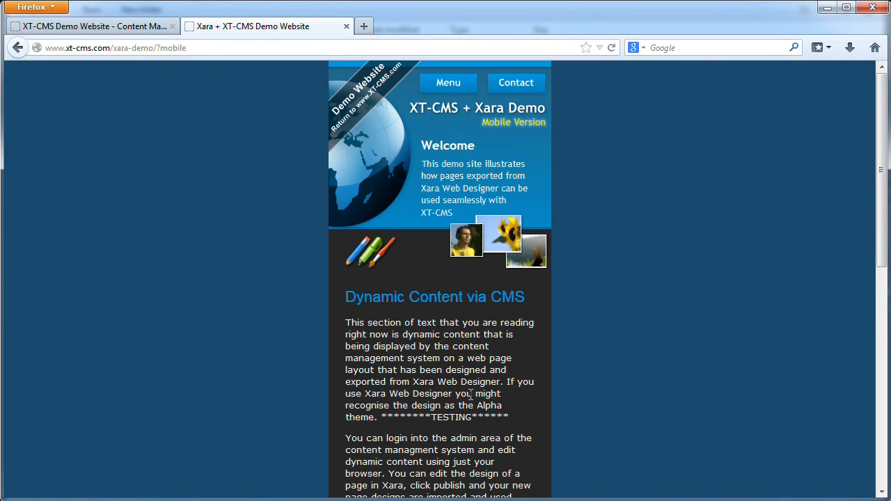
mouse_move(467, 385)
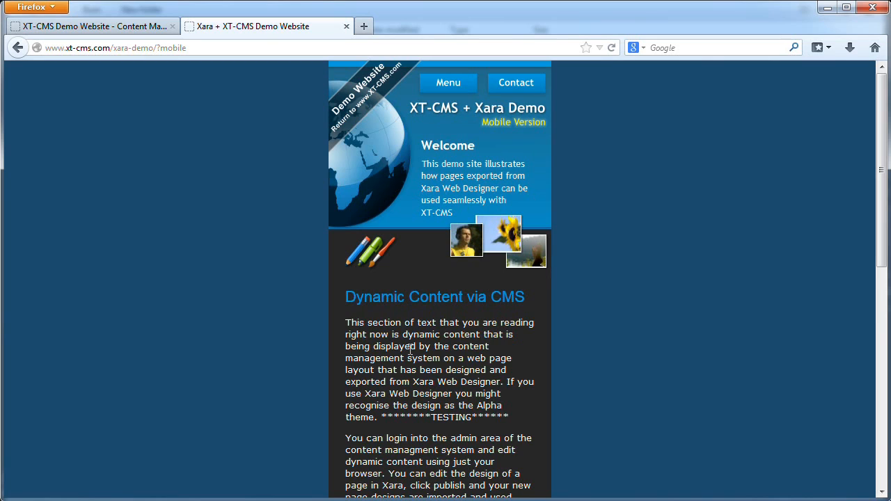
mouse_move(282, 489)
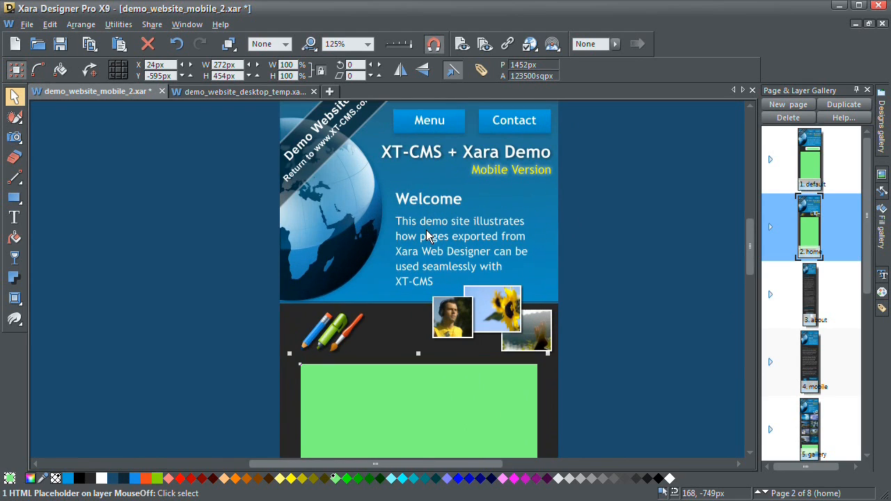
mouse_move(478, 214)
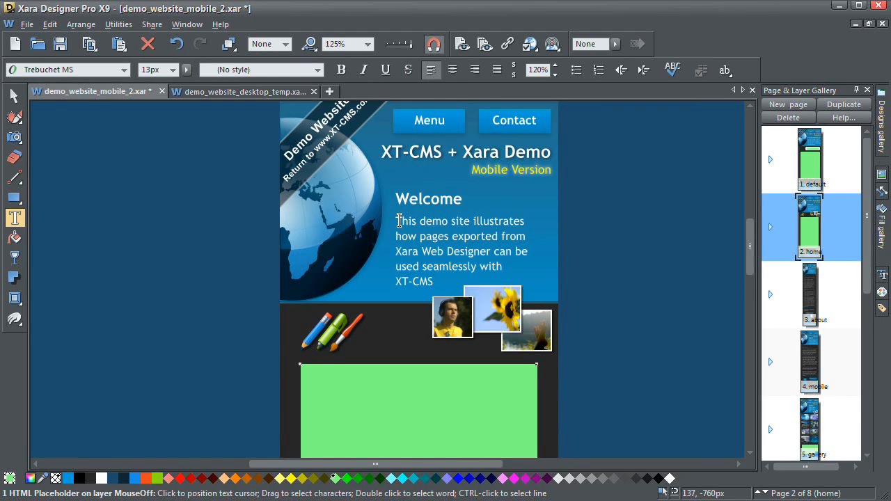
drag(398, 221, 431, 267)
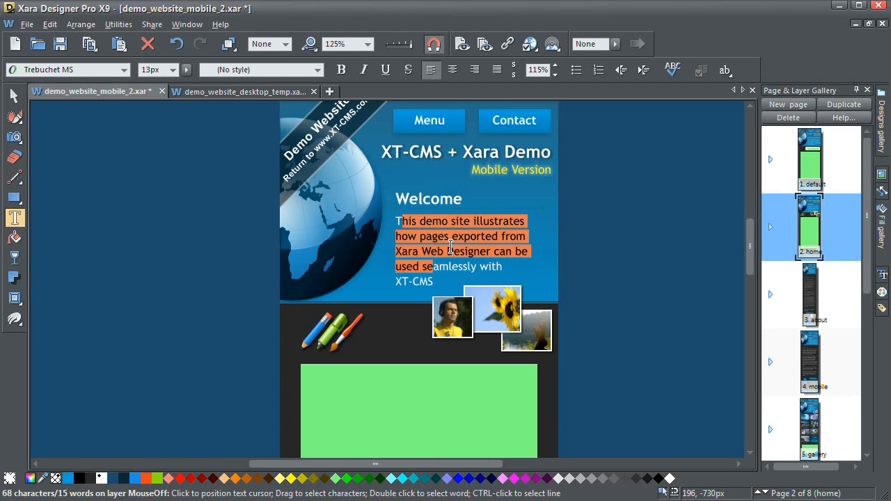
click(240, 91)
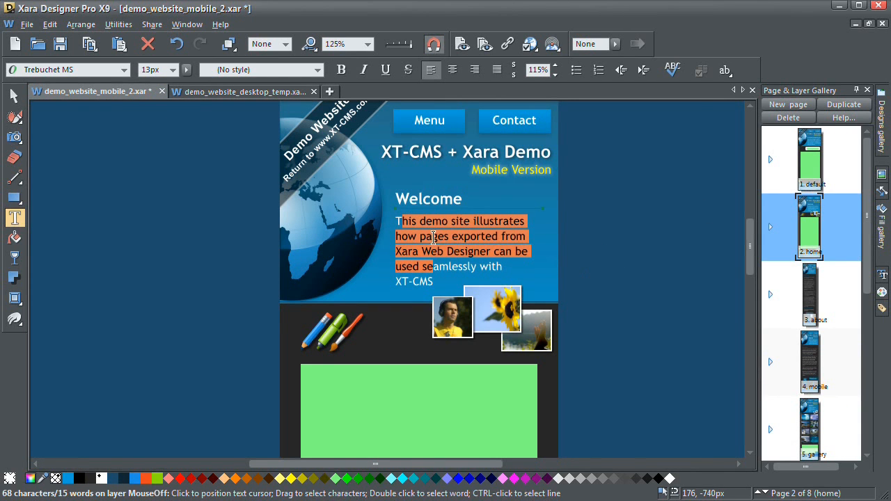
click(526, 245)
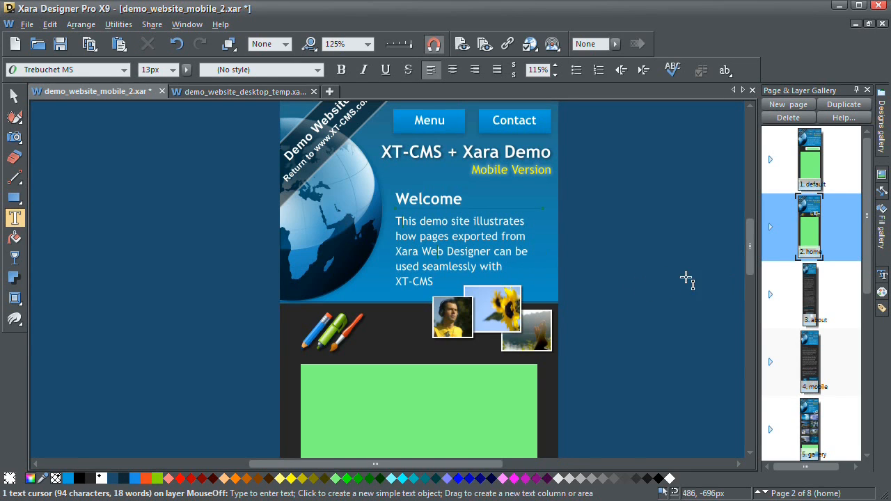
mouse_move(564, 319)
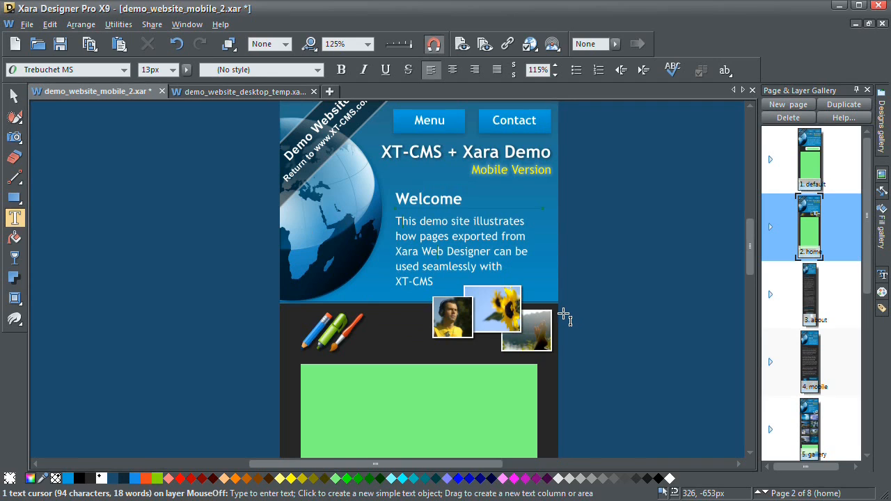